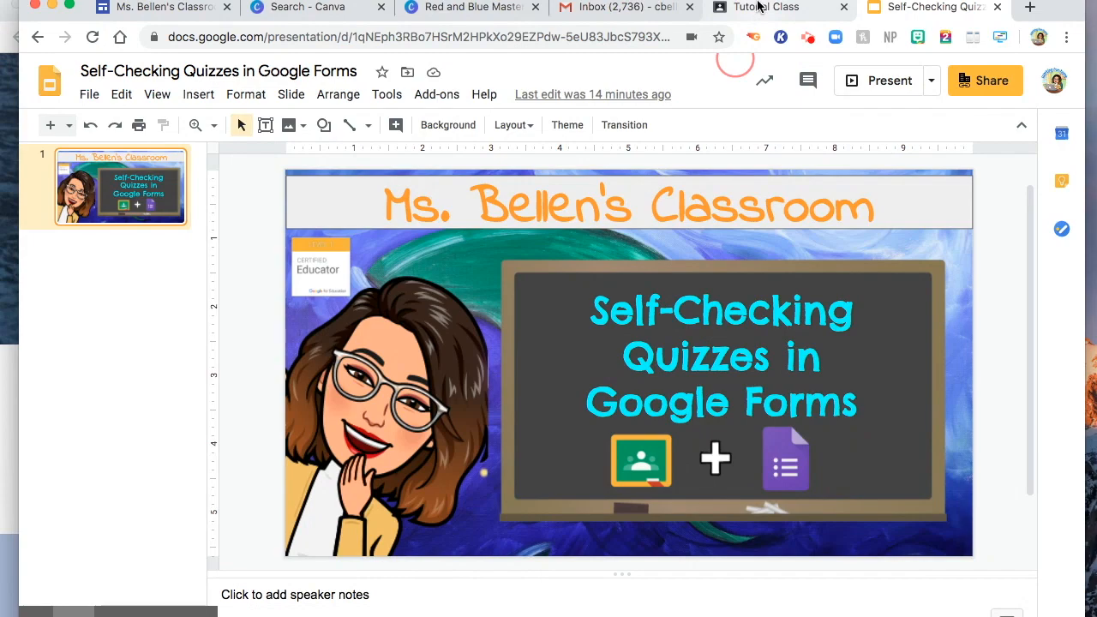
Go to Tutorial Class in Classroom and show the Create options on its Classwork page.
left_click(764, 7)
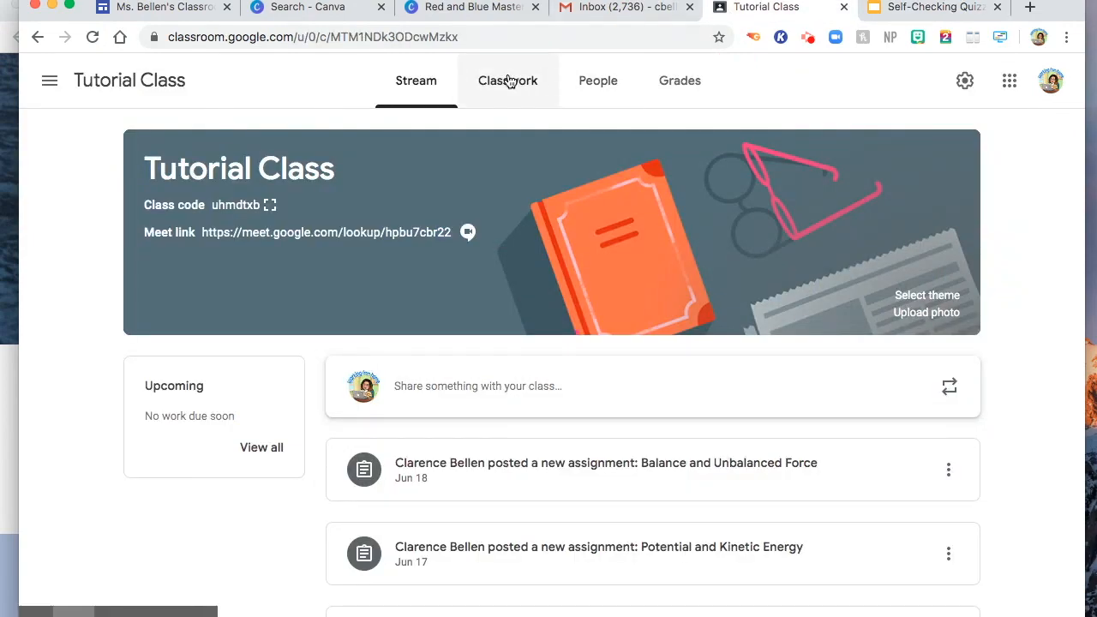
left_click(507, 81)
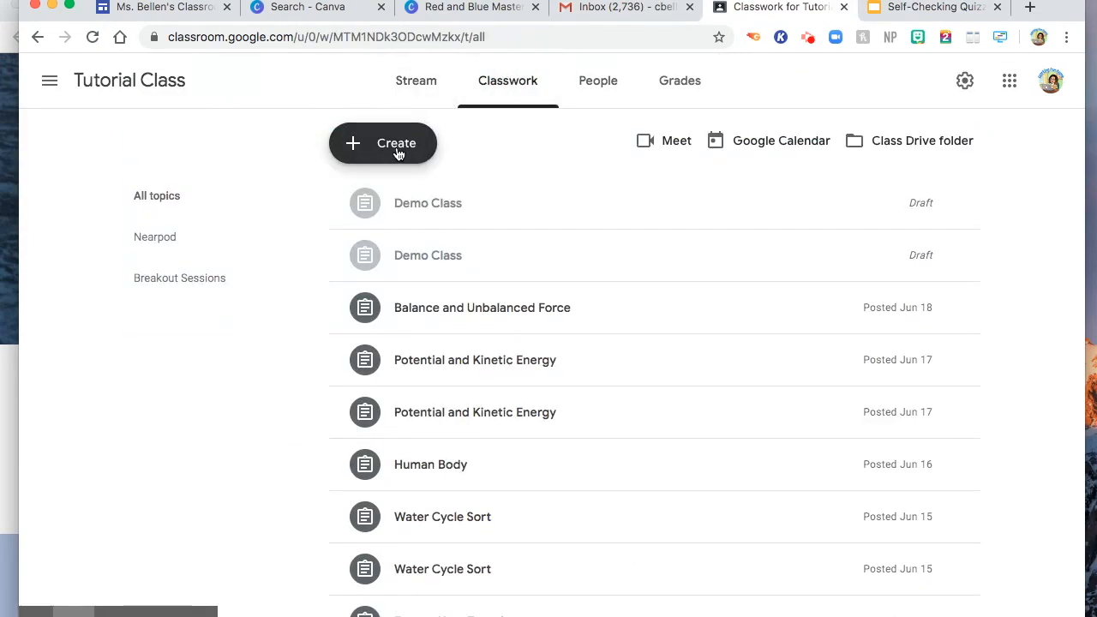
left_click(382, 142)
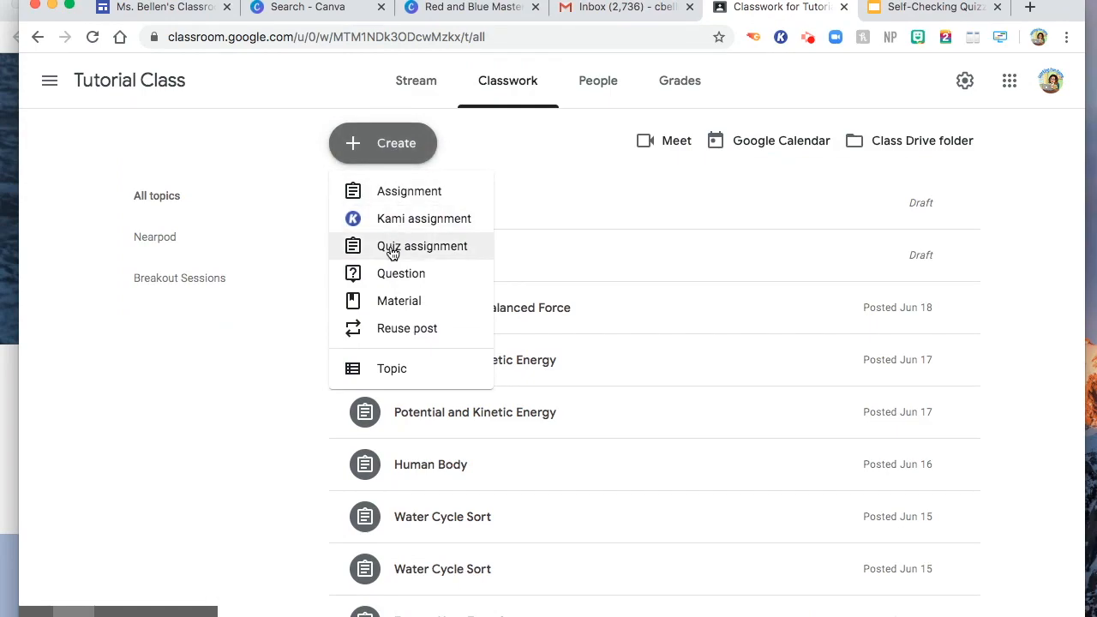
Start a Quiz assignment and title it 'Demo Class'.
left_click(422, 247)
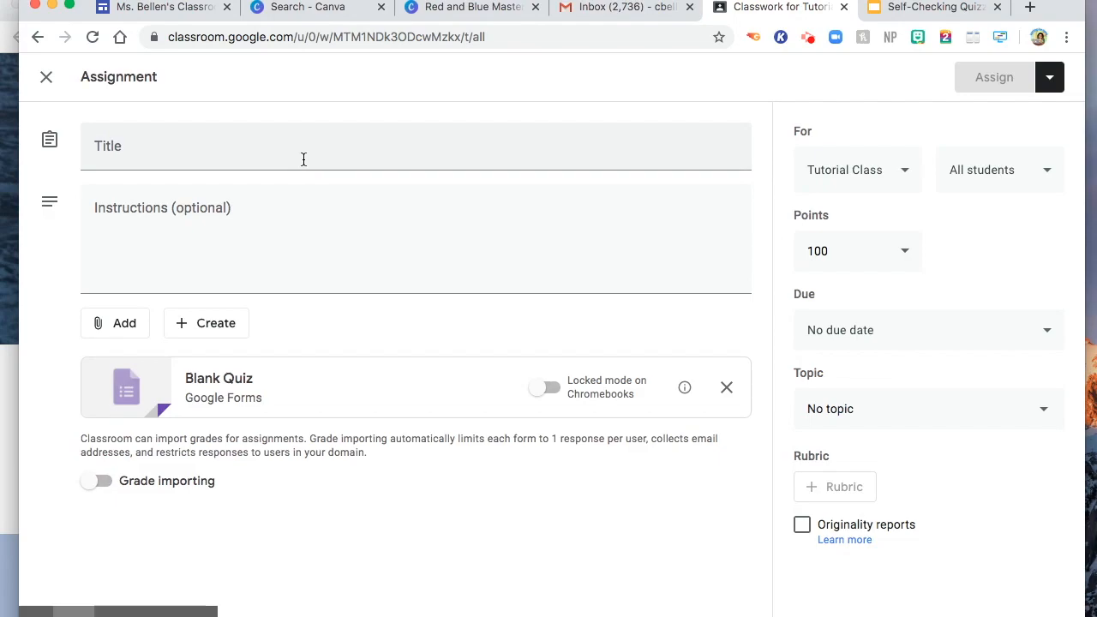
type("De")
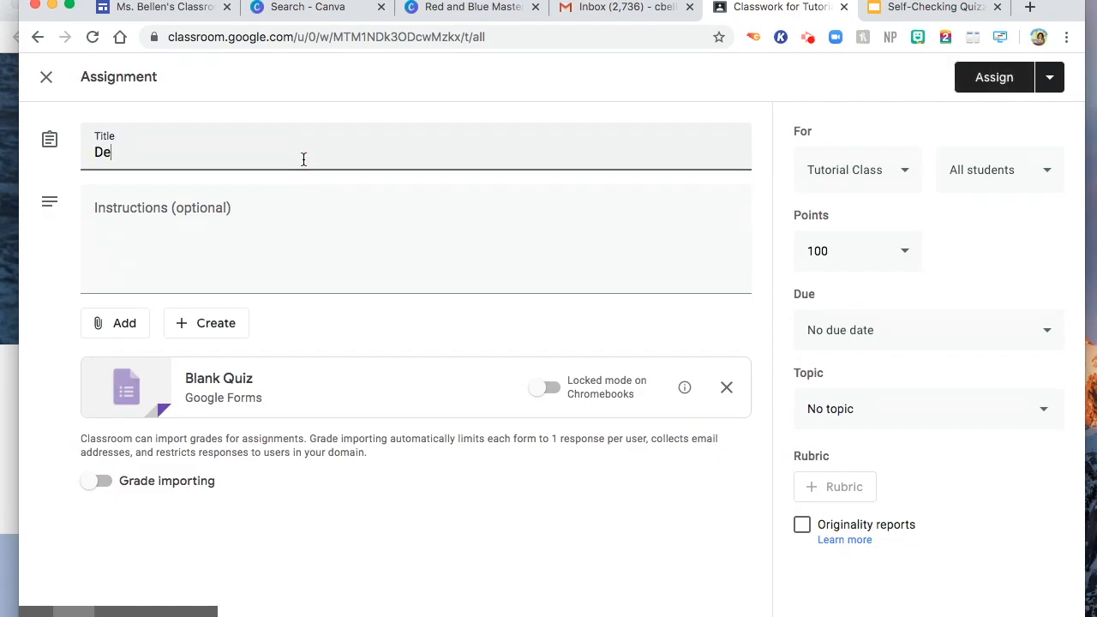
type("mo")
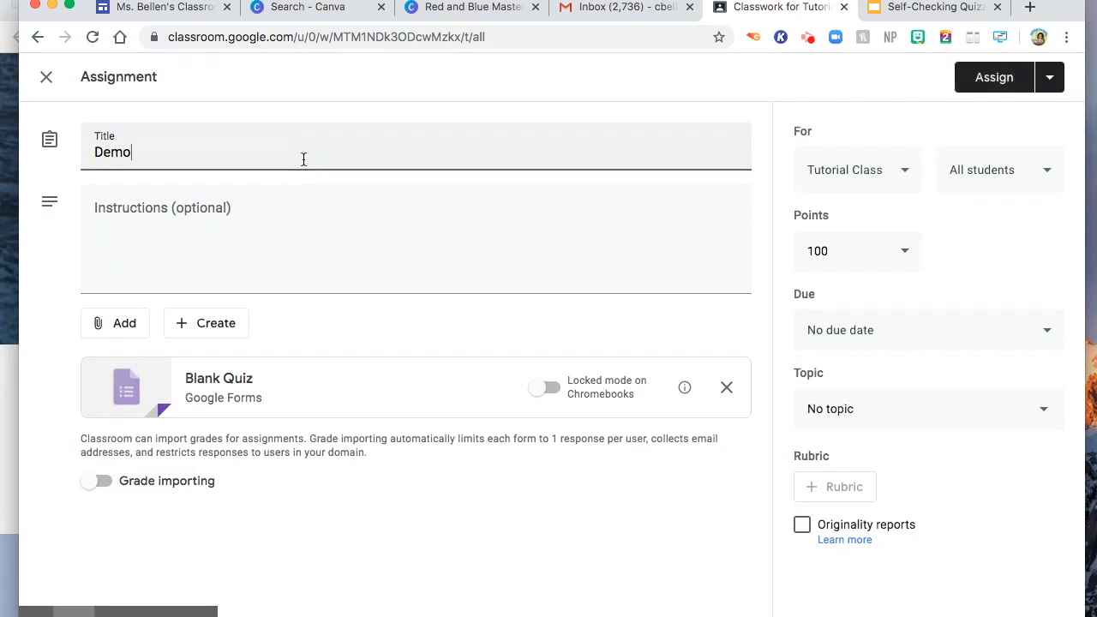
type("Class")
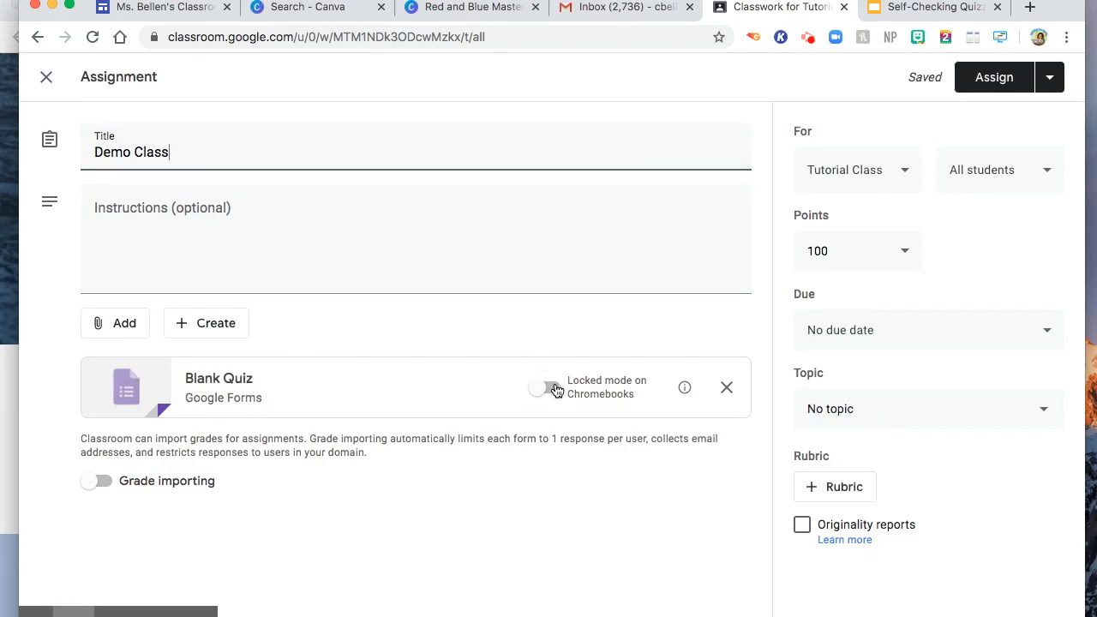
mouse_move(641, 387)
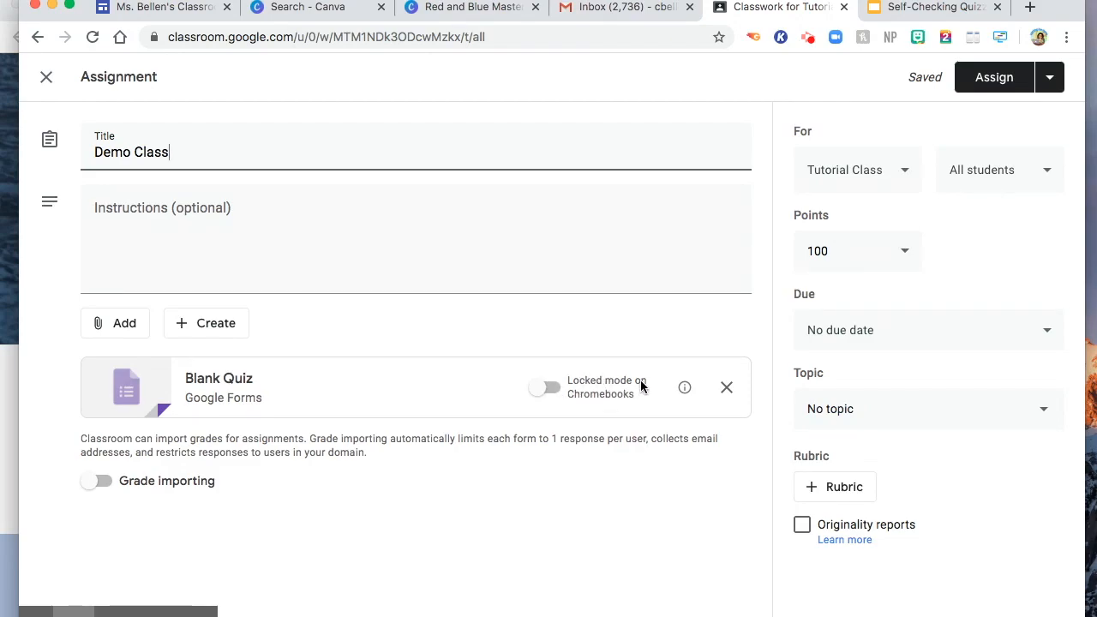
mouse_move(614, 397)
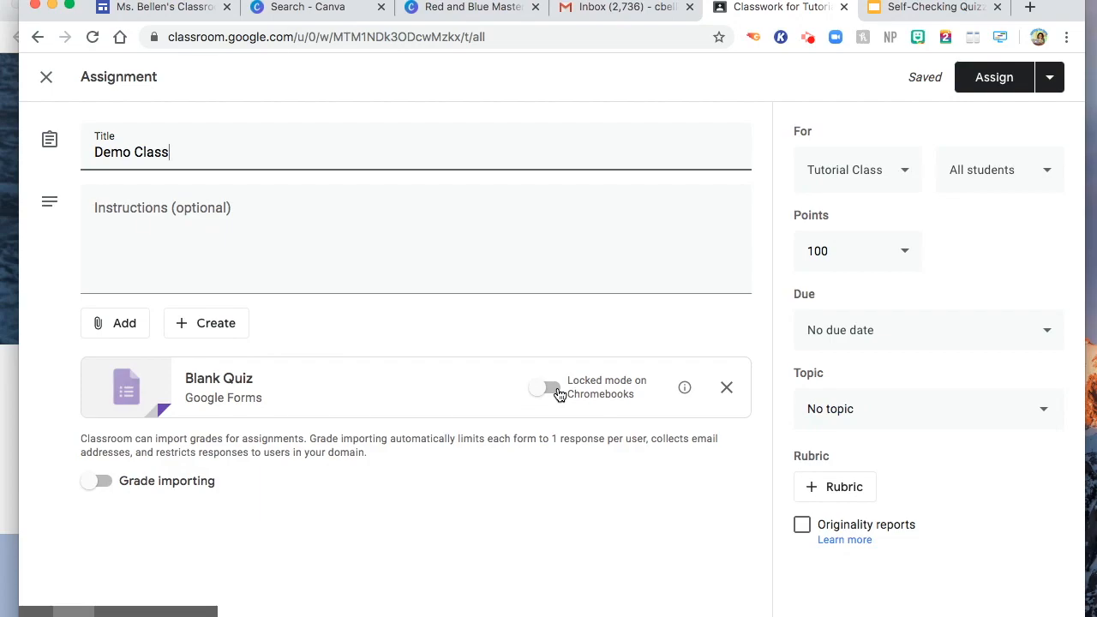
mouse_move(544, 393)
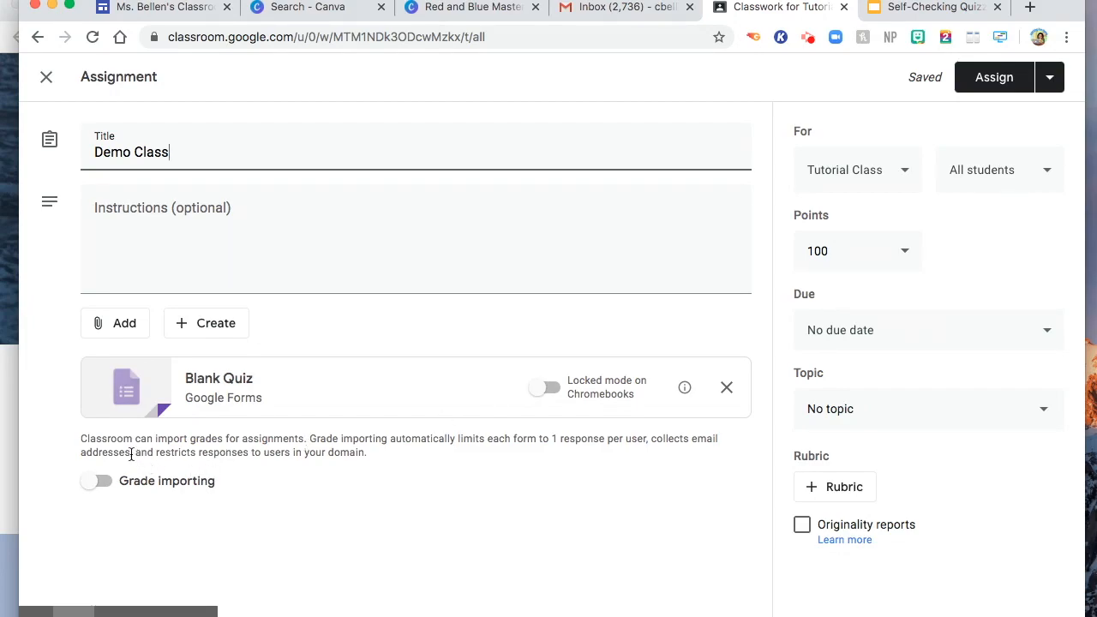
mouse_move(291, 491)
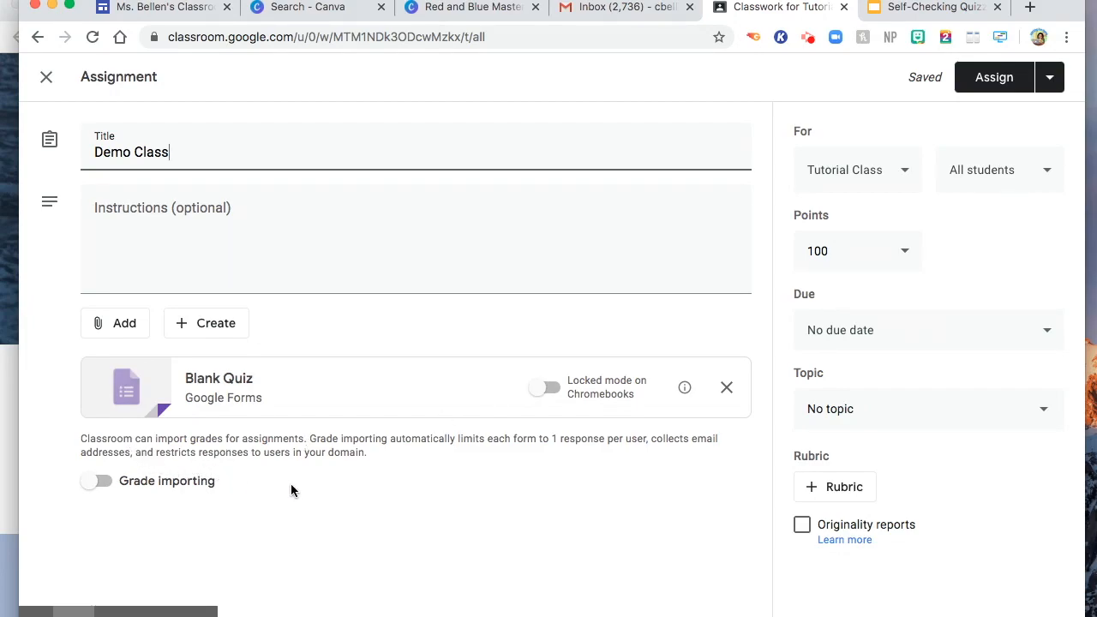
mouse_move(432, 477)
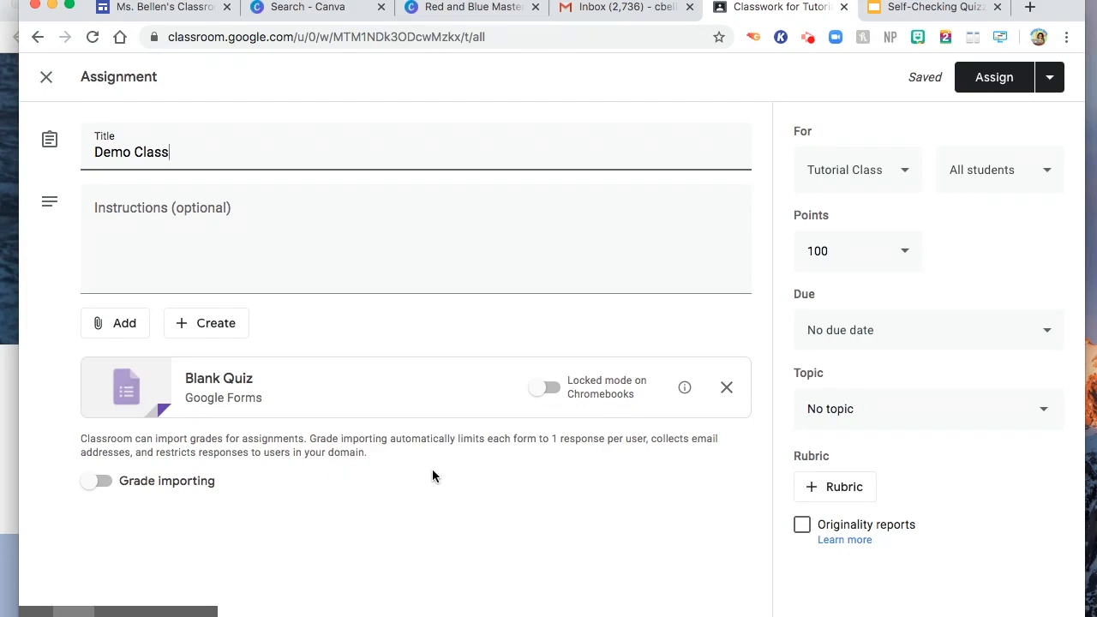
mouse_move(540, 461)
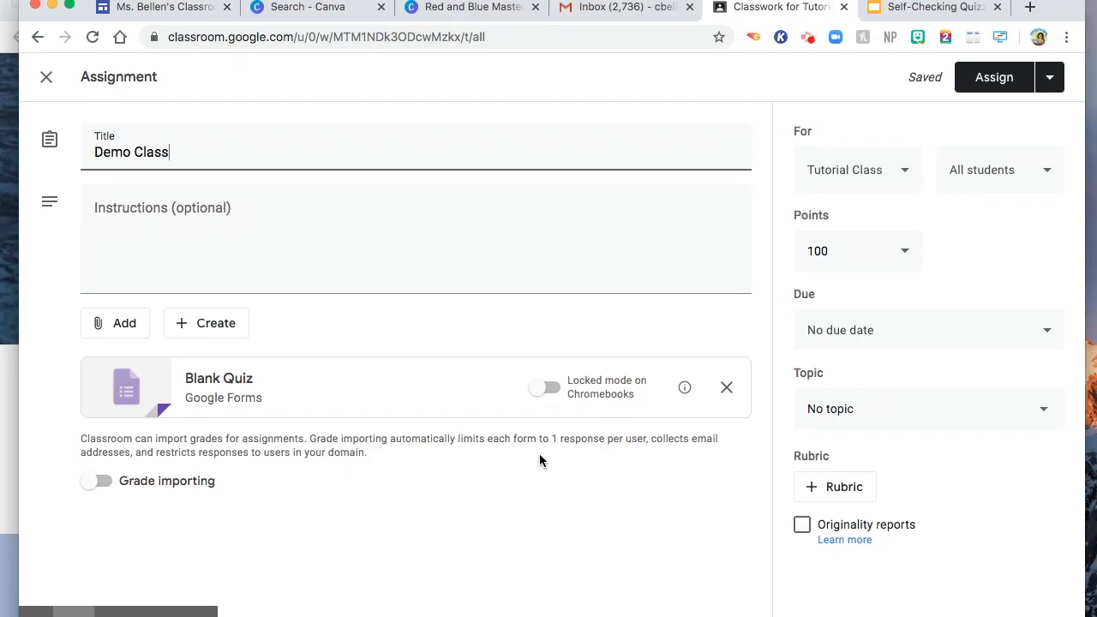
mouse_move(648, 456)
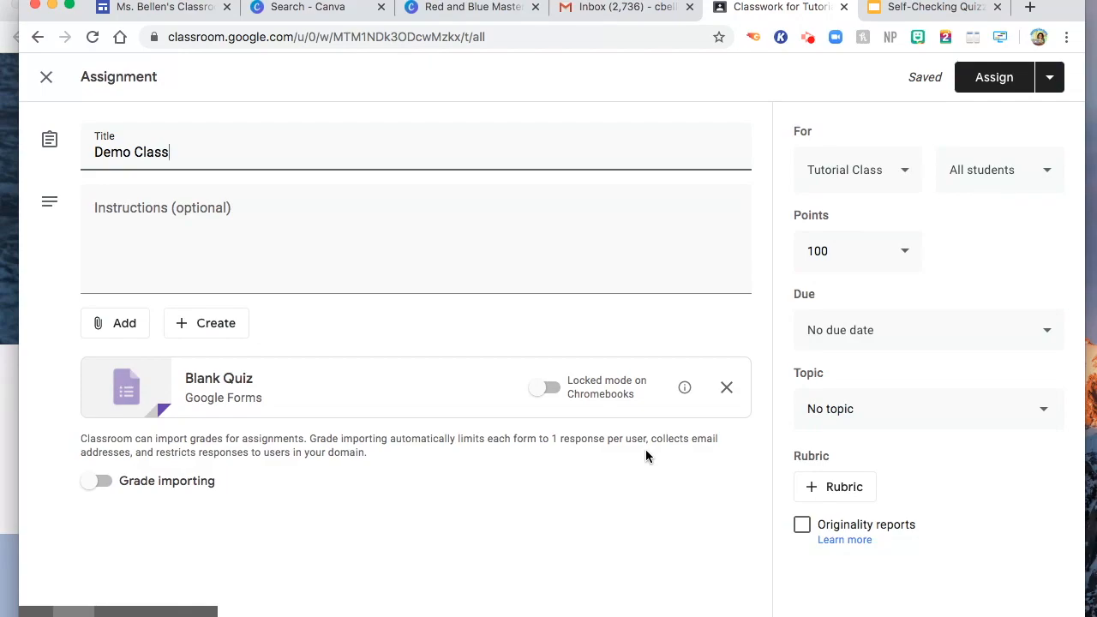
mouse_move(187, 469)
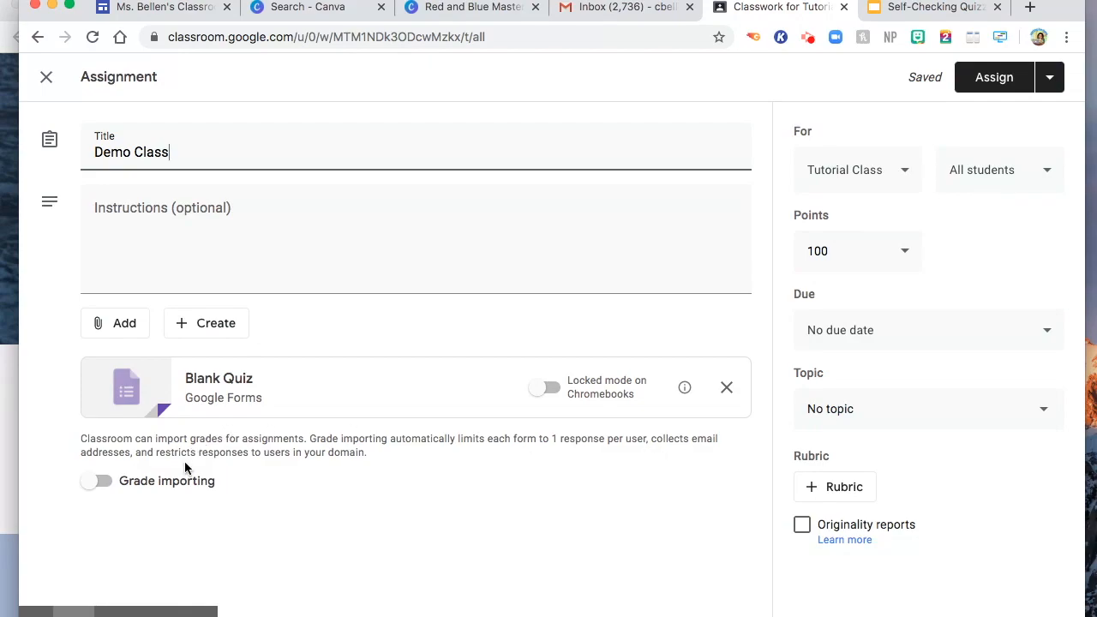
mouse_move(263, 466)
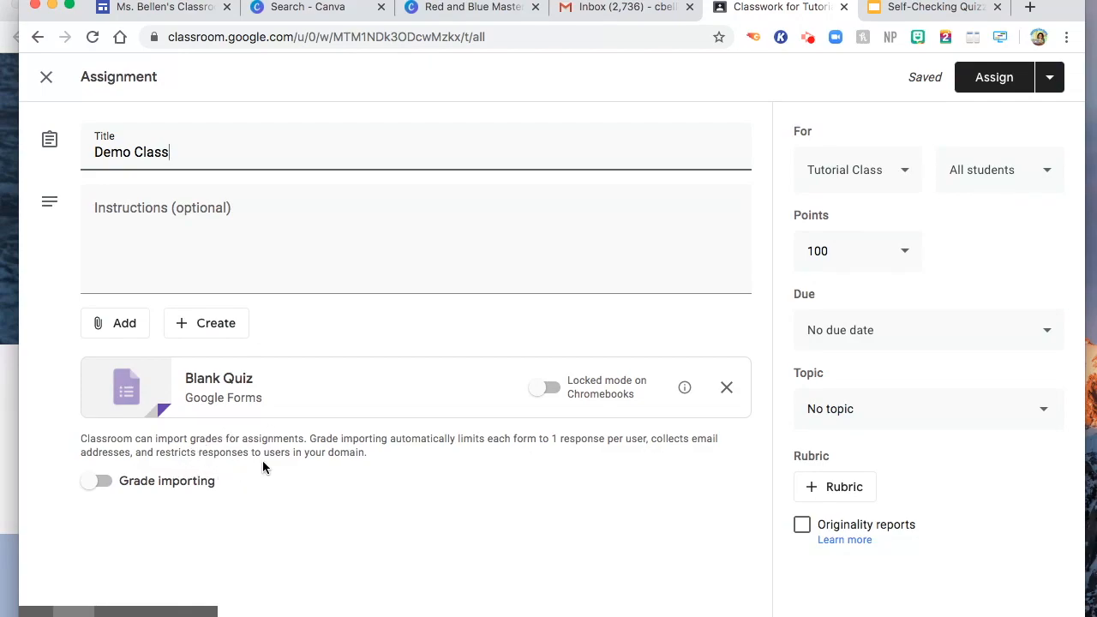
mouse_move(343, 471)
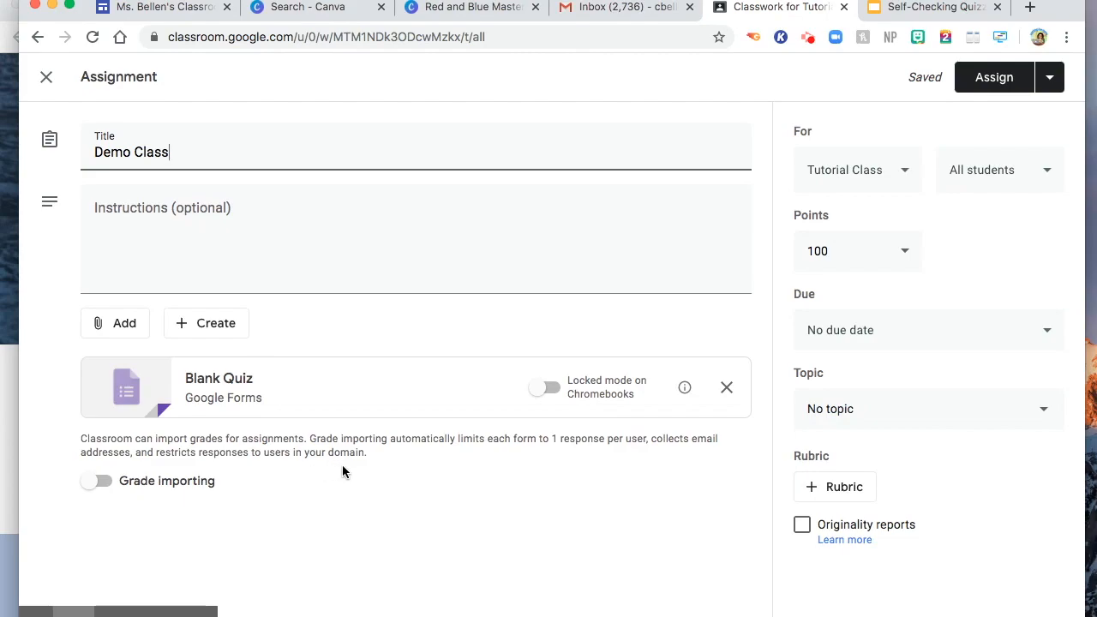
mouse_move(196, 493)
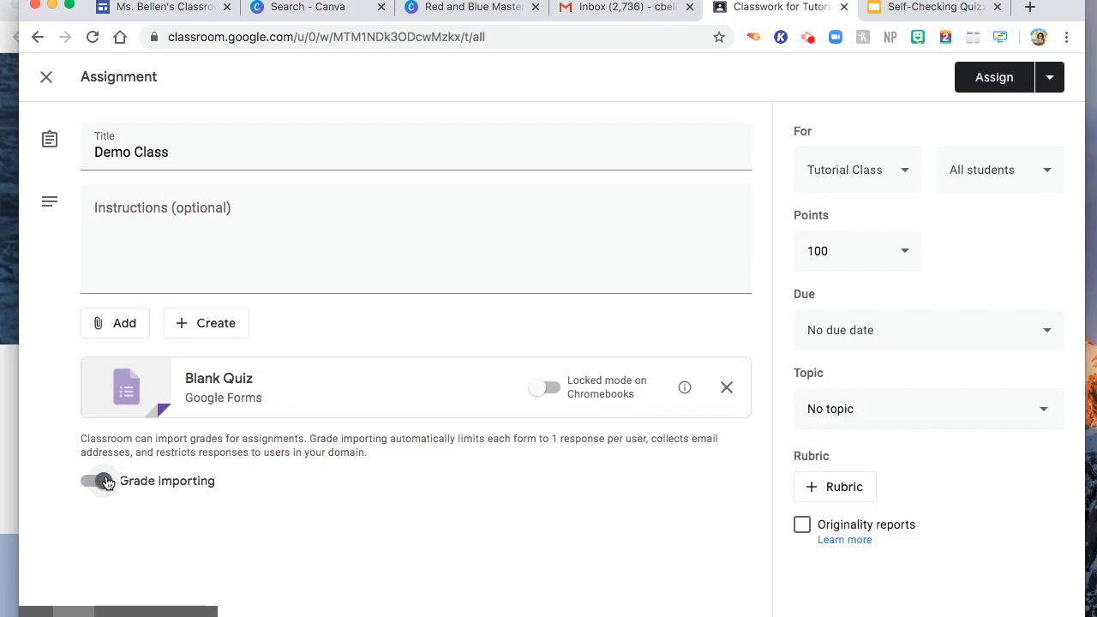
Enable Grade importing and open the attached Blank Quiz in Google Forms.
left_click(96, 480)
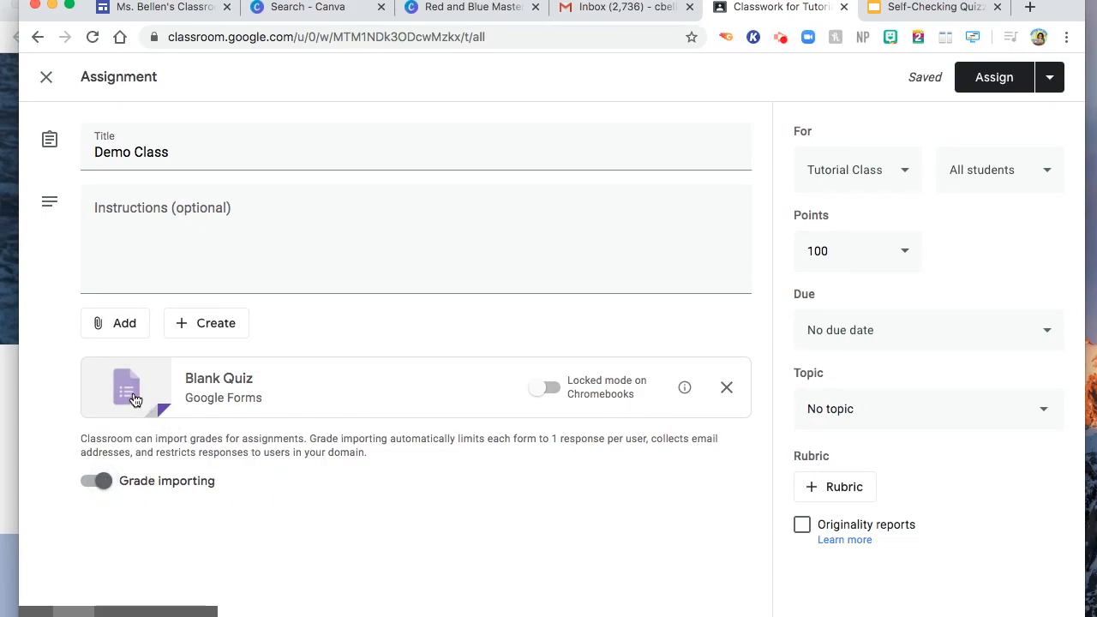
left_click(127, 387)
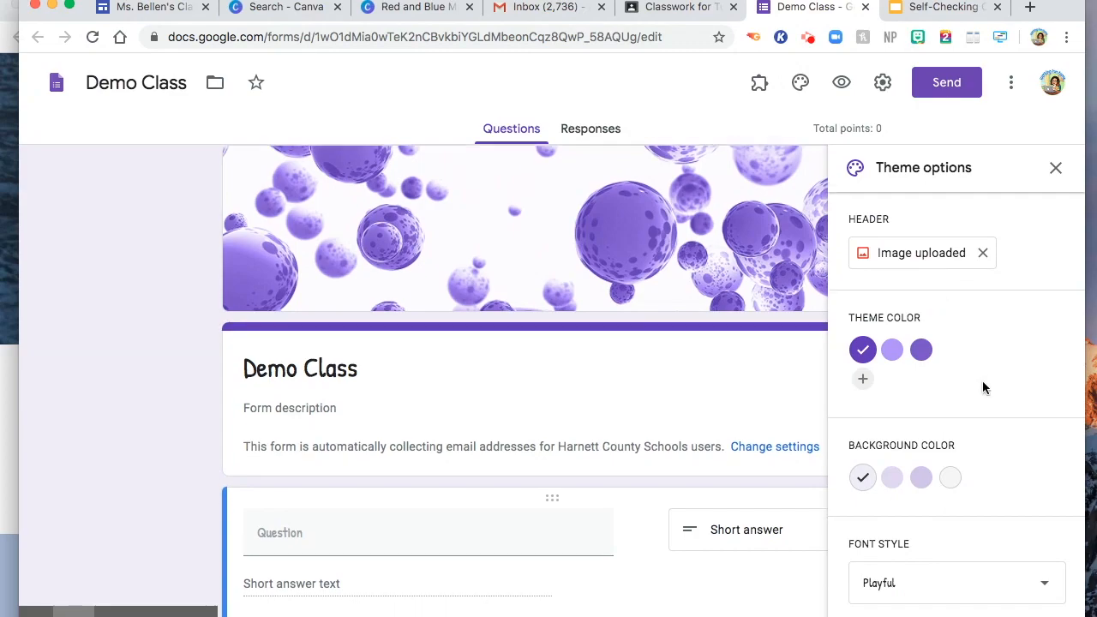
Close the Theme options panel to reveal the quiz's first question.
scroll("down", 3)
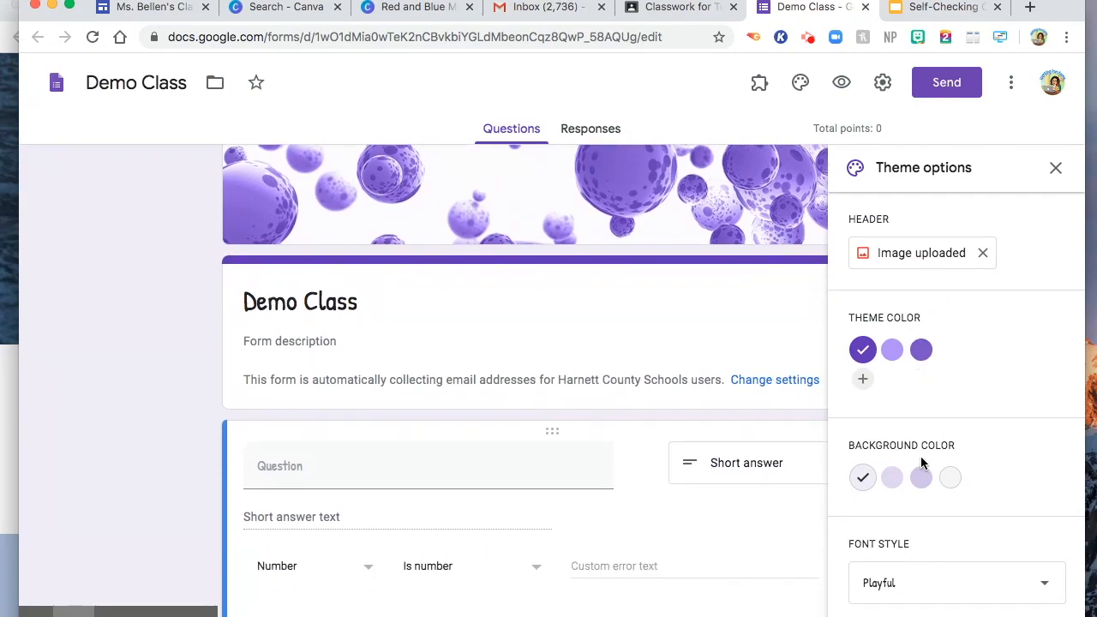
mouse_move(1055, 168)
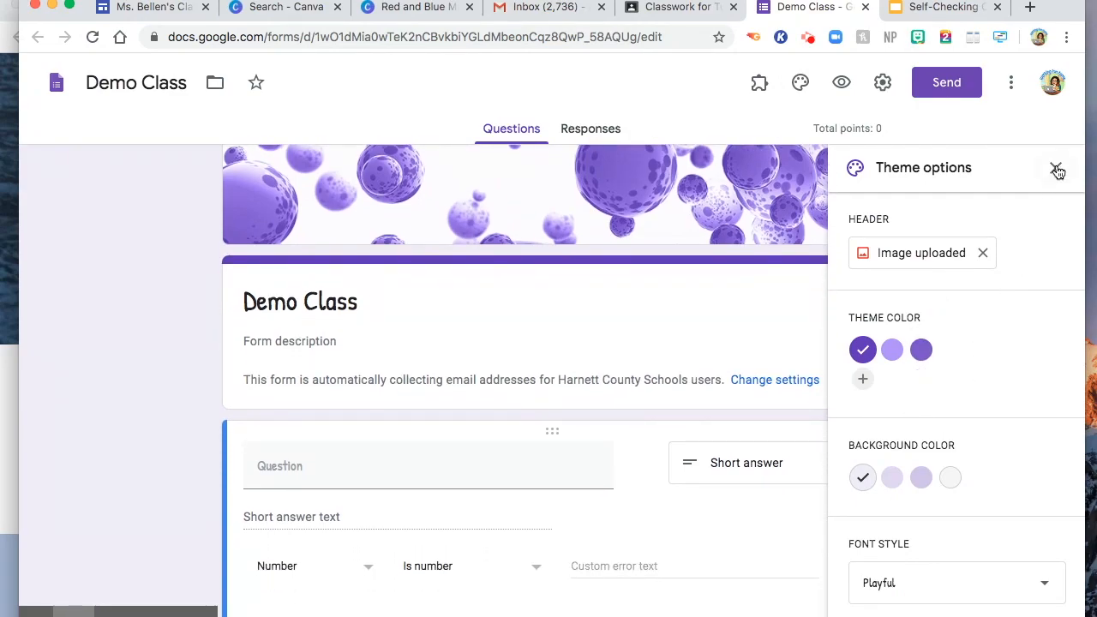
left_click(1057, 168)
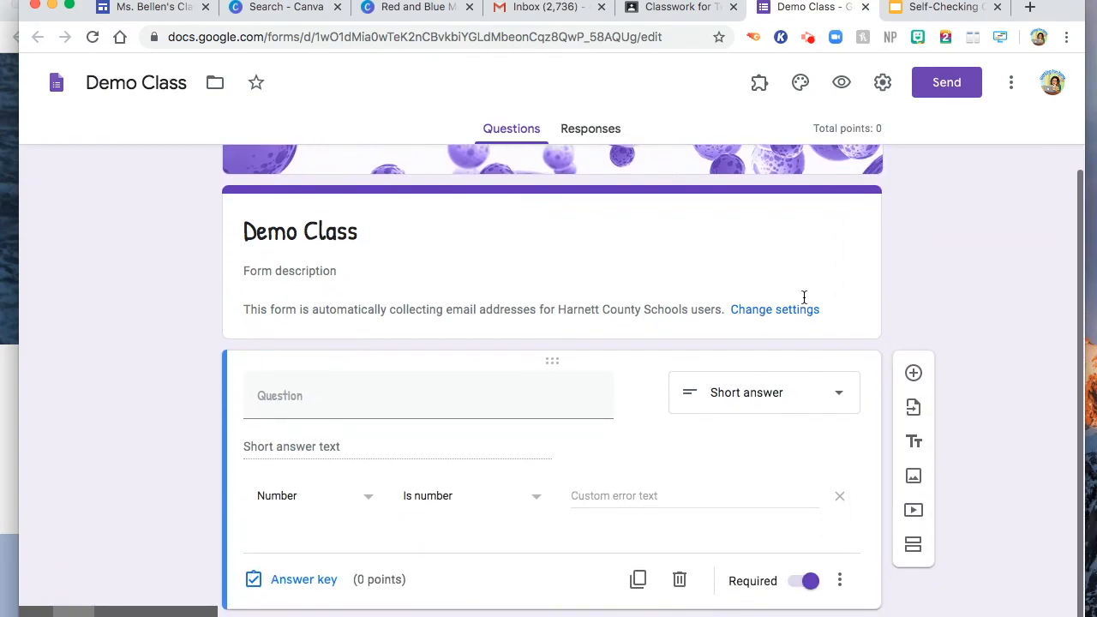
mouse_move(911, 374)
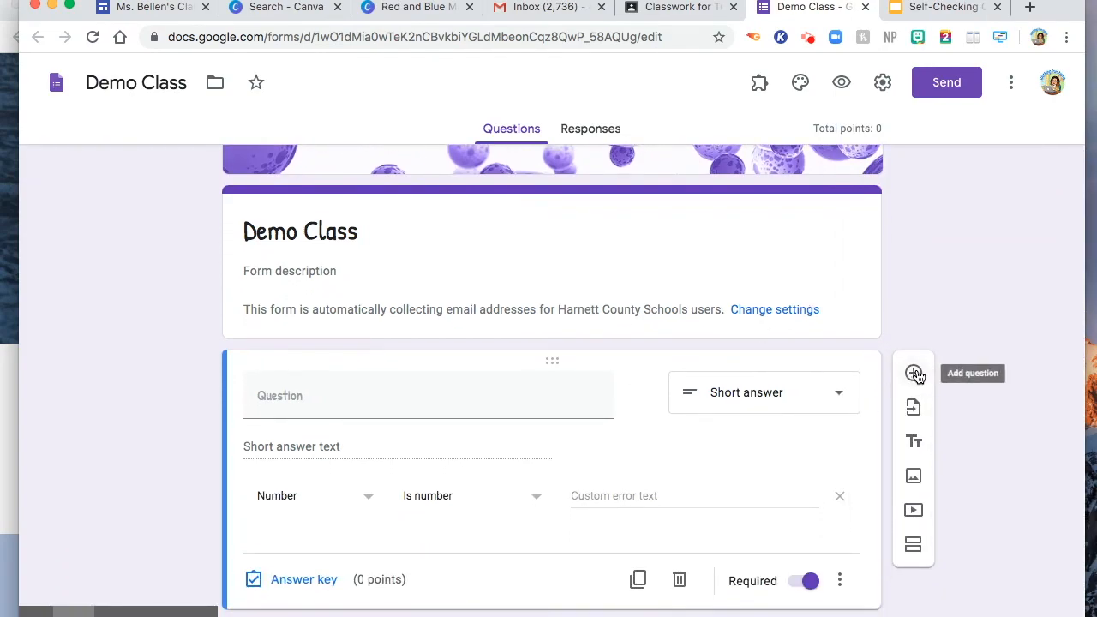
mouse_move(912, 408)
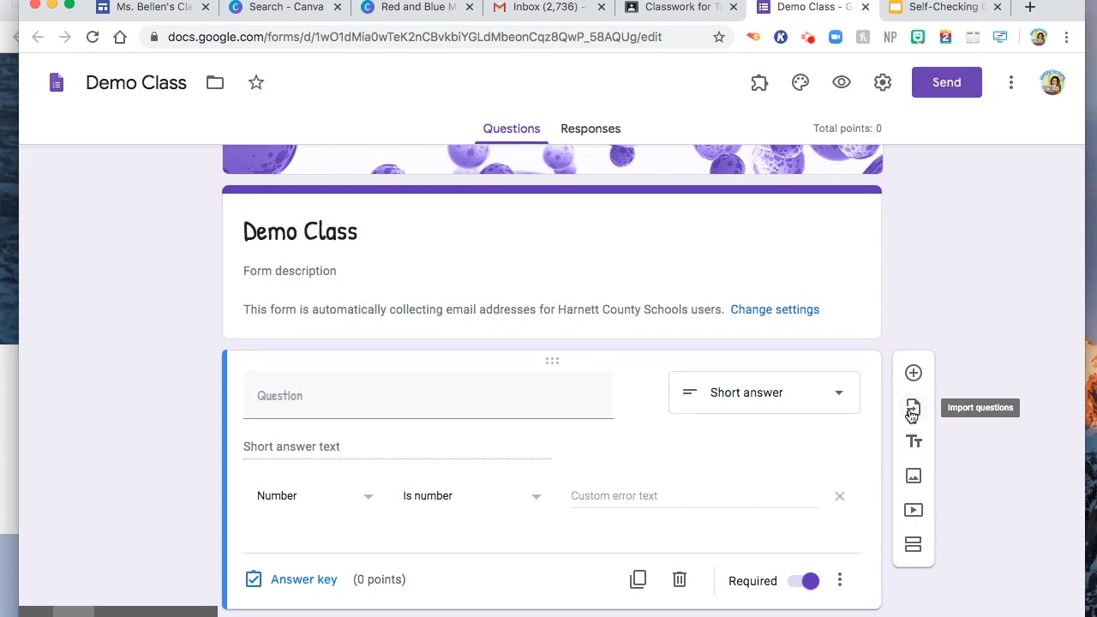
Load the WU- Respiratory 1 quiz in the Import questions panel.
left_click(911, 408)
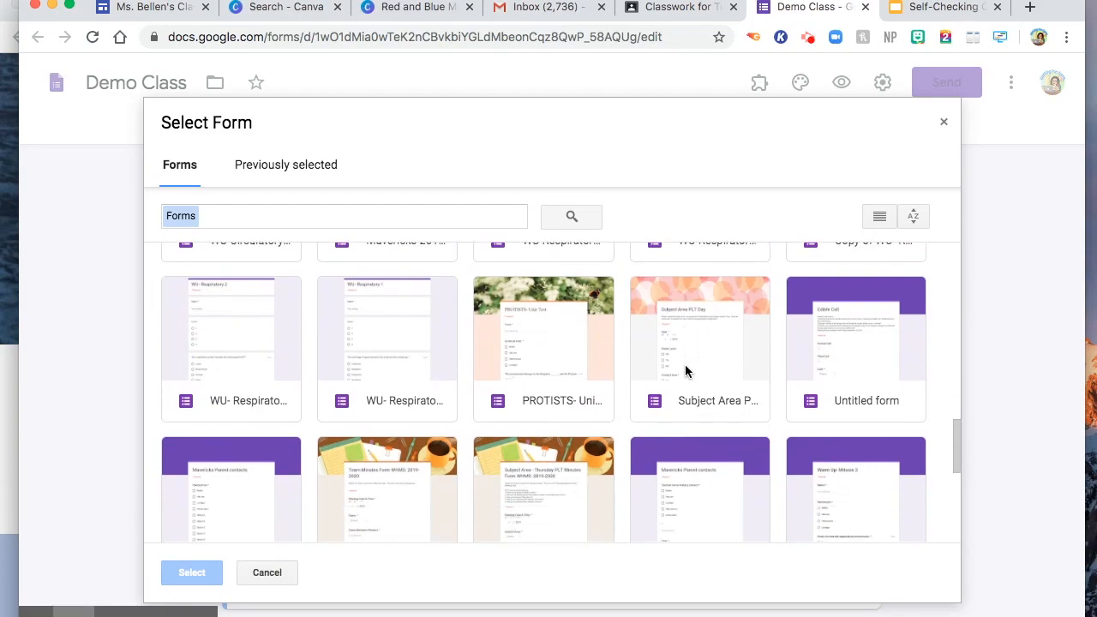
left_click(388, 349)
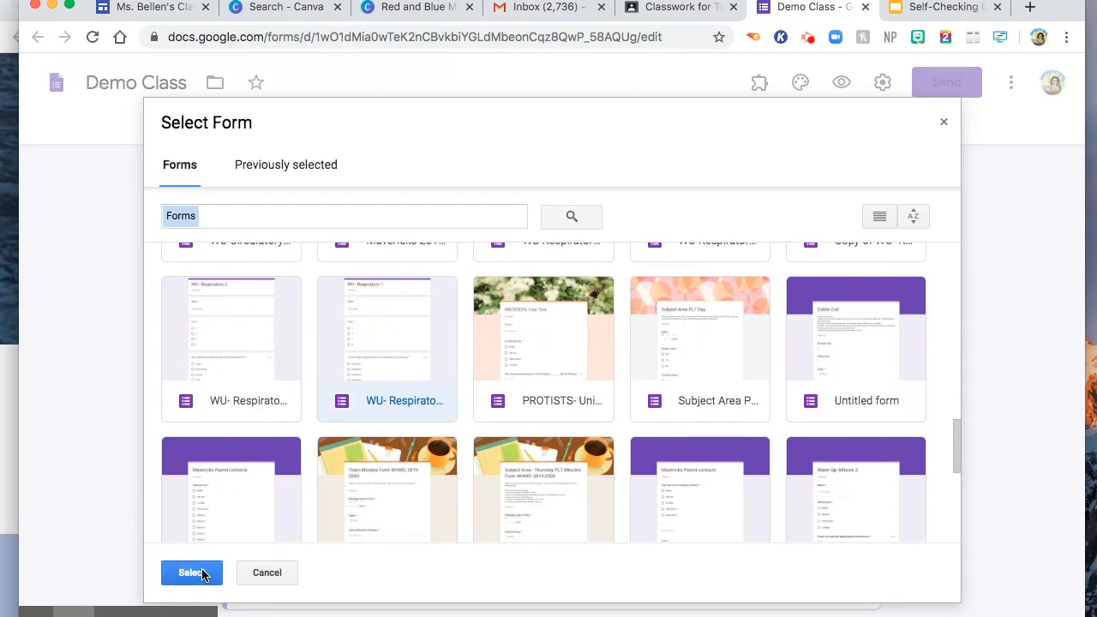
left_click(192, 572)
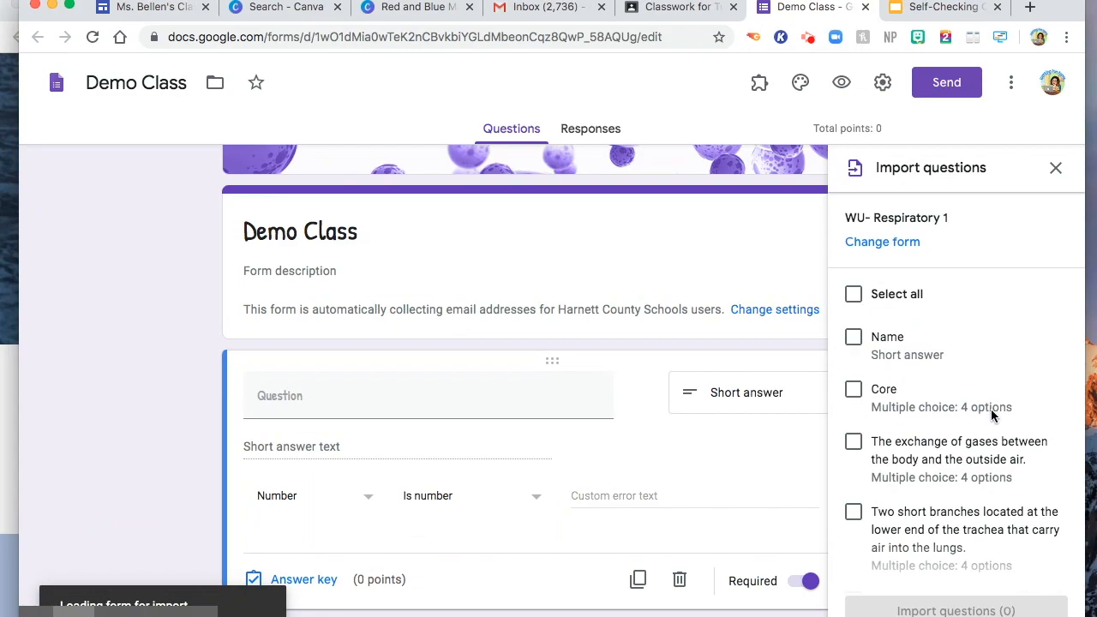
Import the 'Large, flat muscle…' question into the Demo Class quiz.
scroll("down", 3)
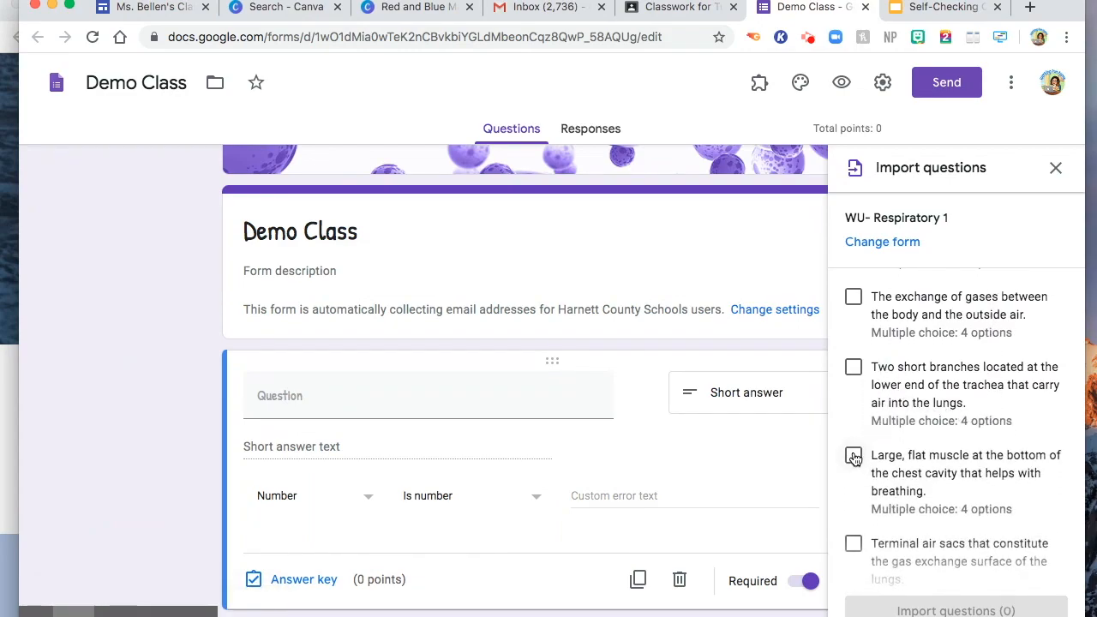
left_click(854, 456)
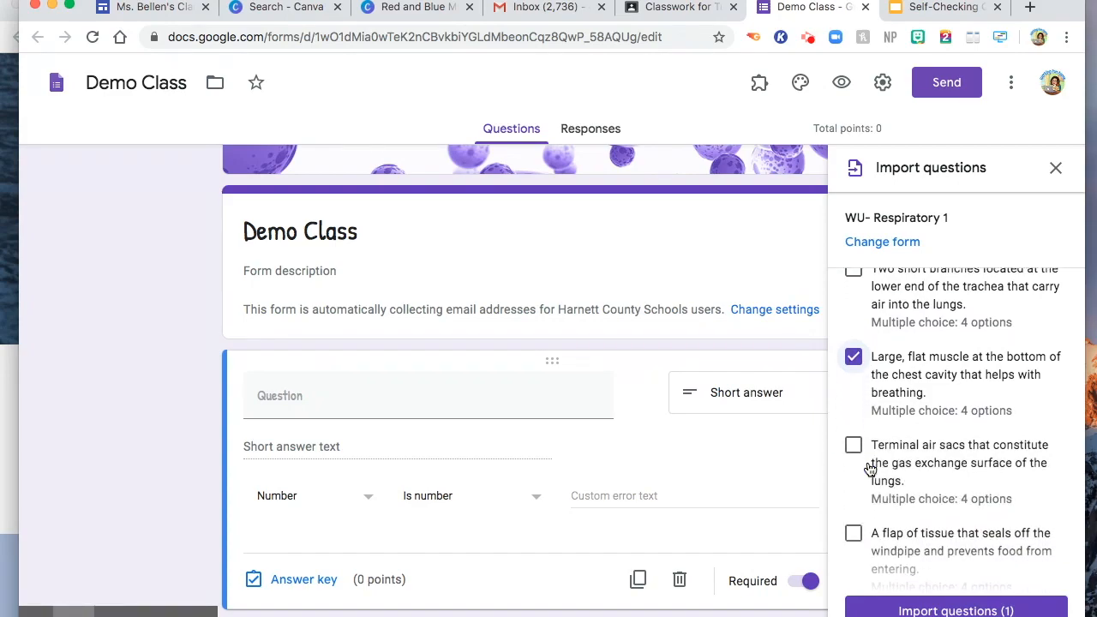
left_click(954, 610)
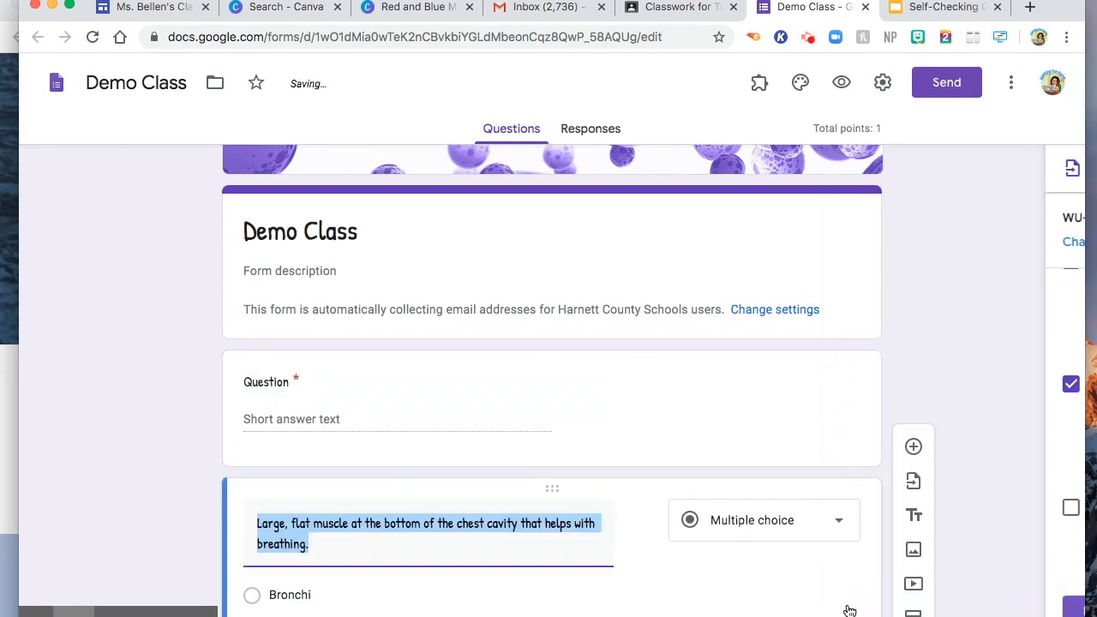
scroll("down", 3)
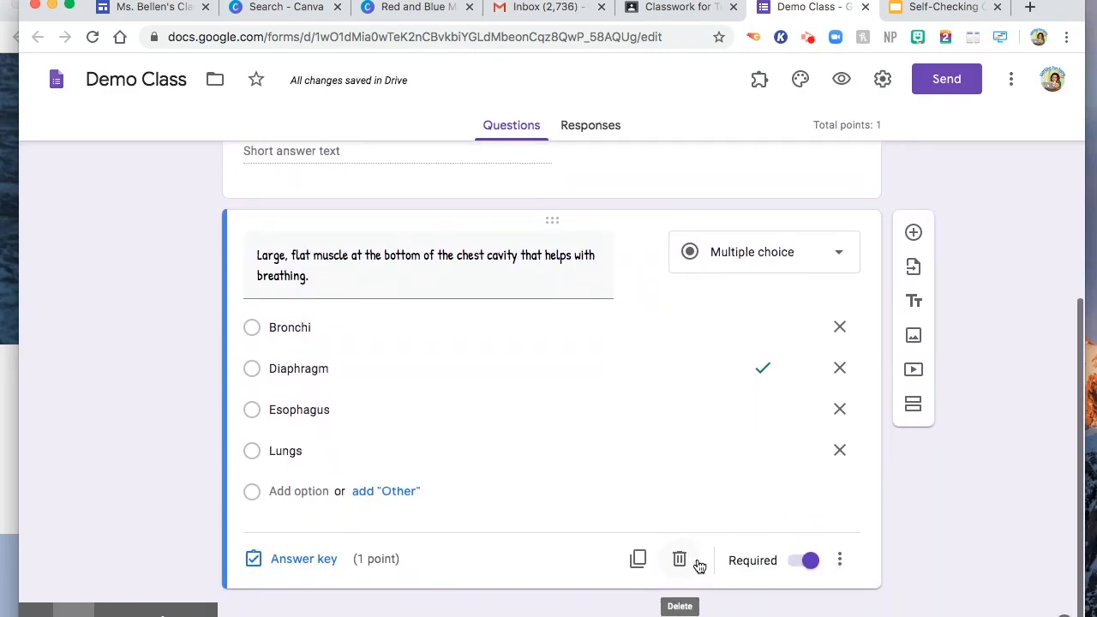
mouse_move(763, 370)
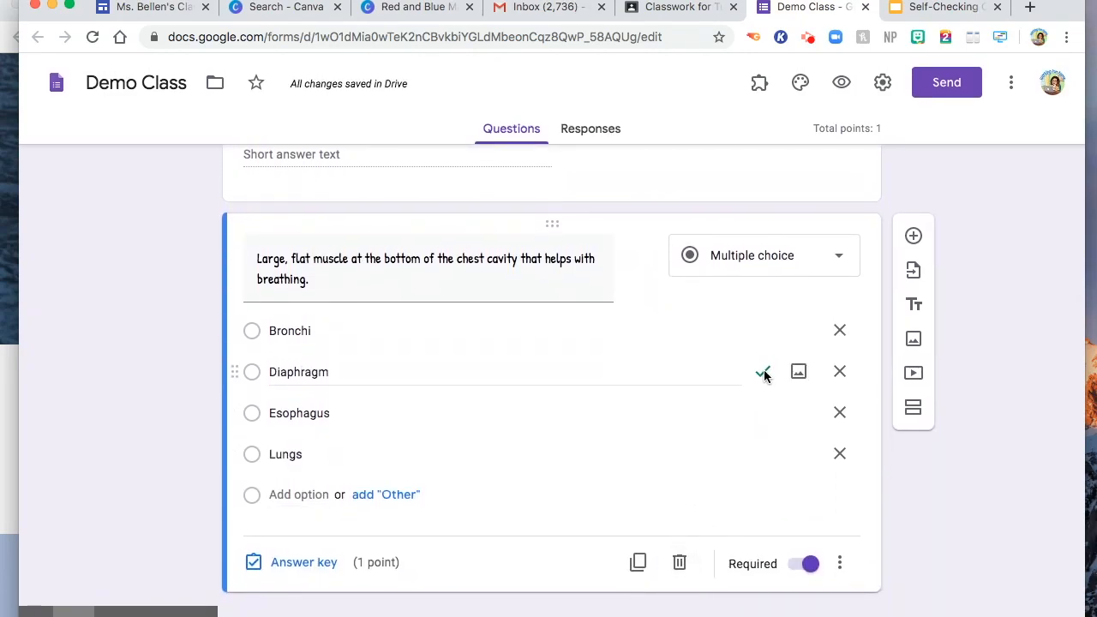
View the imported muscle question's answer key showing Diaphragm correct for 1 point.
left_click(762, 371)
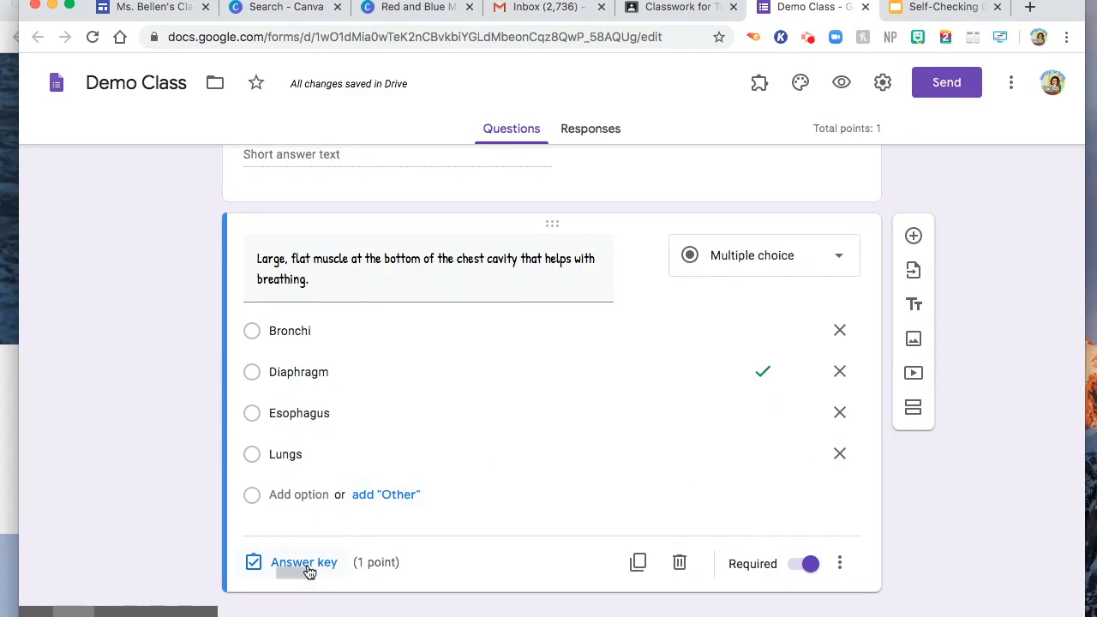
left_click(303, 562)
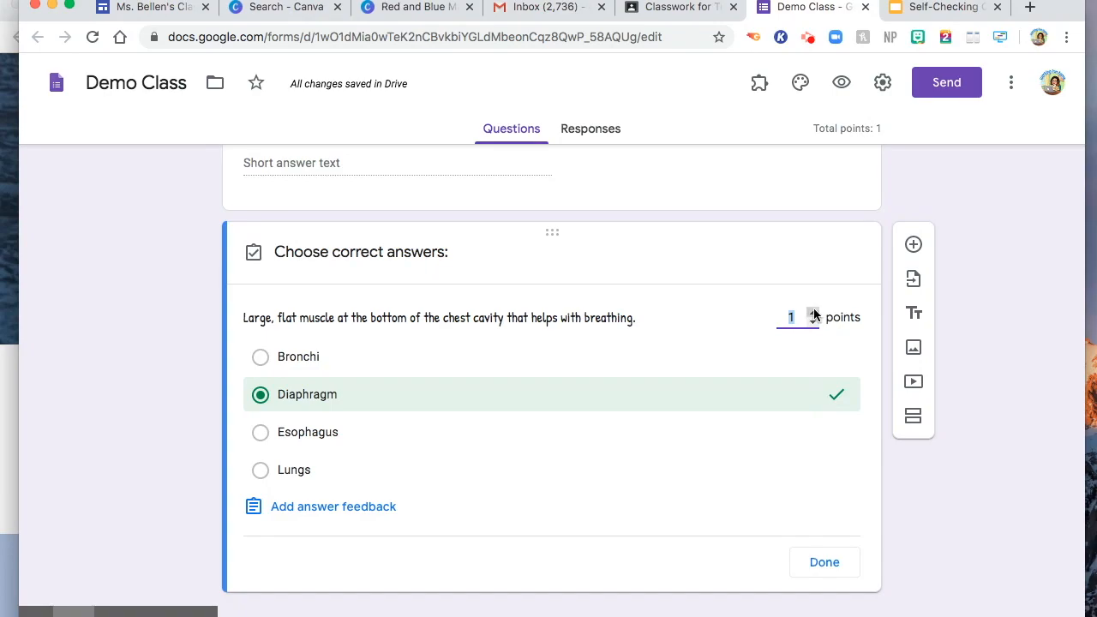
mouse_move(840, 334)
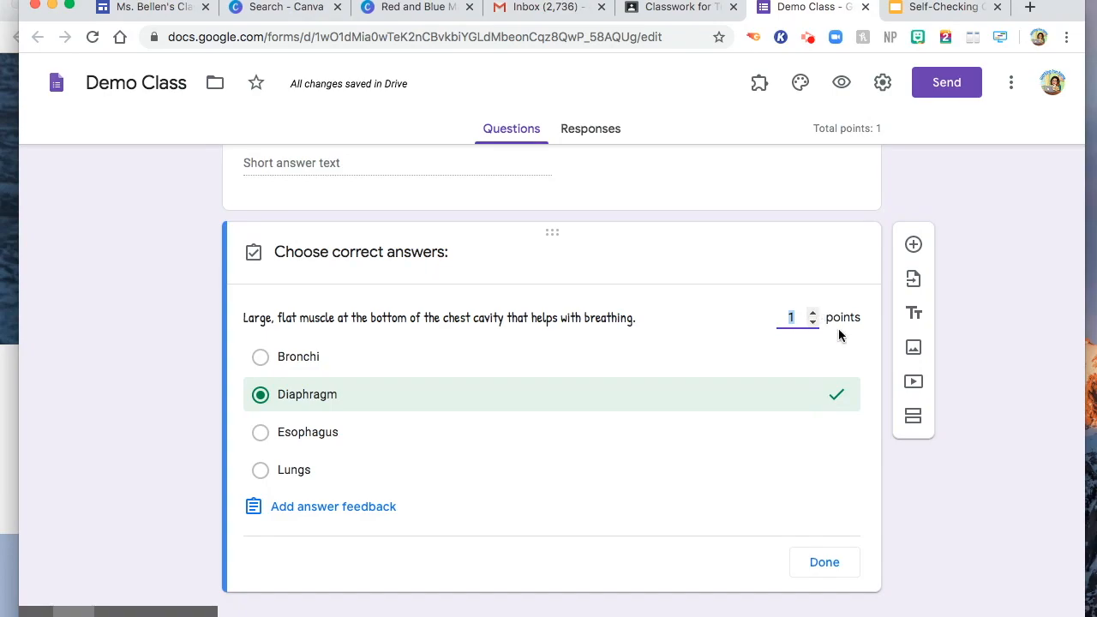
mouse_move(351, 514)
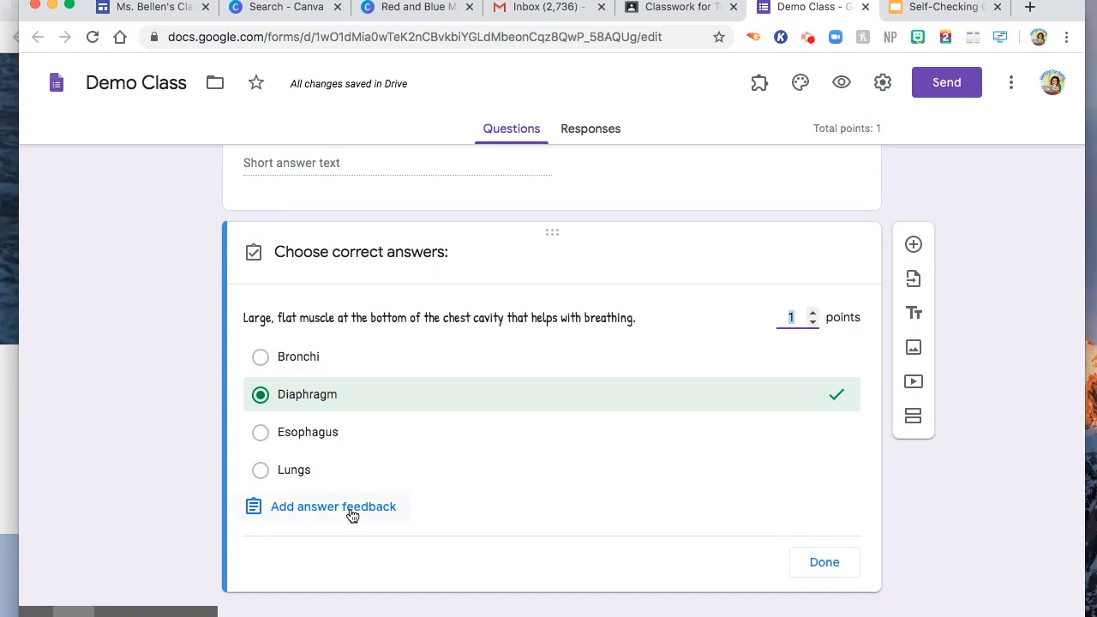
left_click(332, 507)
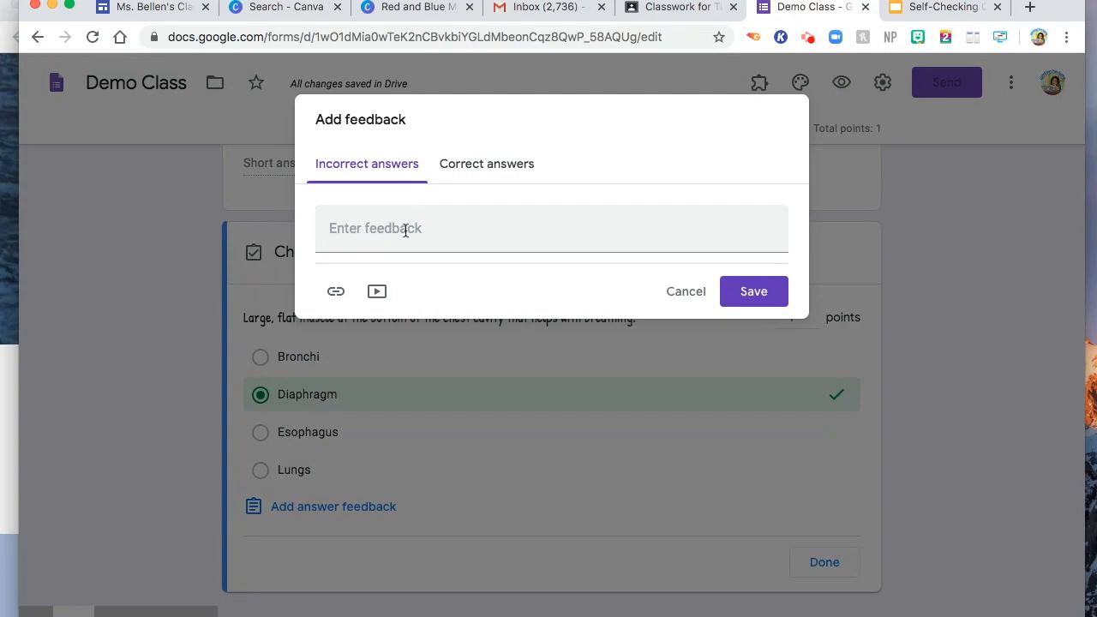
mouse_move(377, 291)
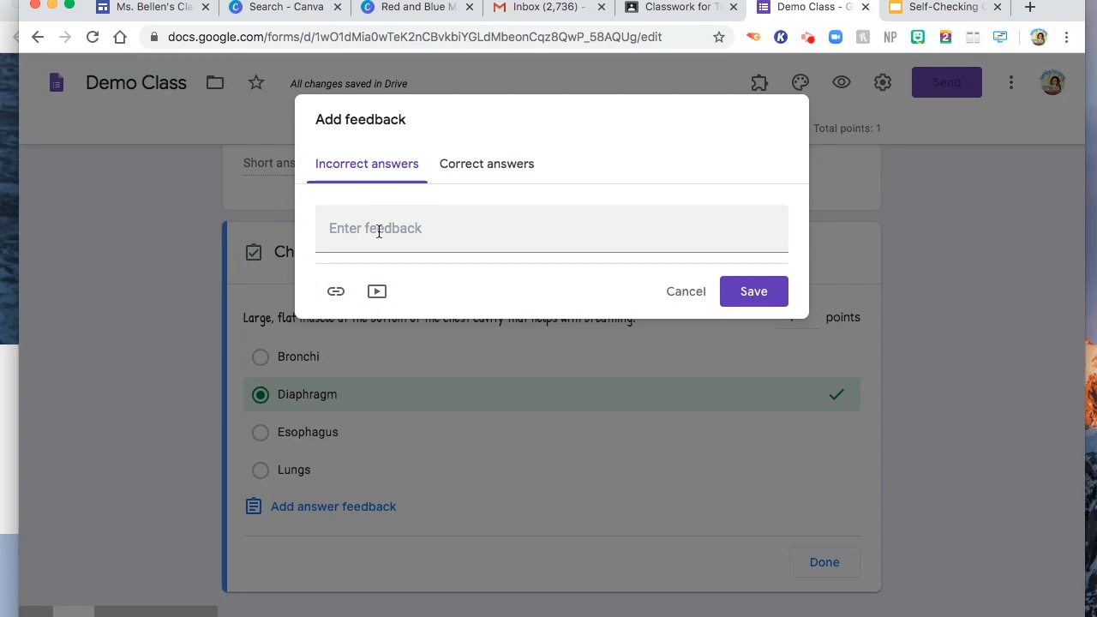
left_click(486, 164)
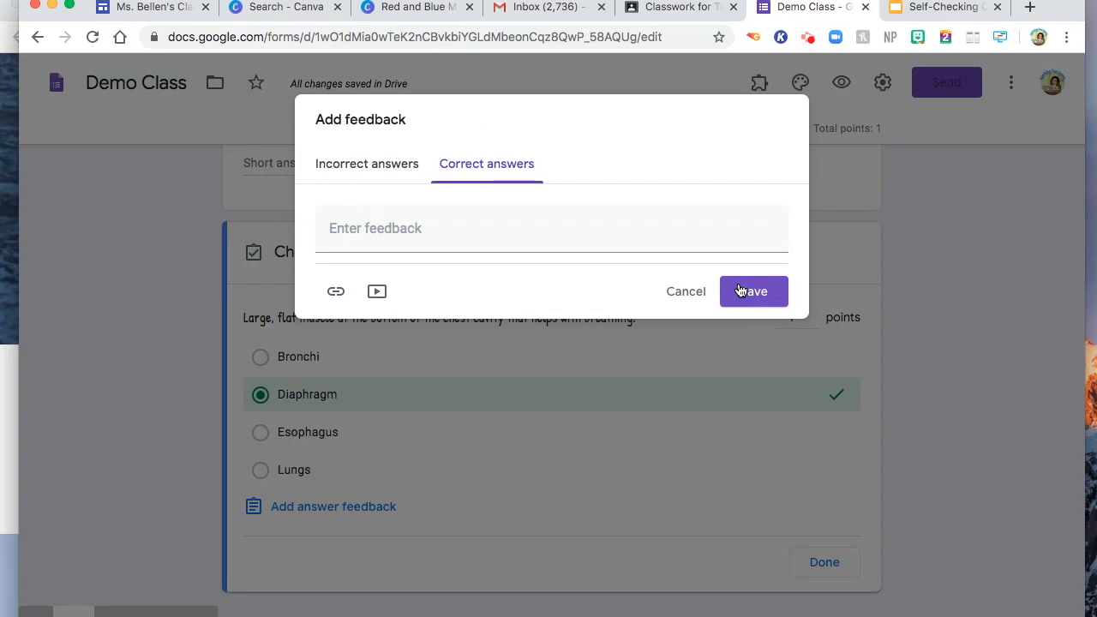
left_click(752, 291)
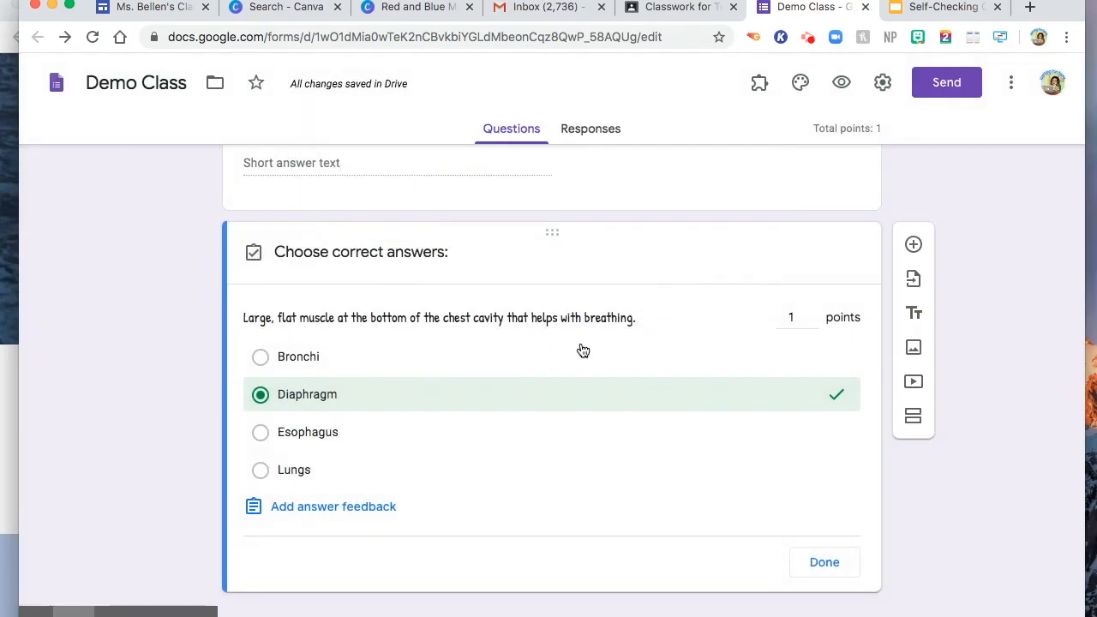
Title the first question 'Name' and remove its number-only response validation.
scroll("up", 3)
type("Nam")
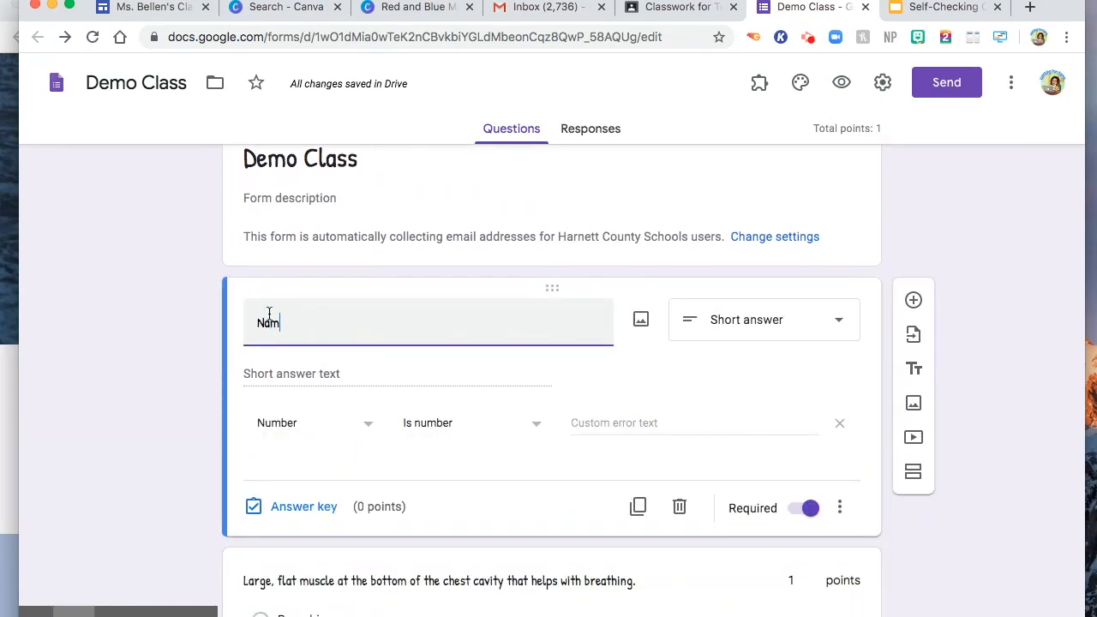
type("e")
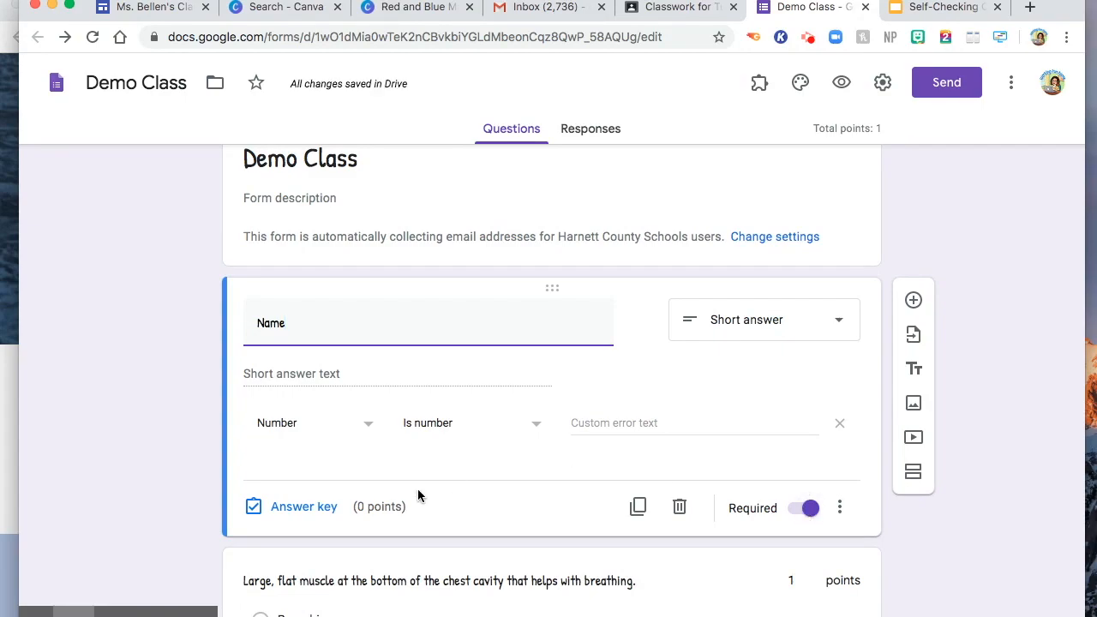
mouse_move(284, 512)
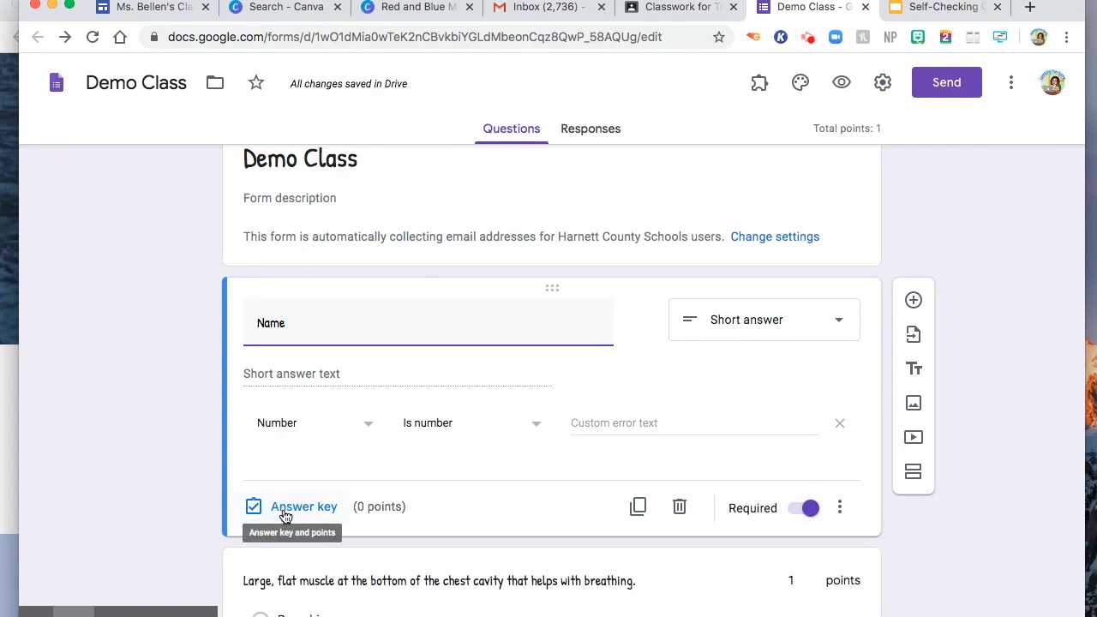
mouse_move(369, 432)
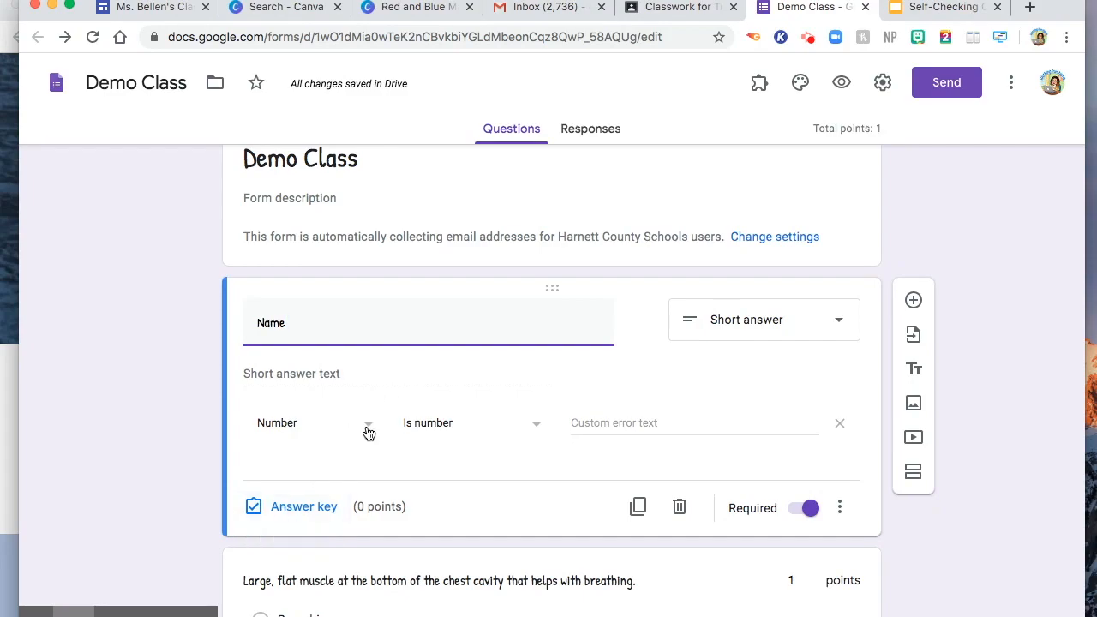
mouse_move(840, 430)
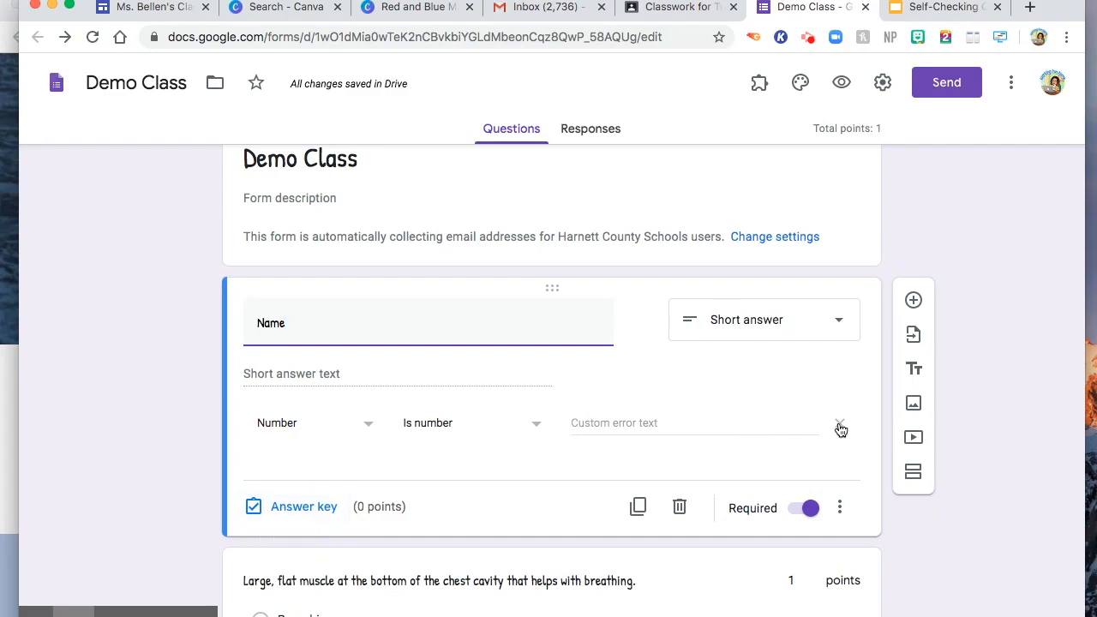
left_click(839, 425)
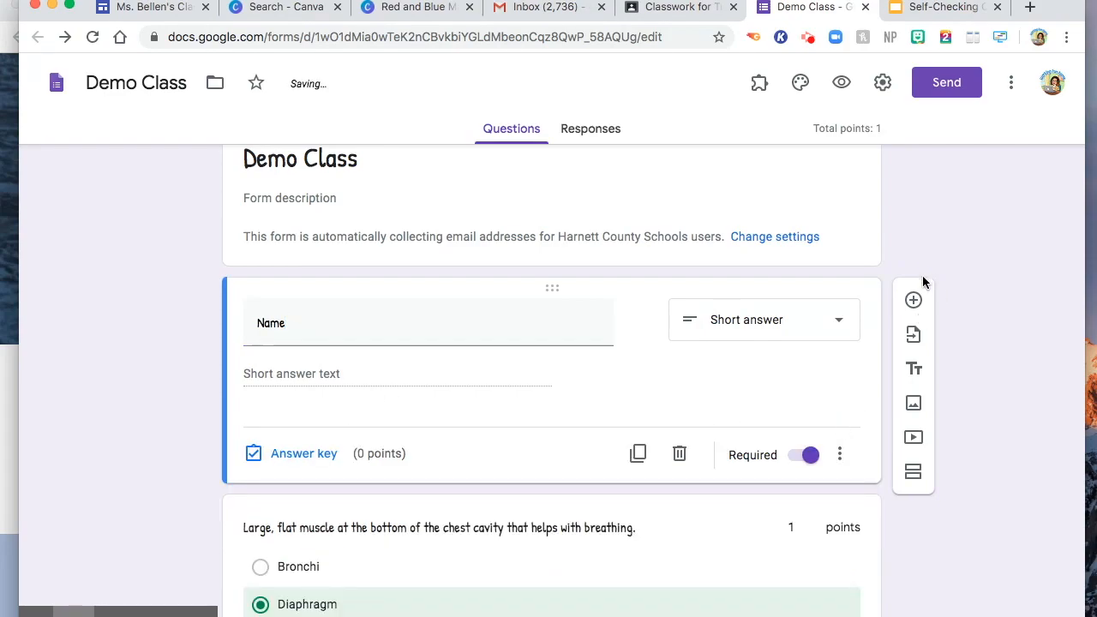
Add a required multiple-choice question 'Core' with options 1, 2, 3, 4.
left_click(912, 300)
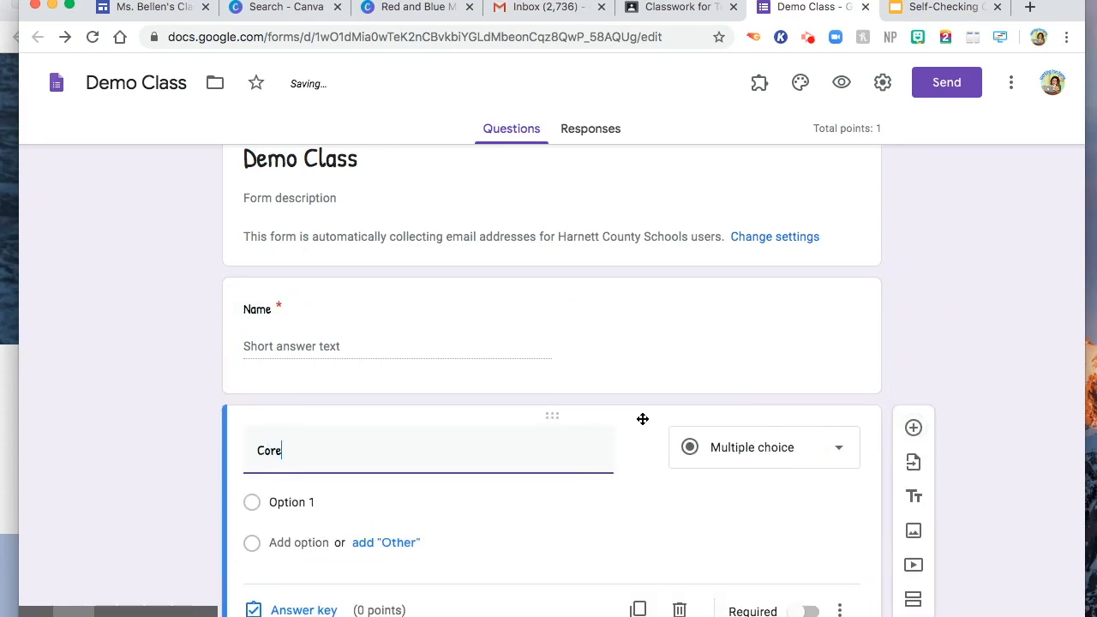
left_click(291, 502)
type("1")
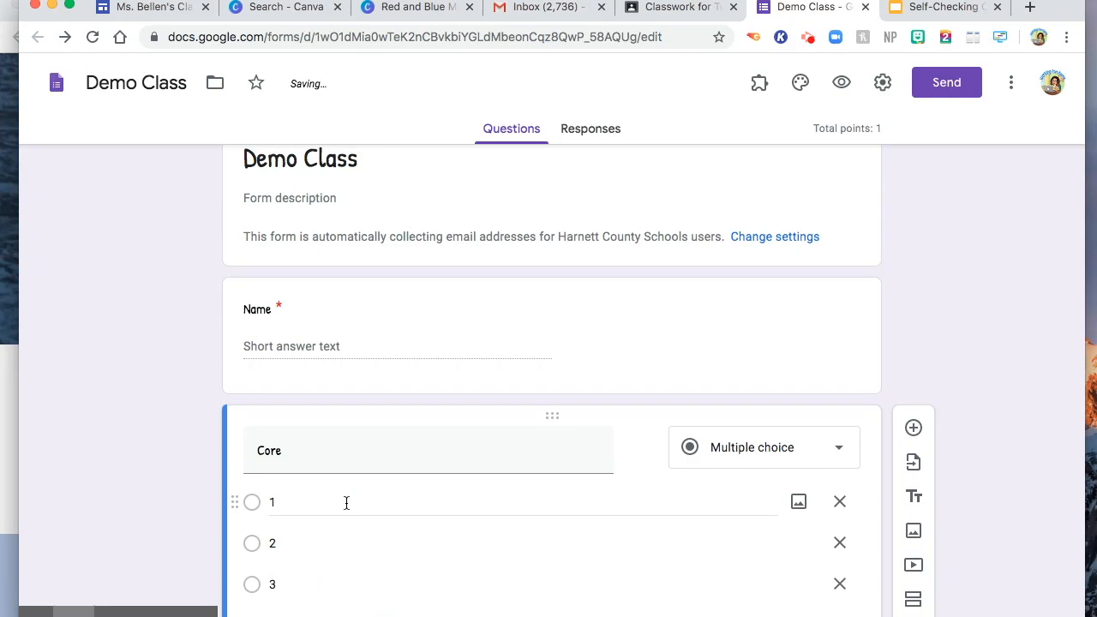
scroll("down", 3)
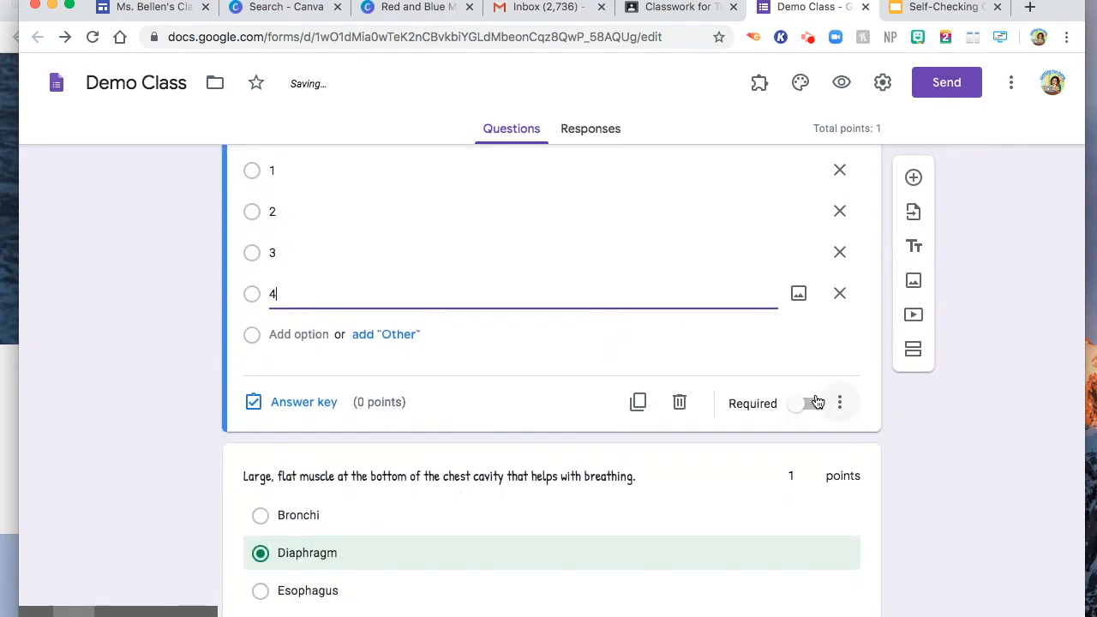
left_click(804, 403)
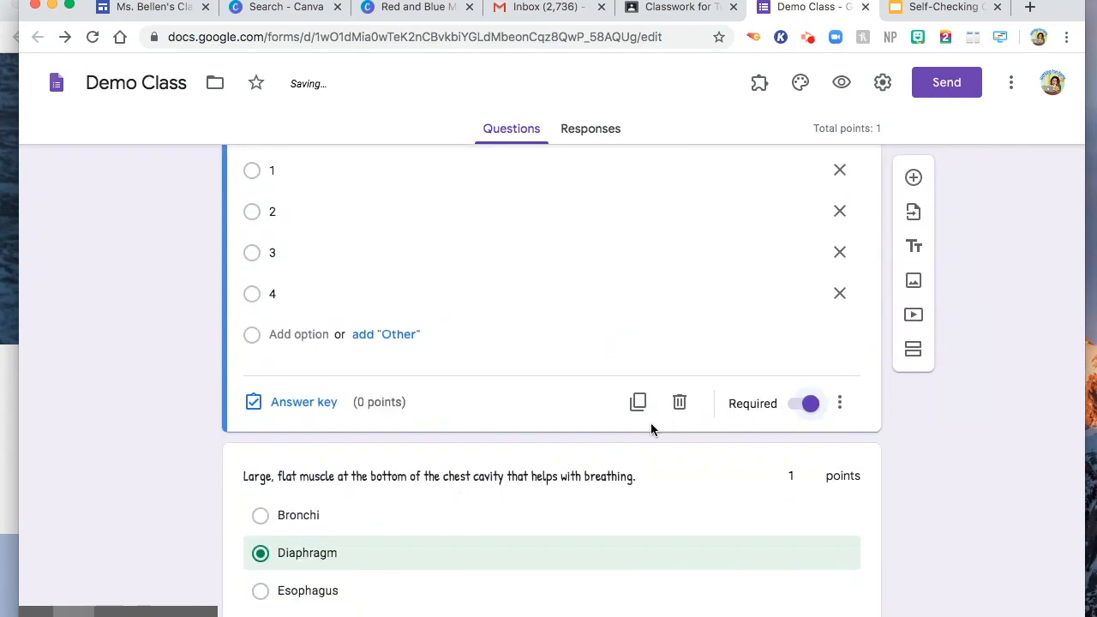
mouse_move(638, 401)
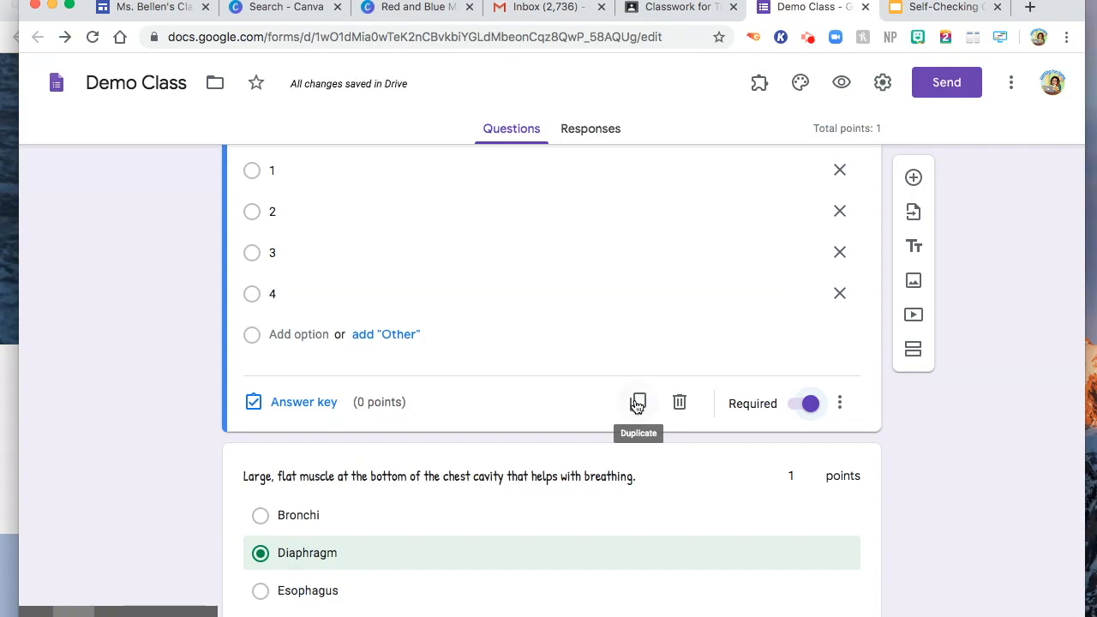
mouse_move(693, 384)
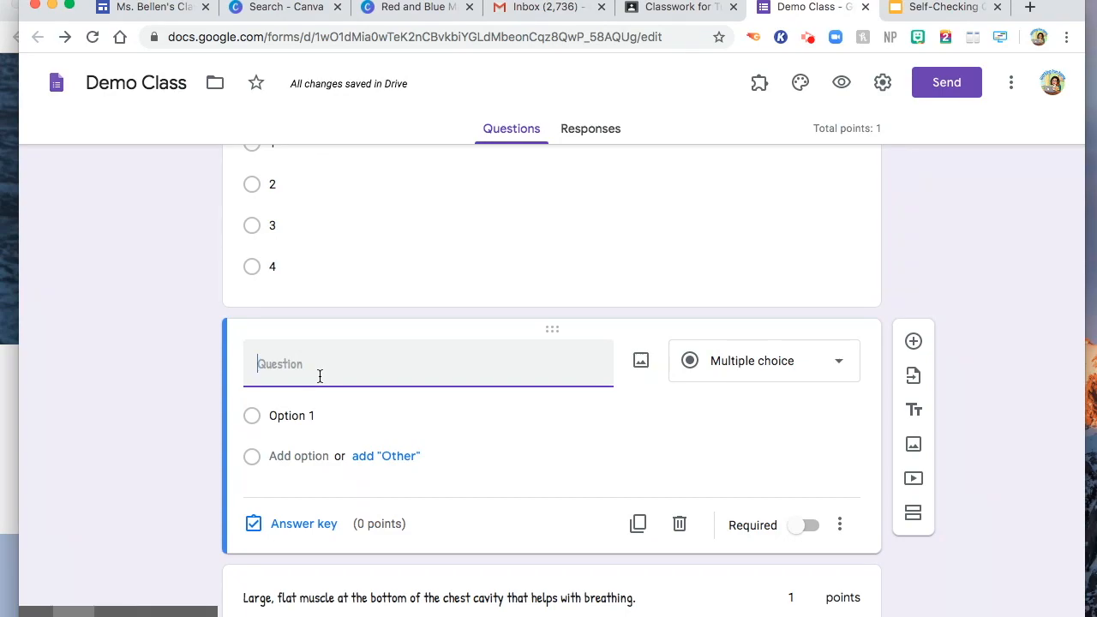
Enter the question 'Where does the oxygen enters in our body?'.
type("What")
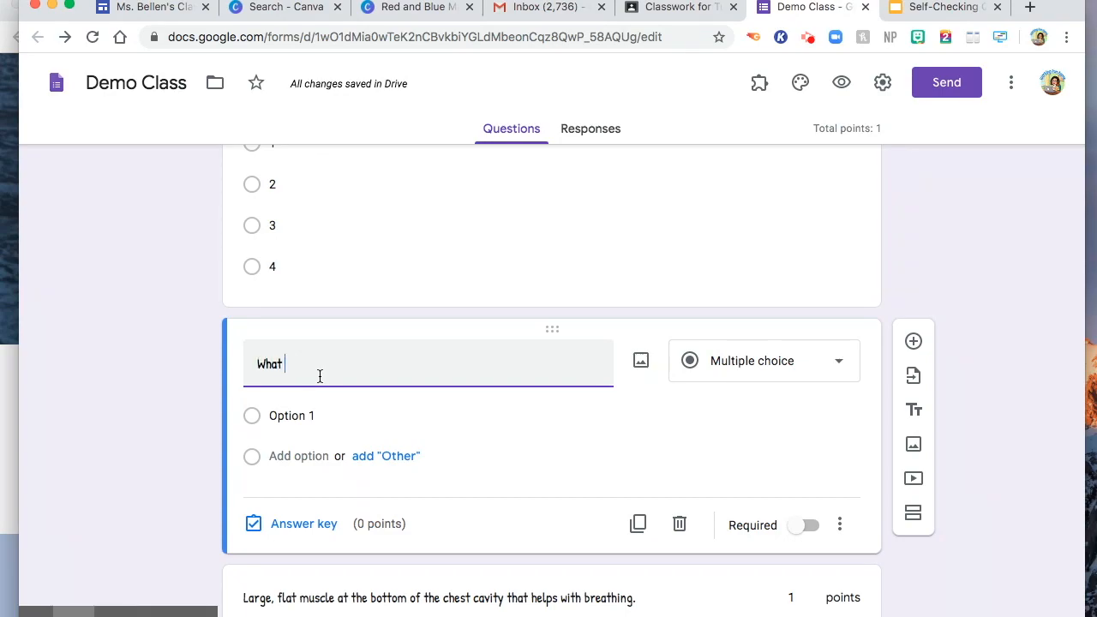
type("Where")
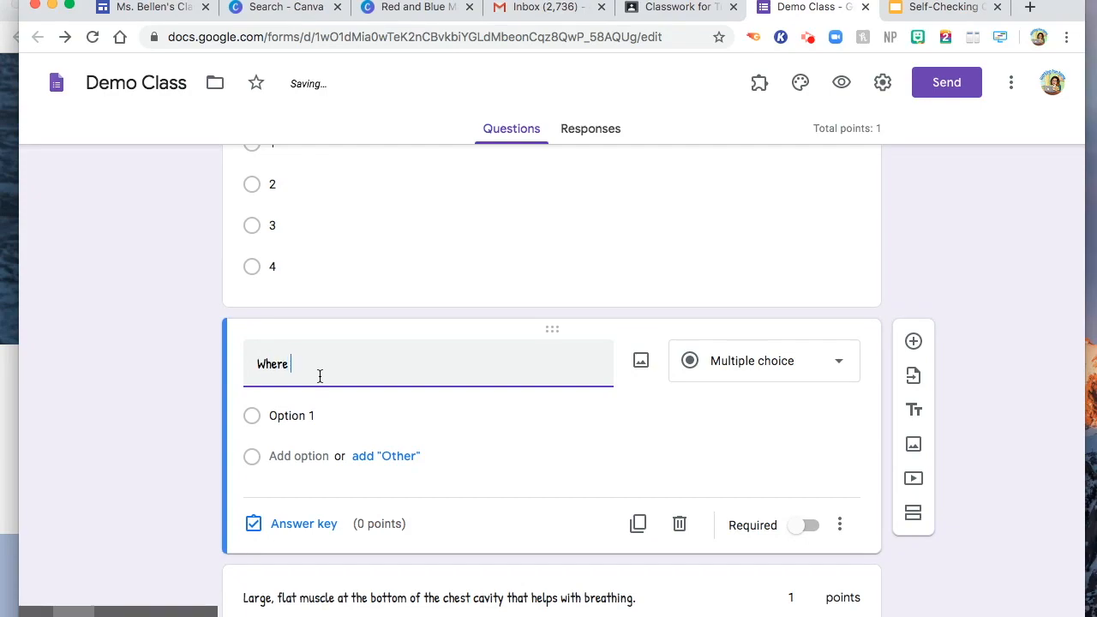
type("does the")
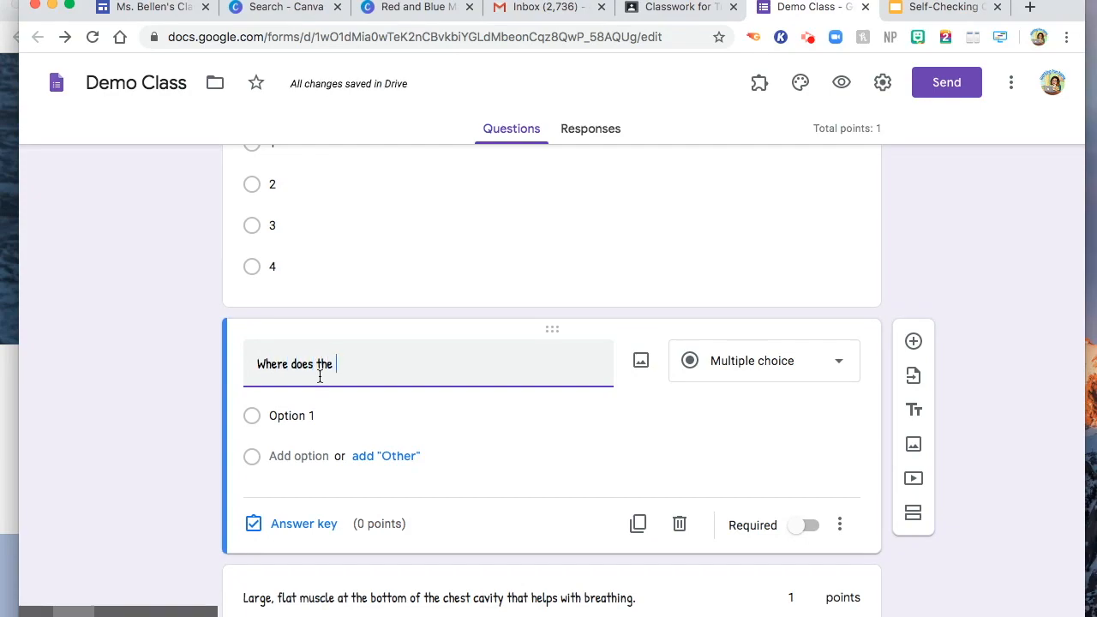
type("oxyg")
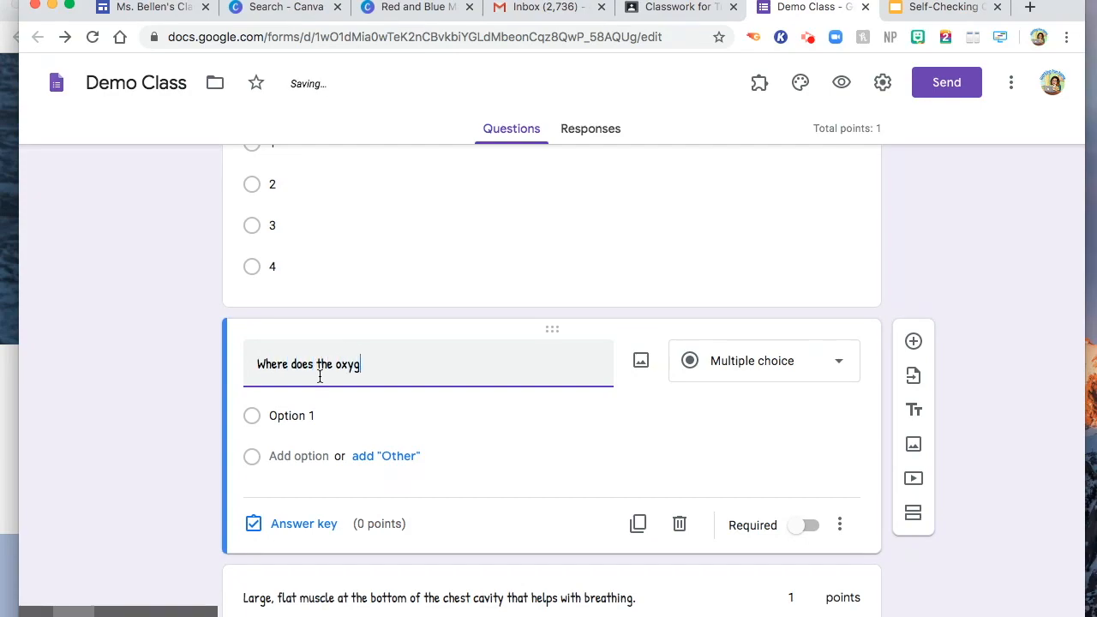
type("en ent")
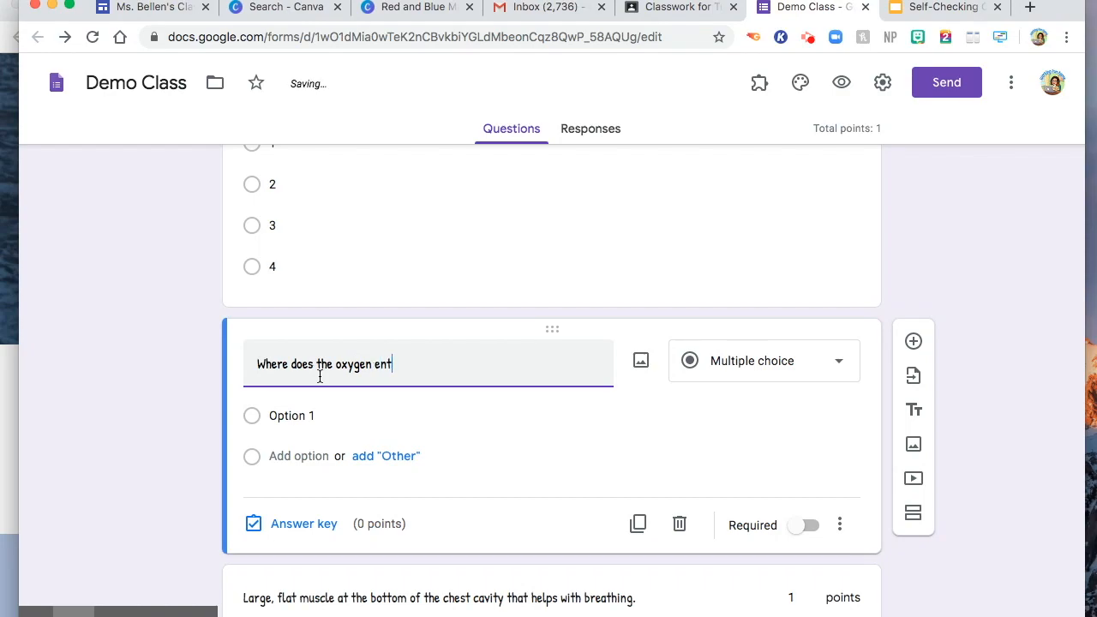
type("ers in our")
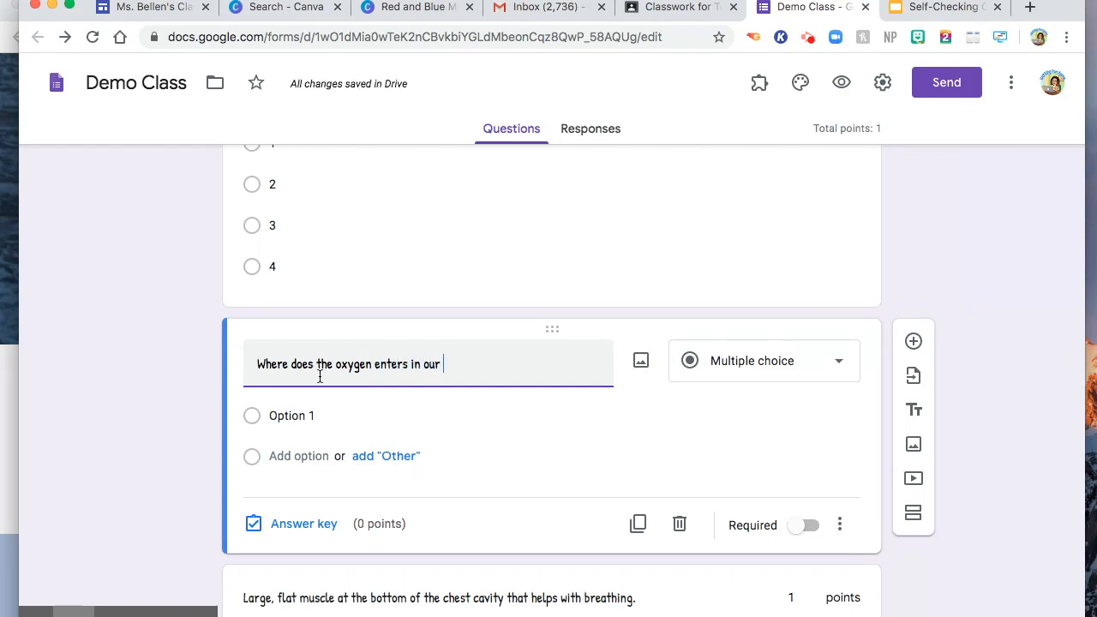
type("body?")
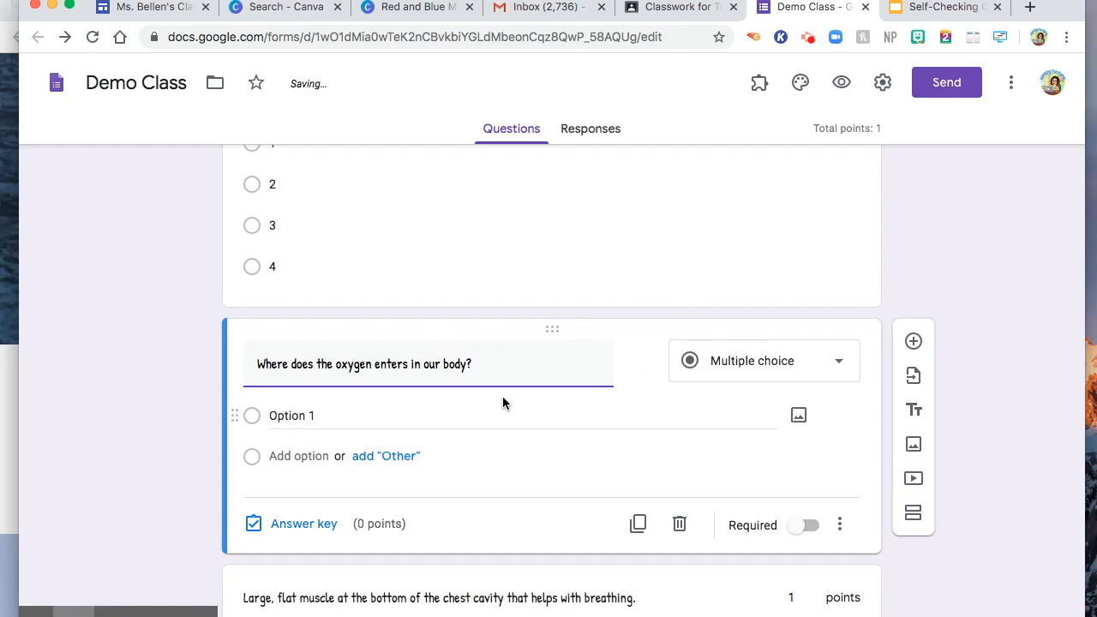
Give it choices Mouth, Eyes, Ear and make the question required.
type("Mou")
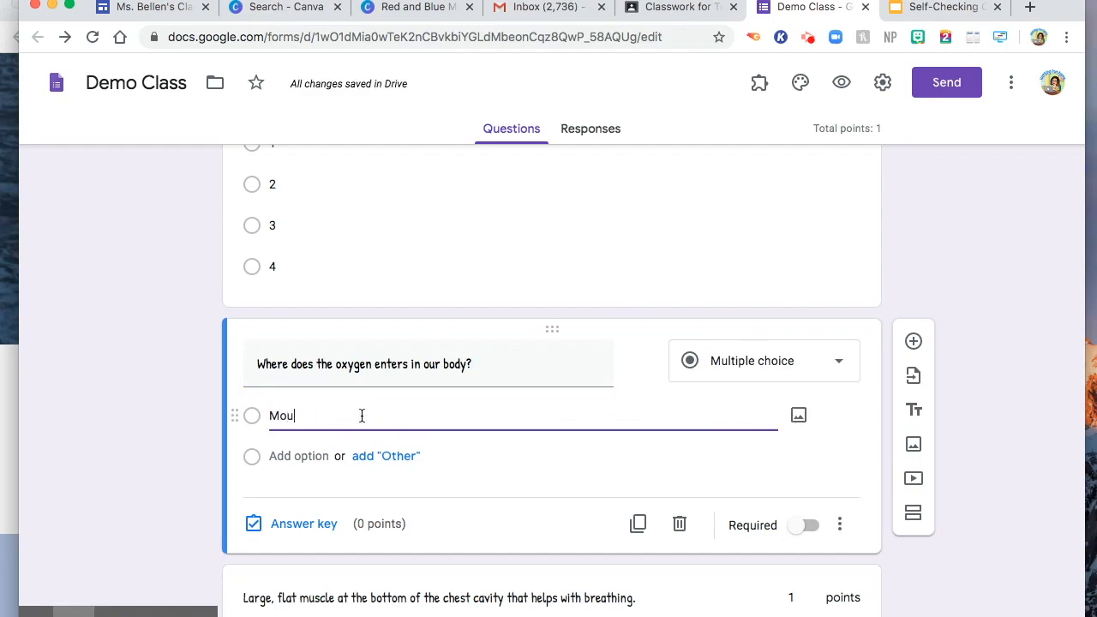
key("Enter")
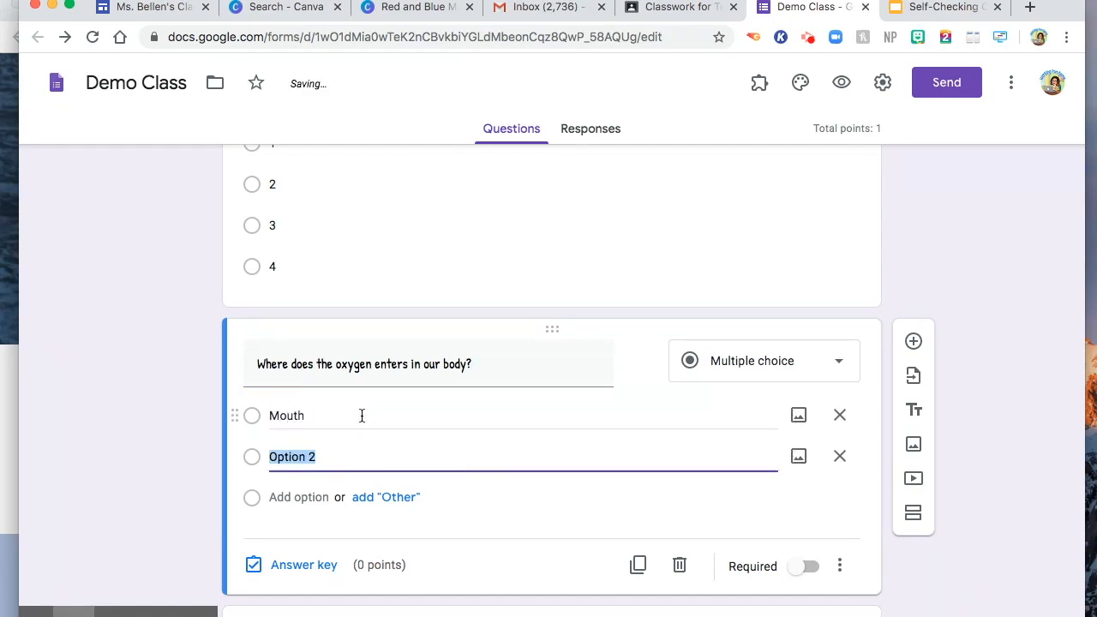
type("Eye")
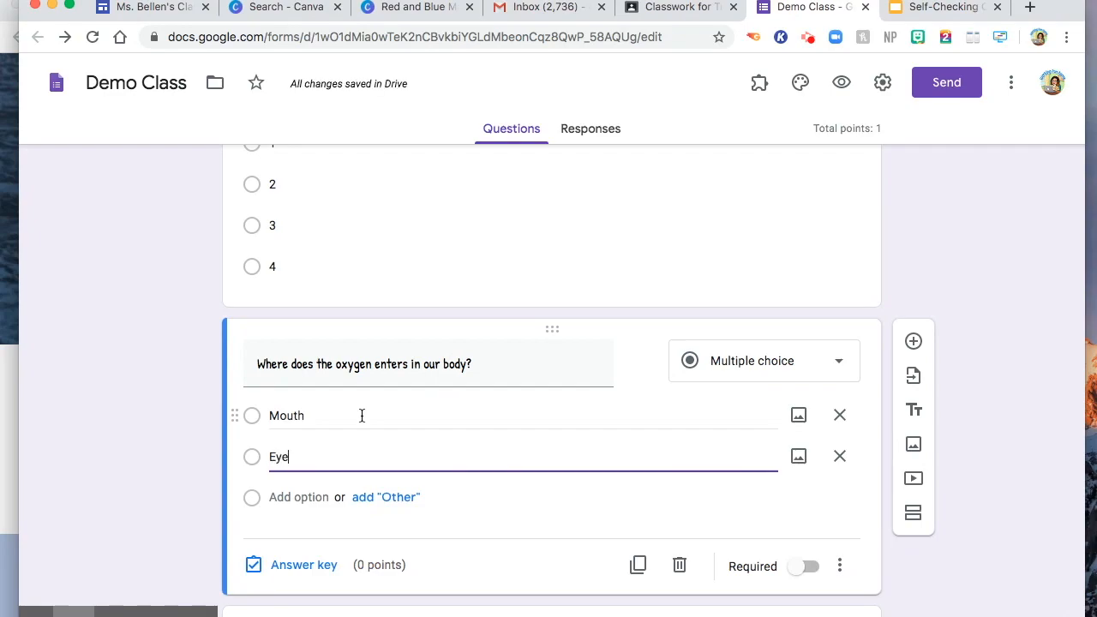
key("Enter")
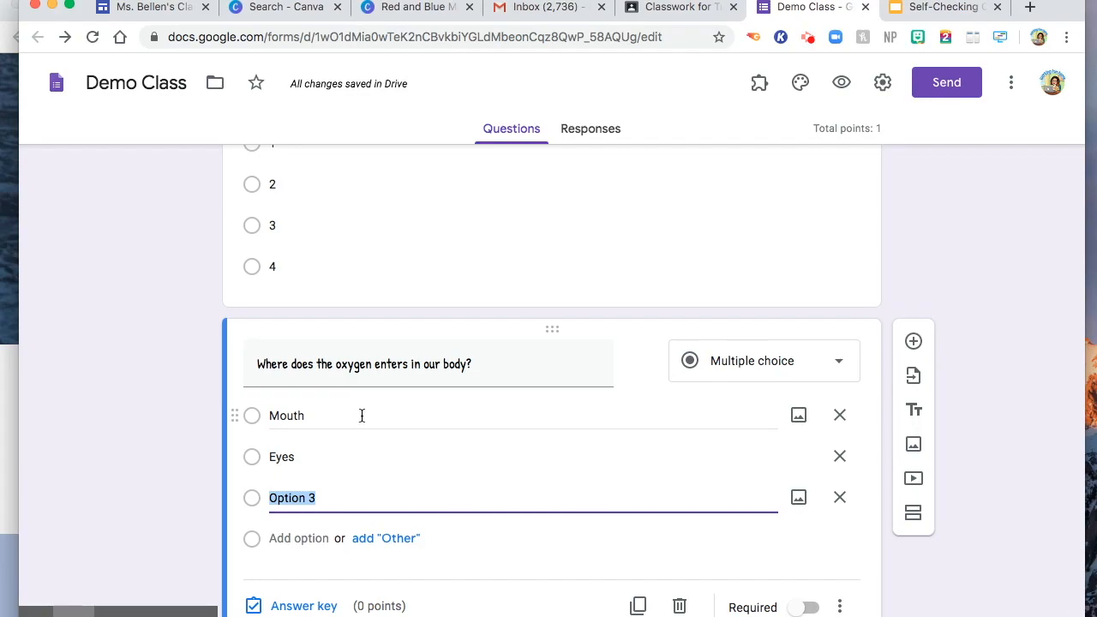
type("Ea")
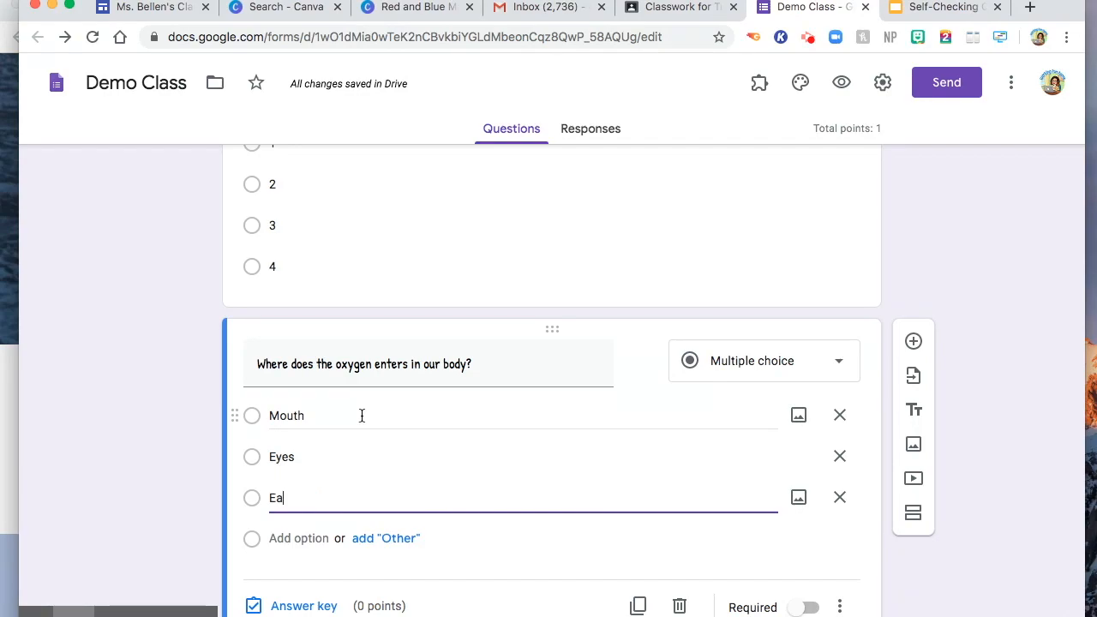
type("r")
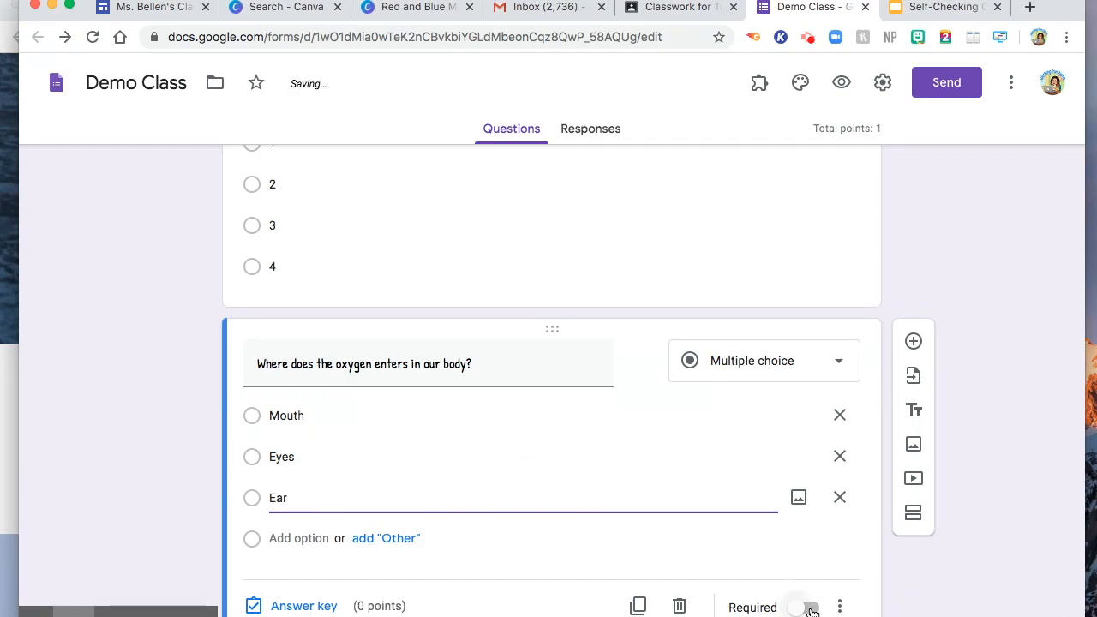
left_click(805, 606)
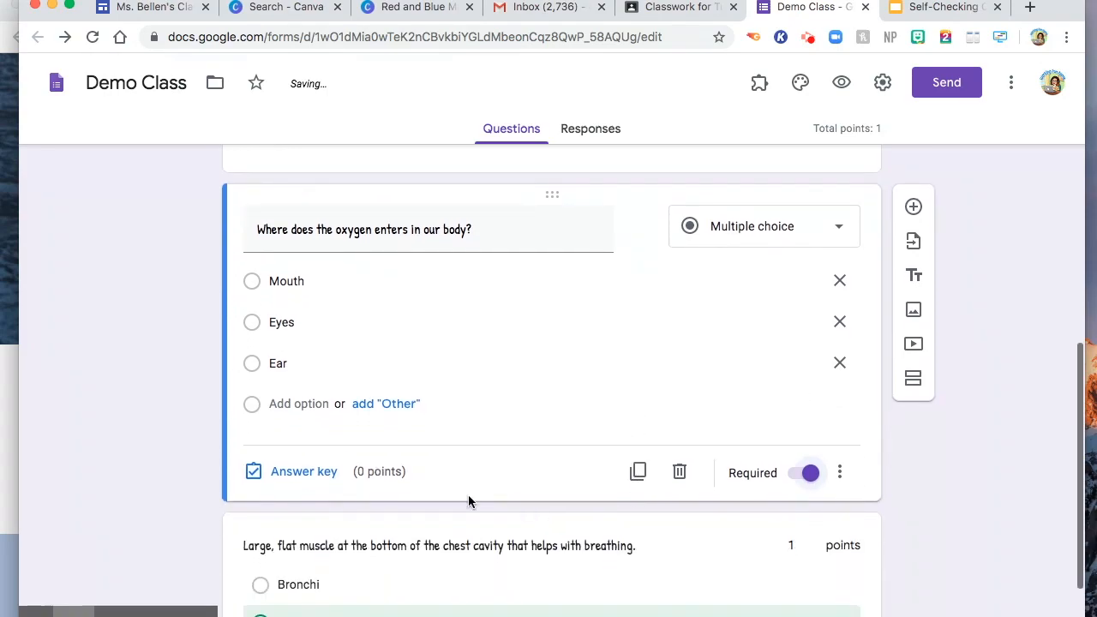
Set the answer key to Mouth worth 1 point.
left_click(304, 470)
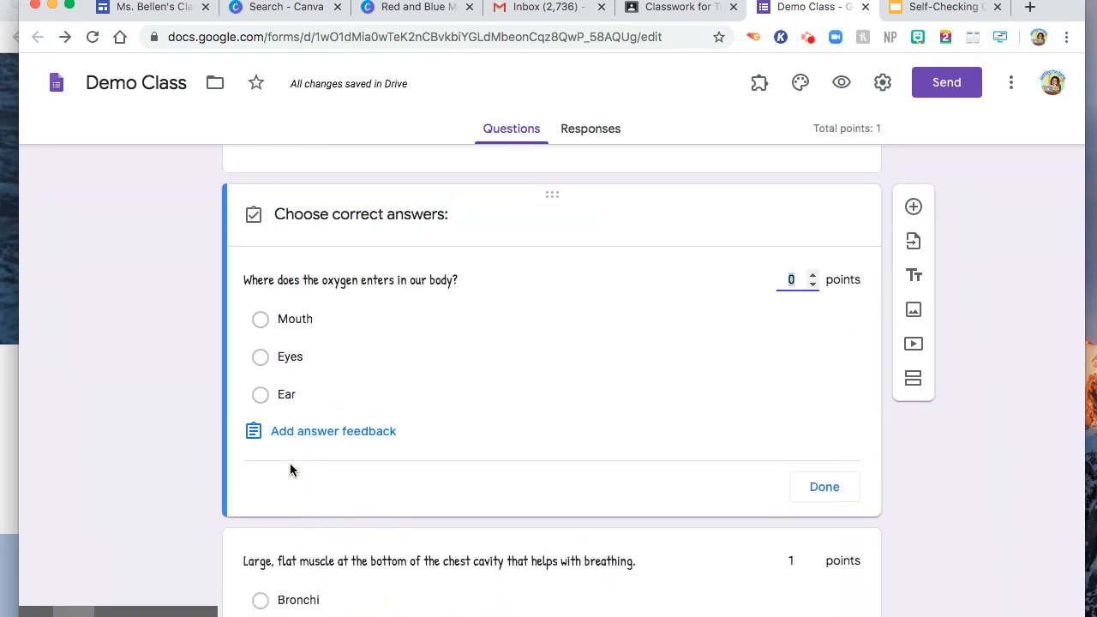
mouse_move(826, 334)
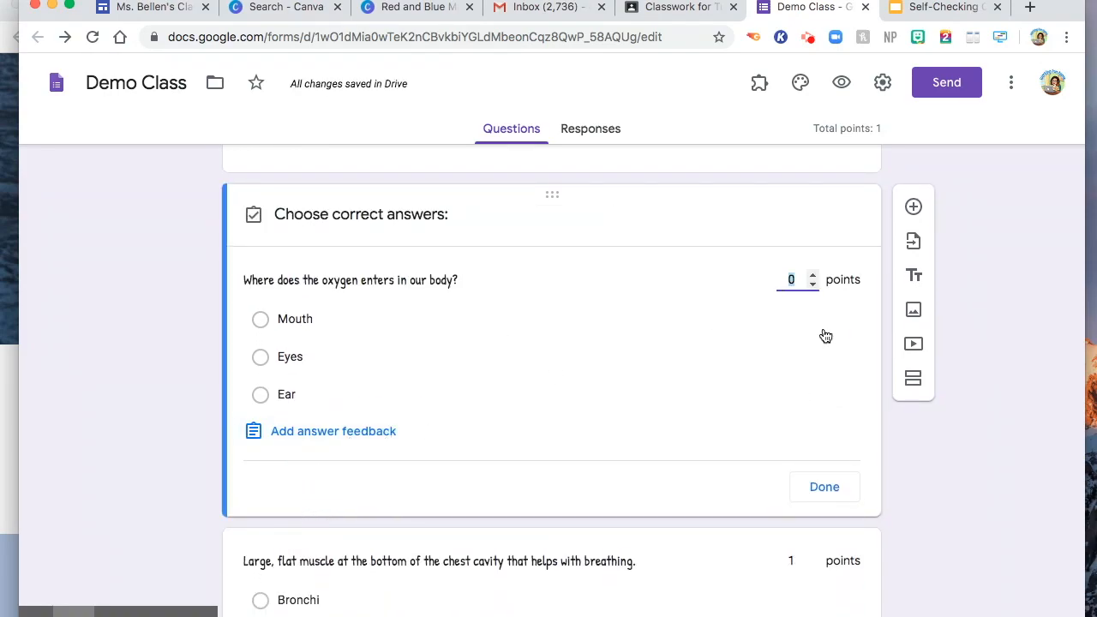
left_click(812, 275)
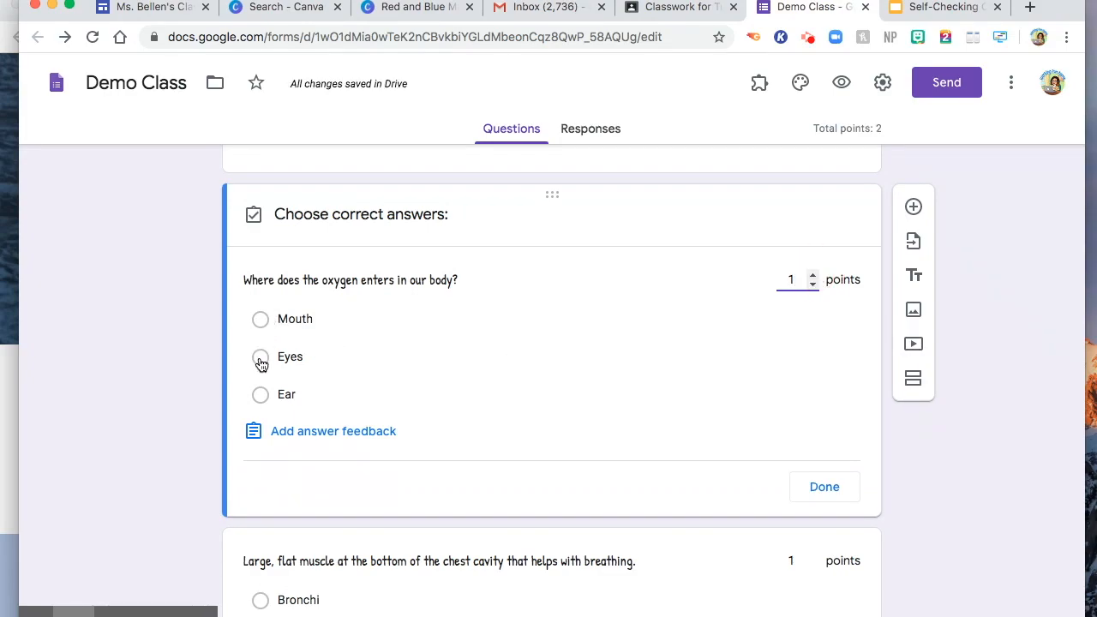
left_click(260, 318)
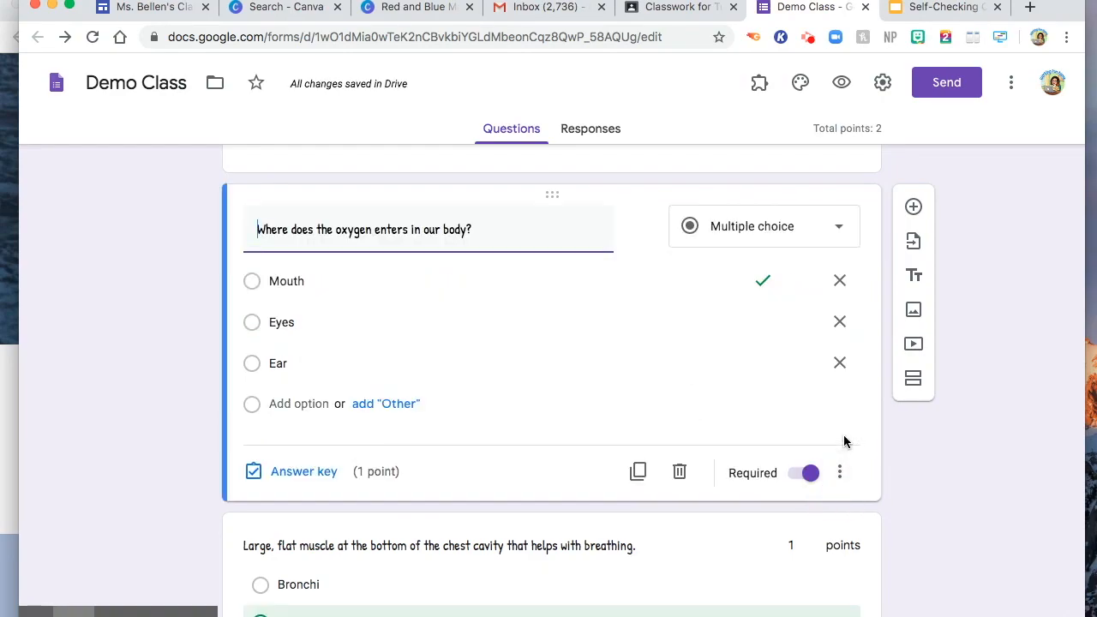
scroll("up", 3)
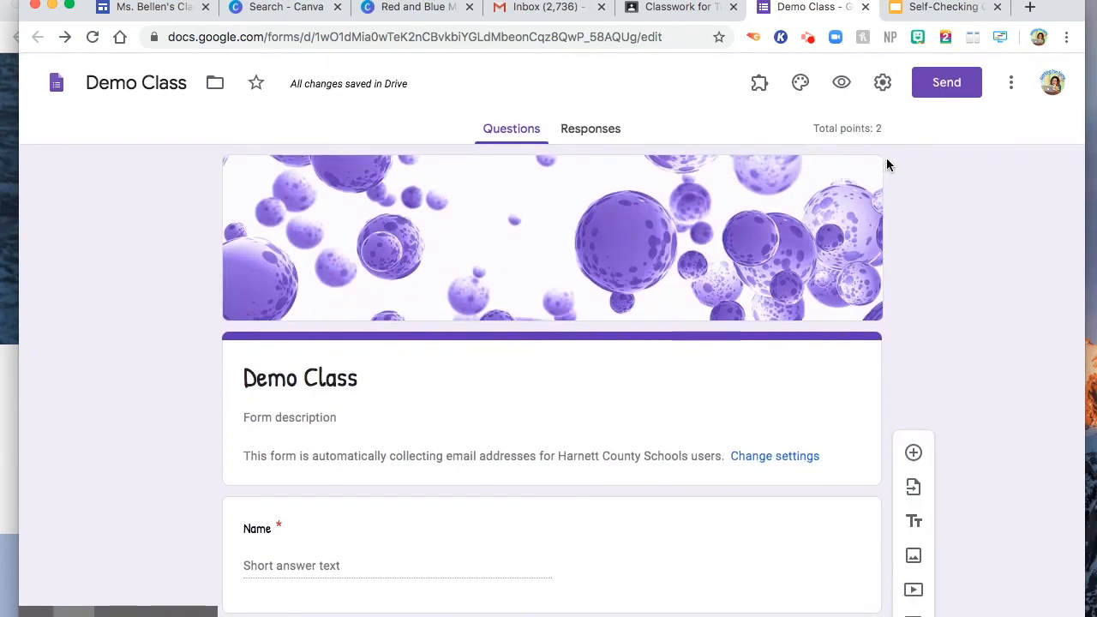
mouse_move(840, 82)
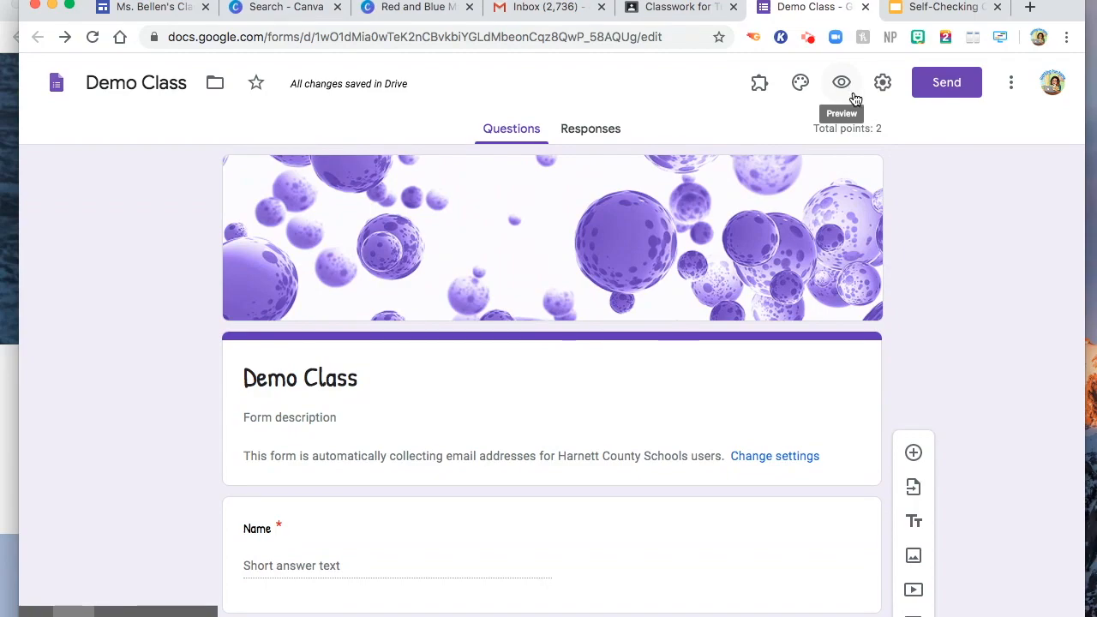
mouse_move(750, 192)
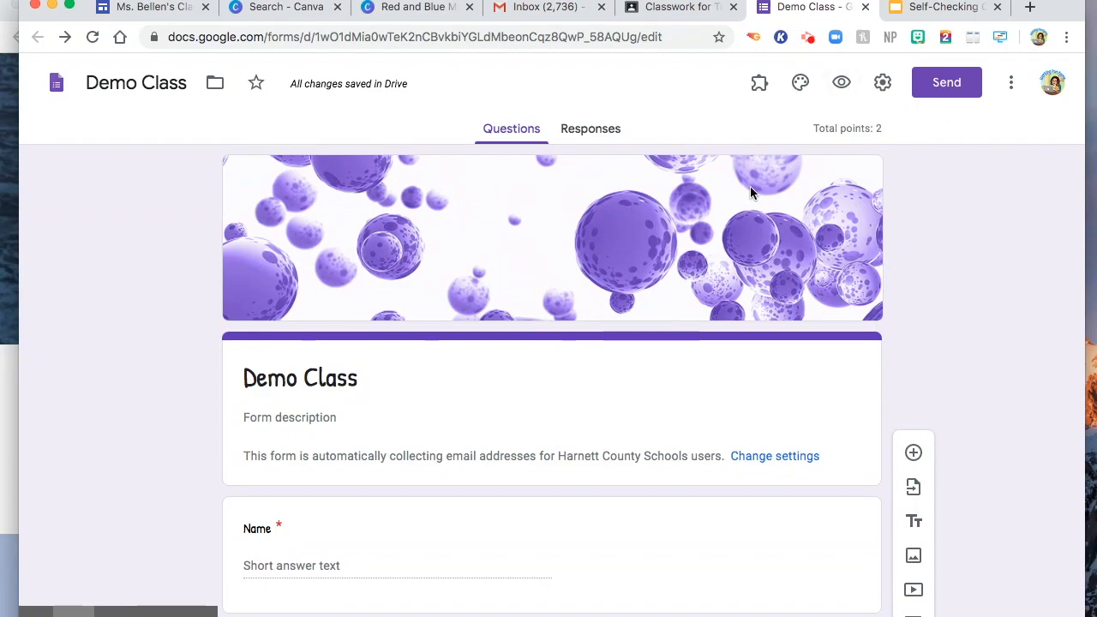
Post the Demo Class quiz assignment to all students of Tutorial Class.
left_click(677, 7)
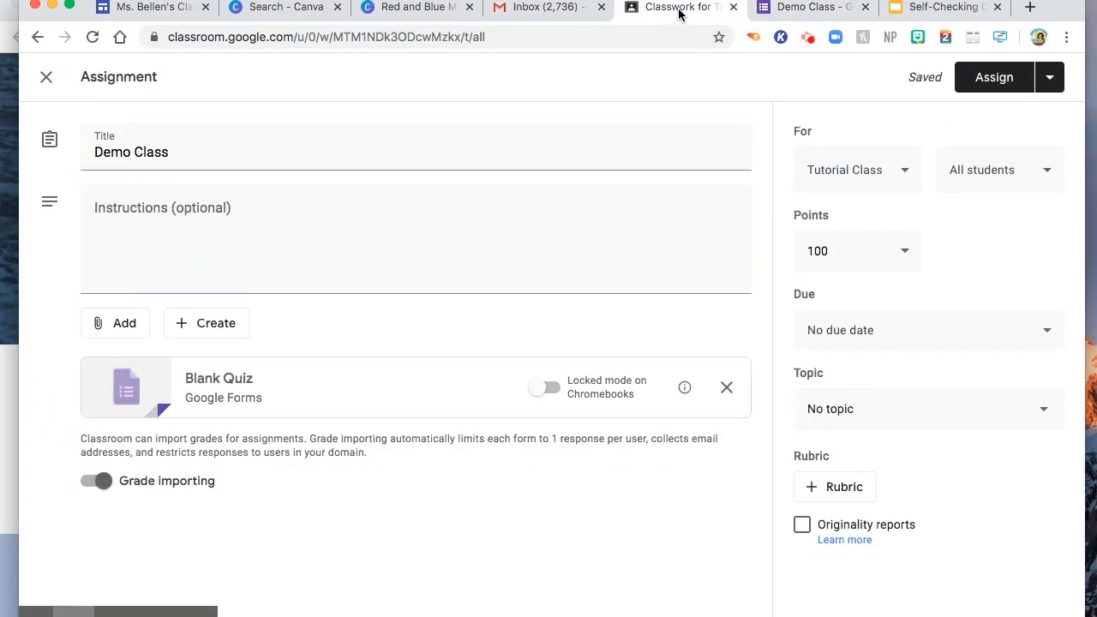
mouse_move(909, 62)
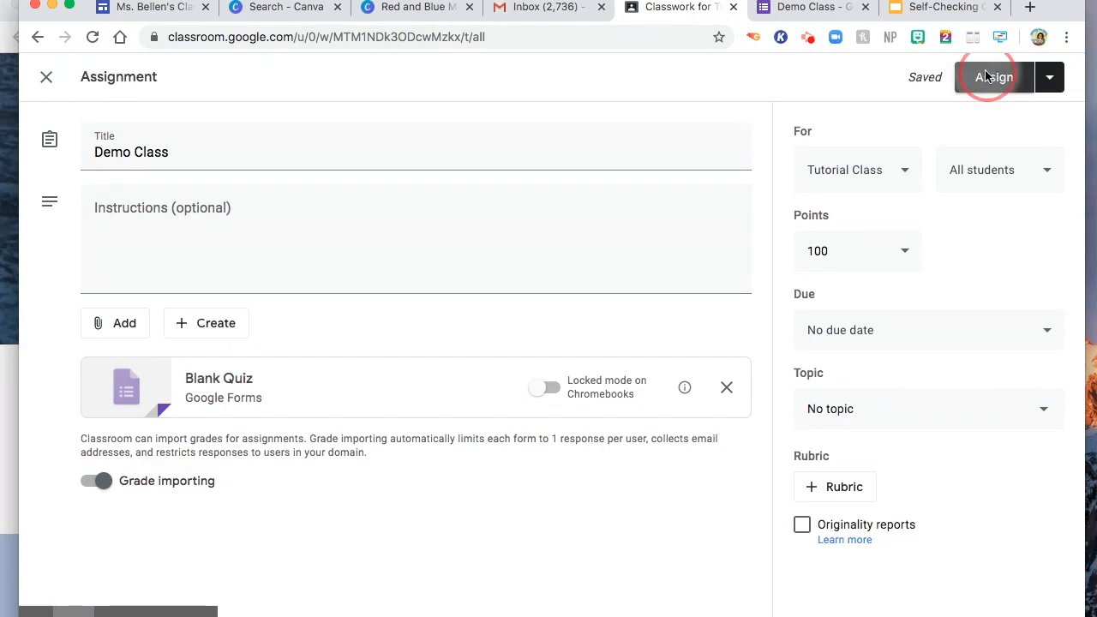
left_click(994, 78)
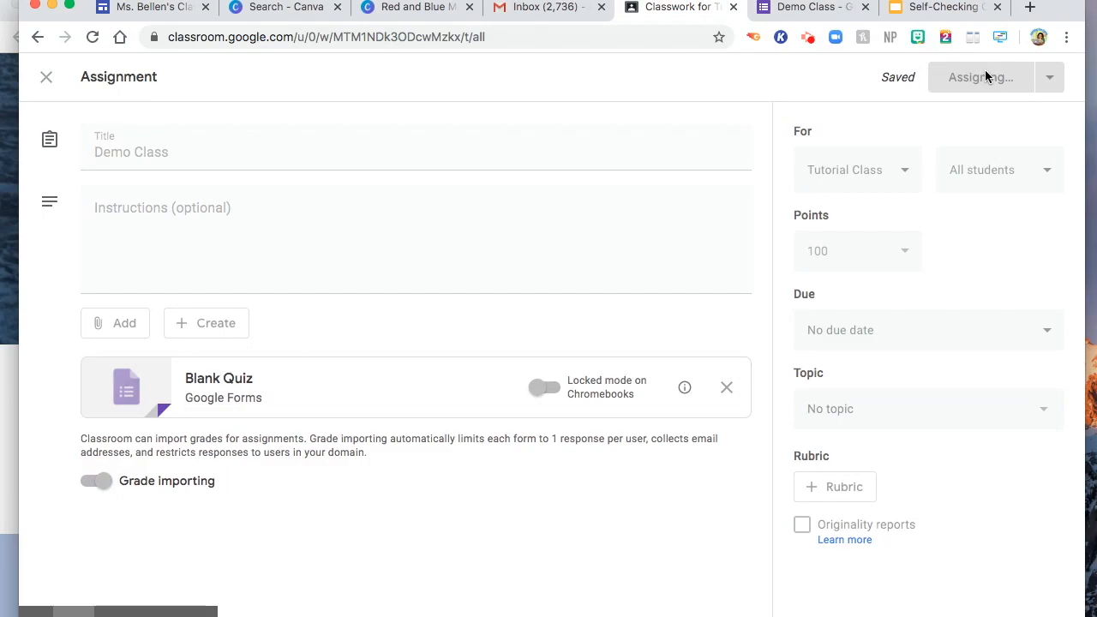
left_click(981, 75)
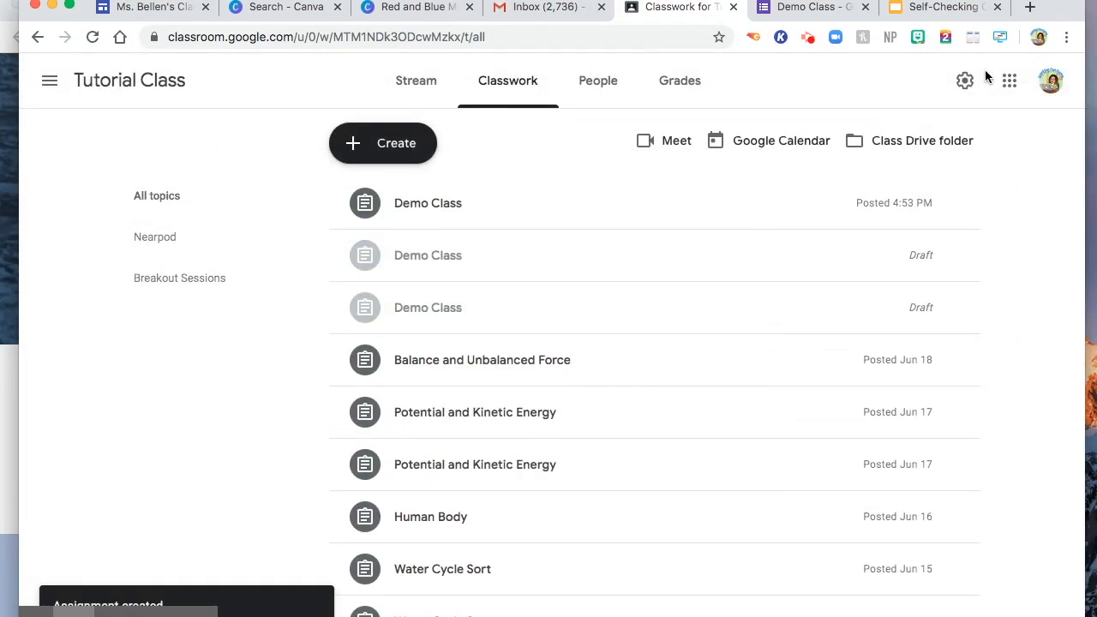
As the student, enter Tutorial Class and reach the posted Demo Class assignment.
left_click(1049, 81)
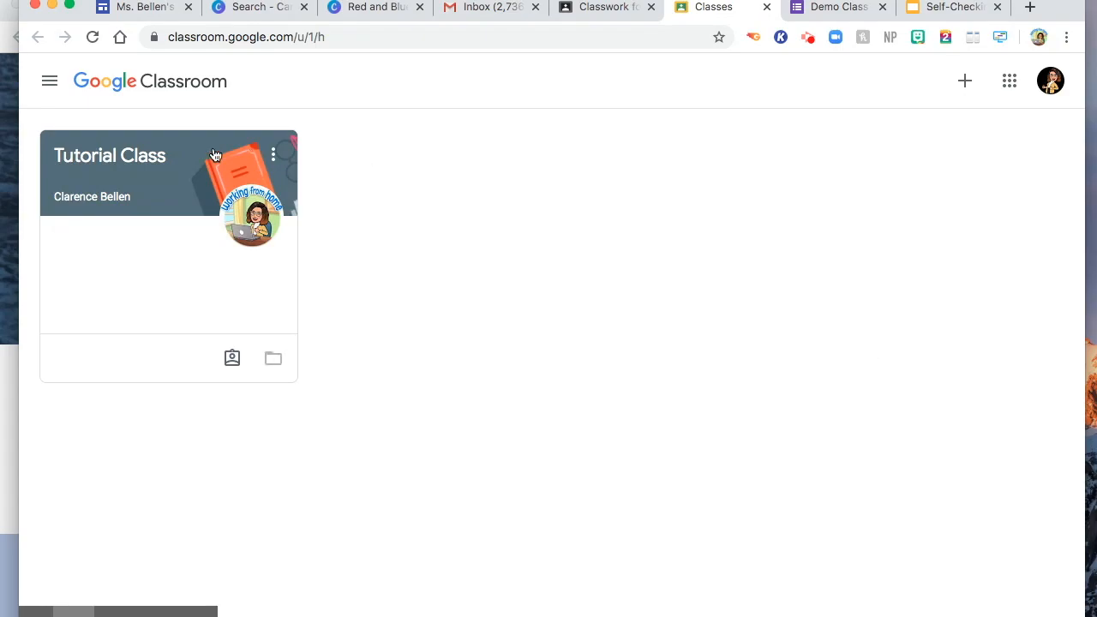
left_click(110, 154)
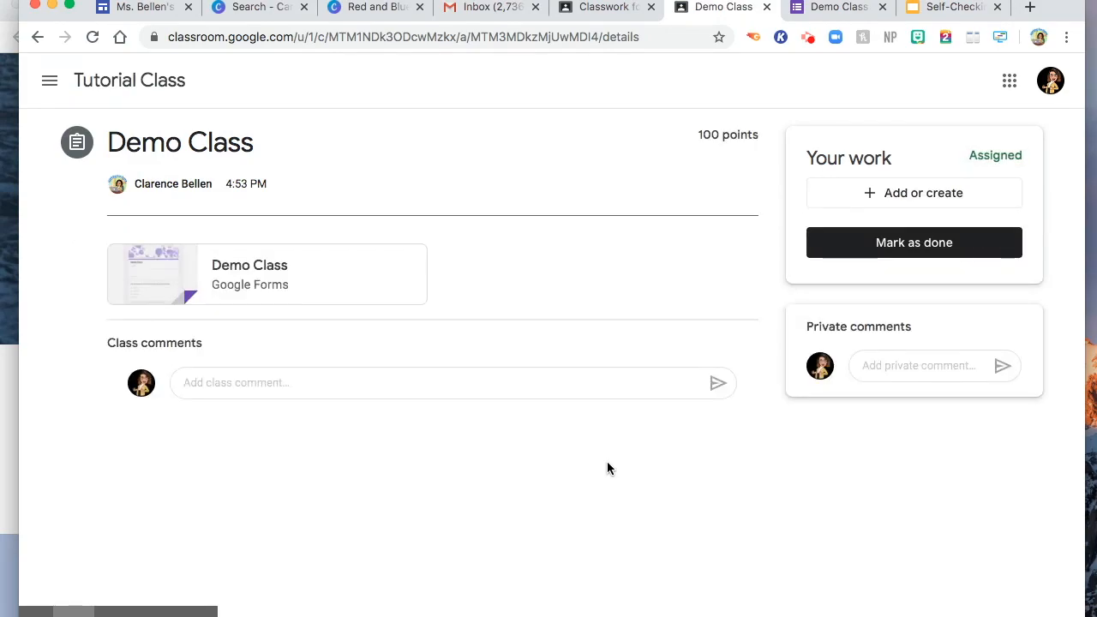
mouse_move(205, 320)
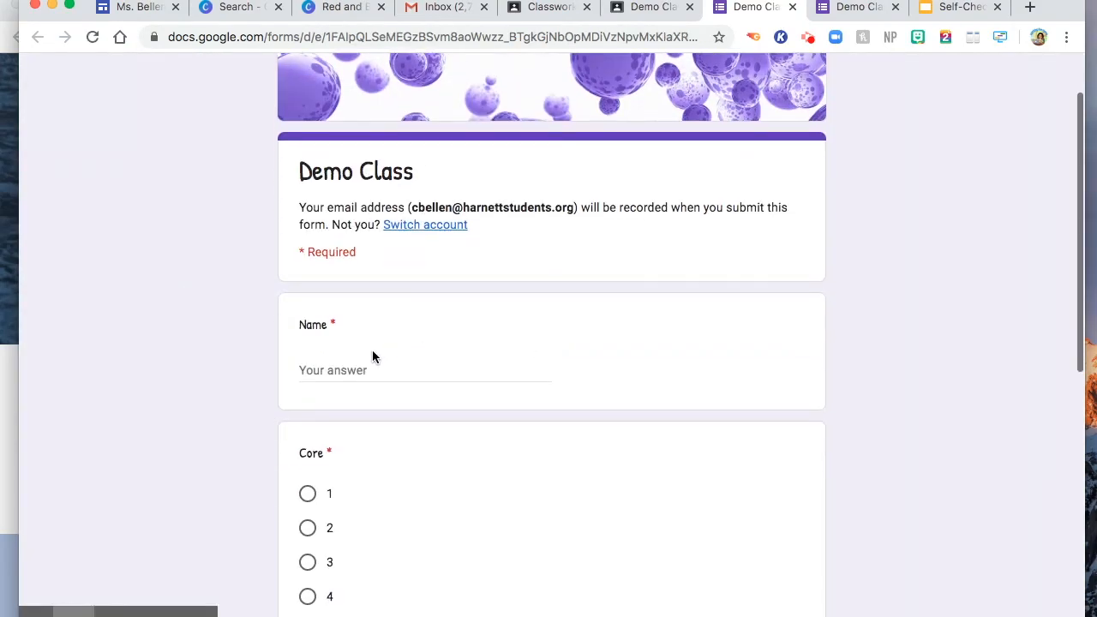
Fill in the name, answer 2 and Esophagus, and submit the Demo Class quiz.
type("C")
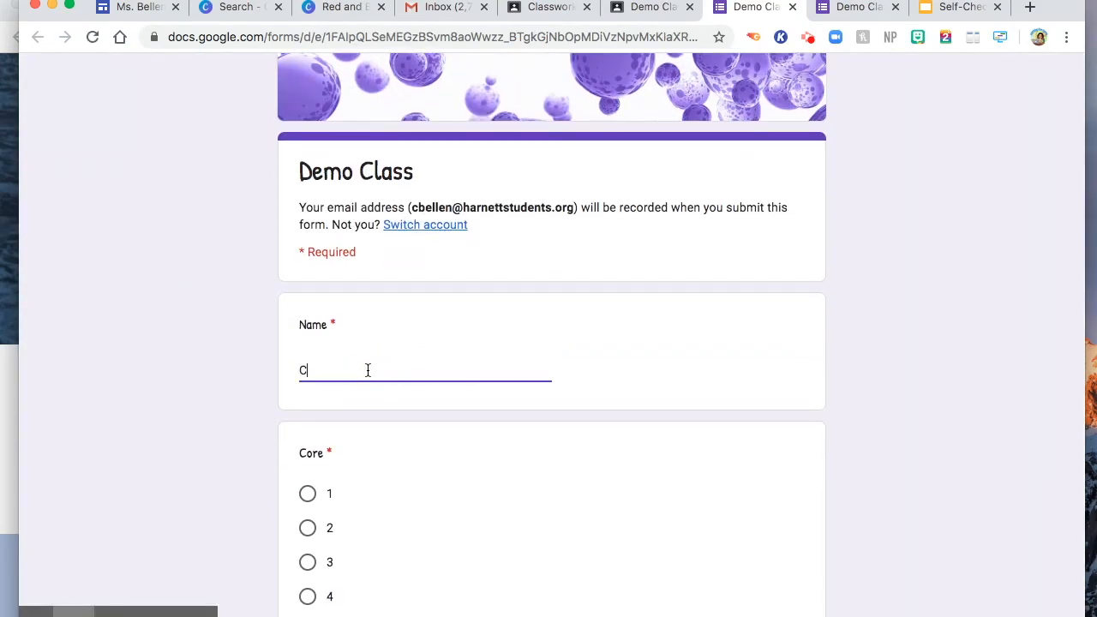
type("lang")
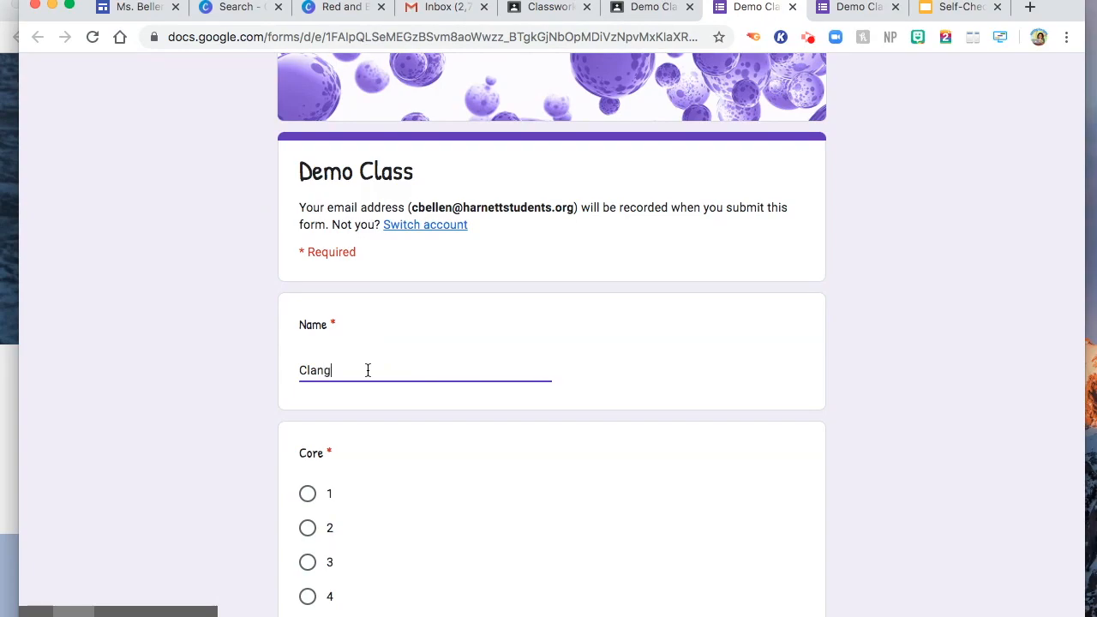
type("Bellen")
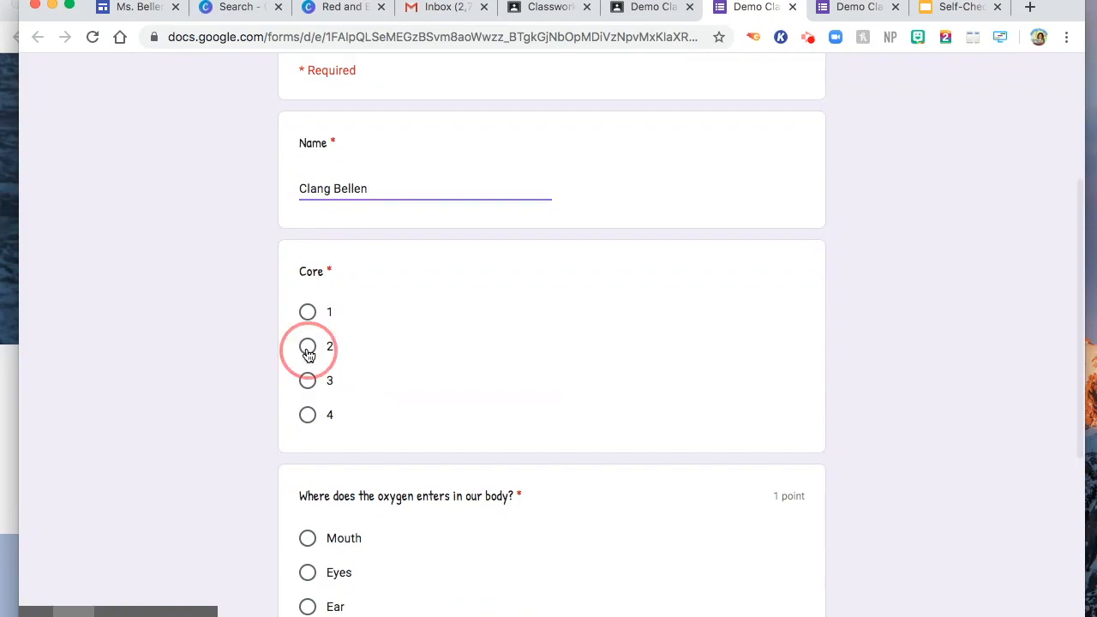
left_click(307, 346)
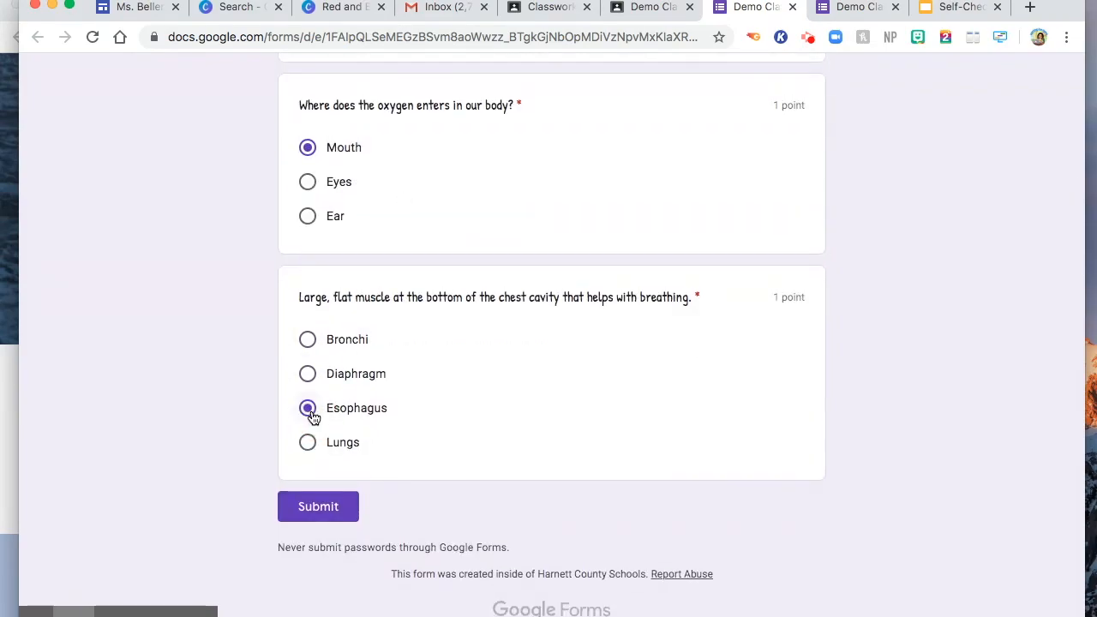
left_click(319, 508)
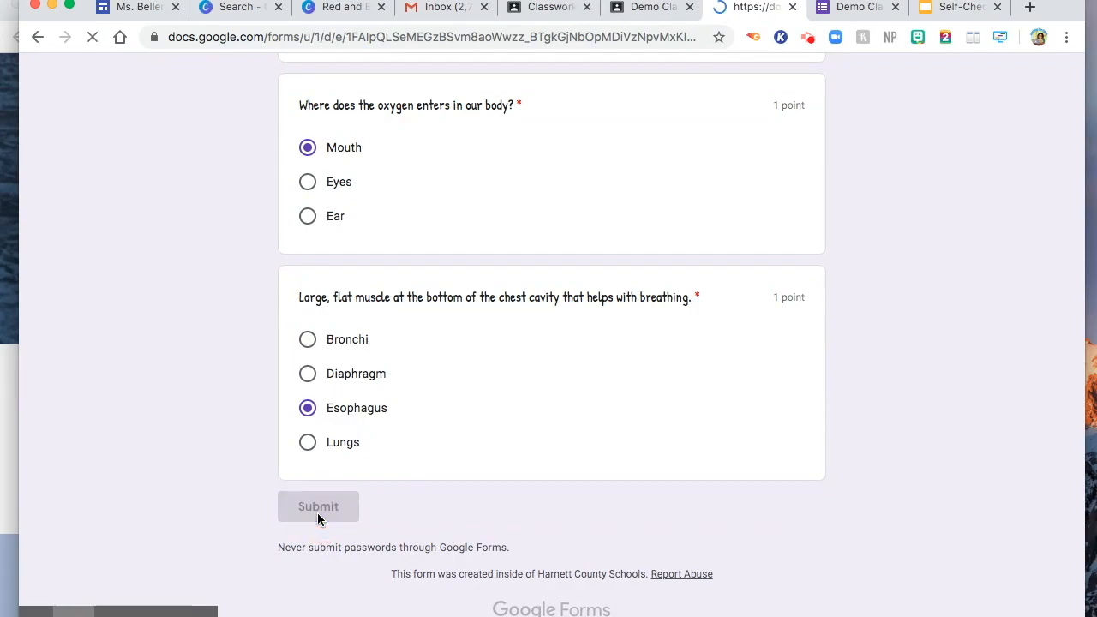
left_click(319, 505)
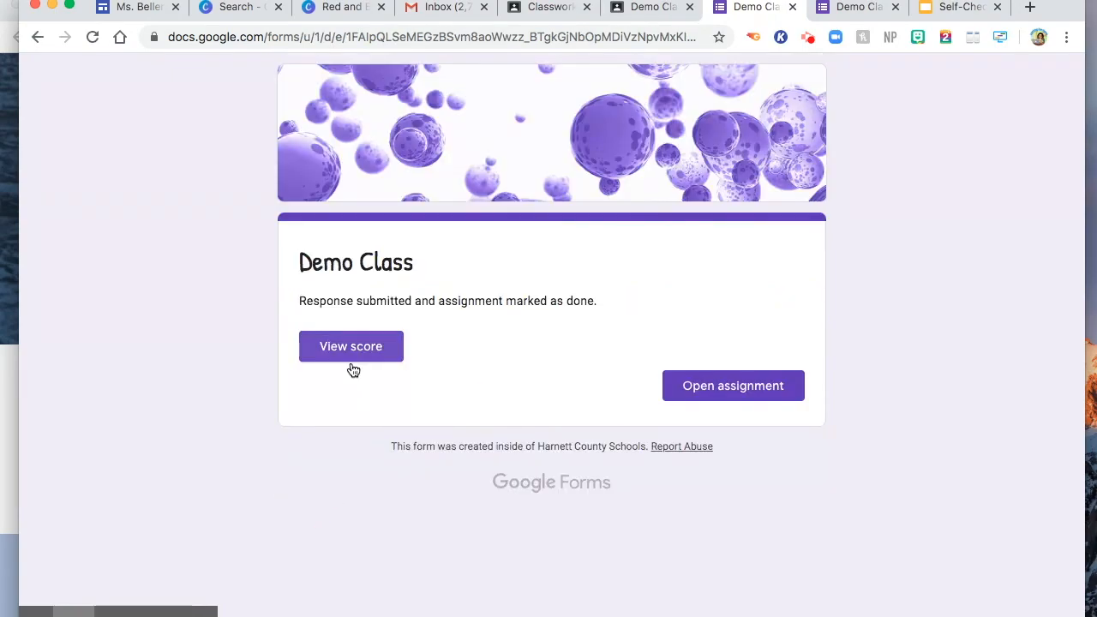
View the 1/2 score and scroll through which answers were right or wrong.
left_click(349, 347)
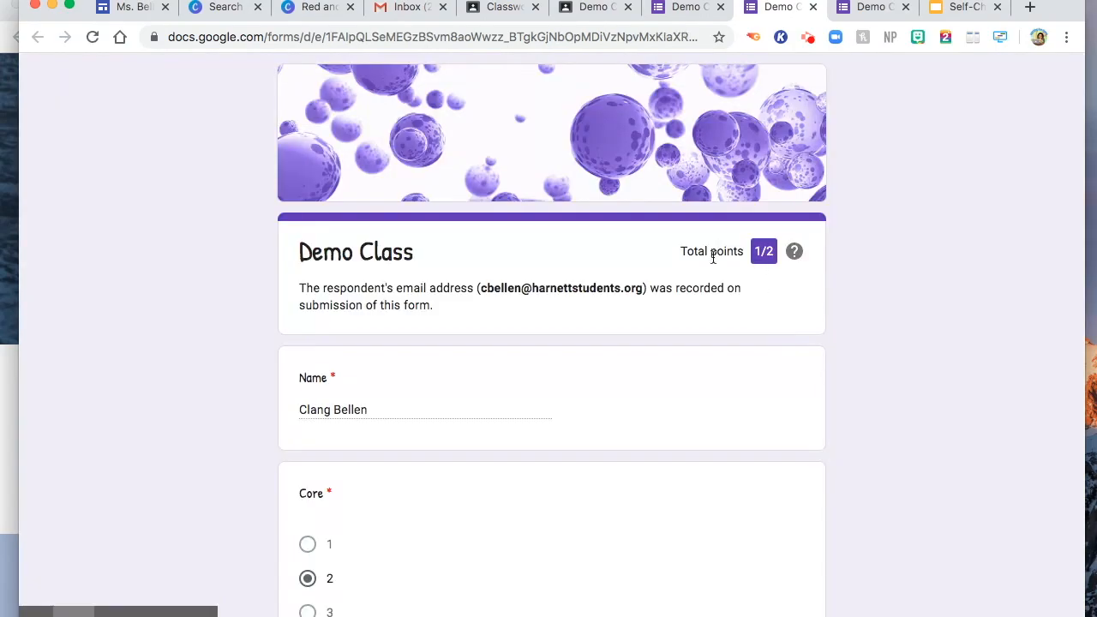
mouse_move(780, 321)
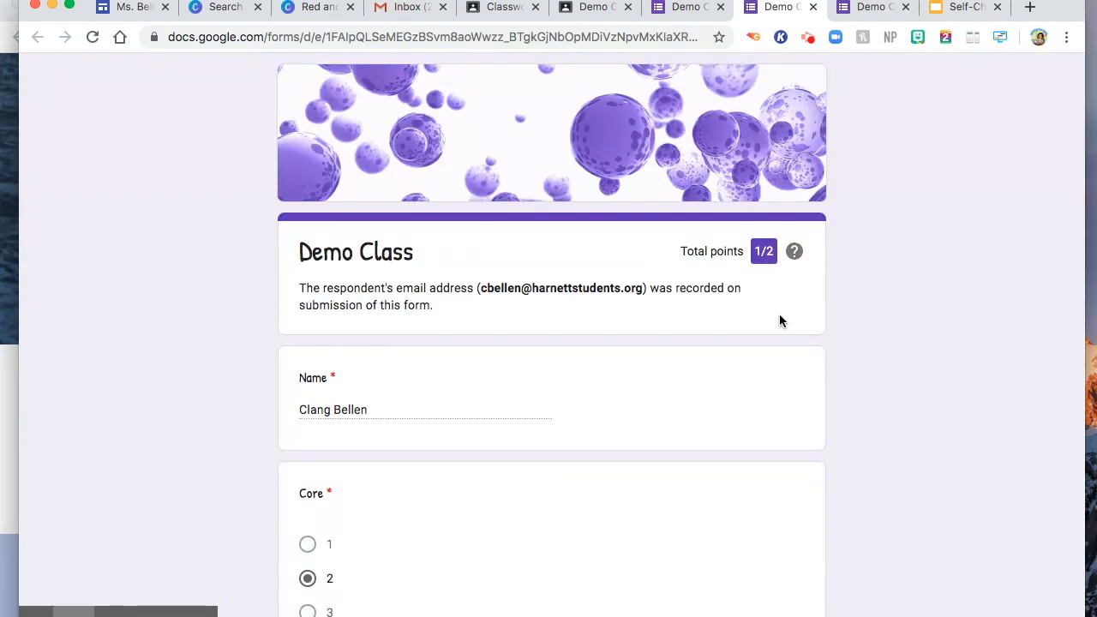
scroll("down", 3)
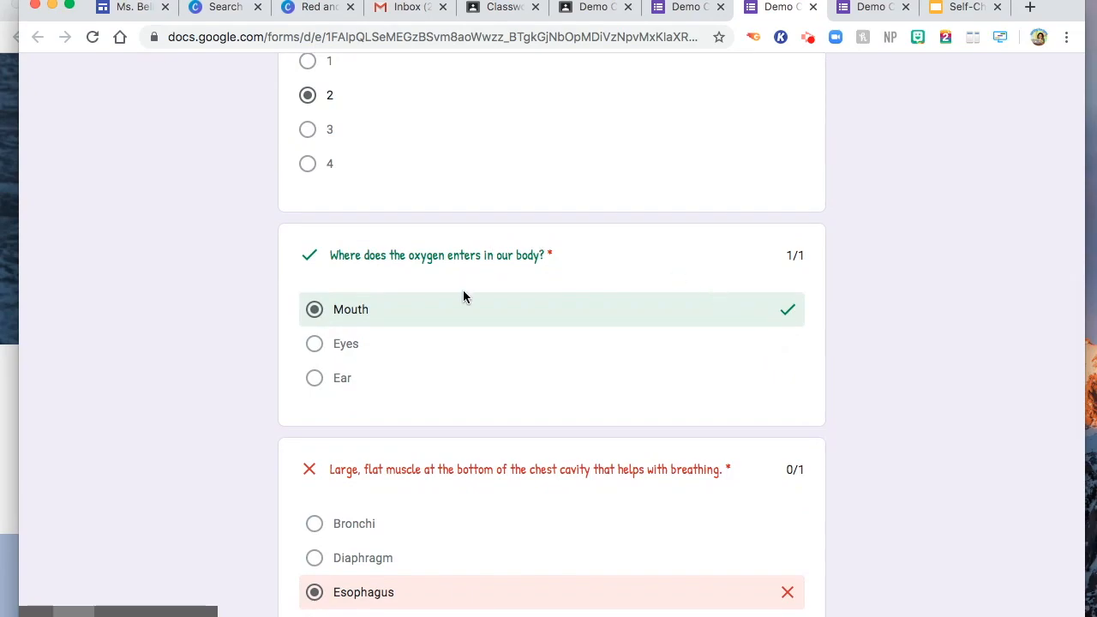
scroll("down", 3)
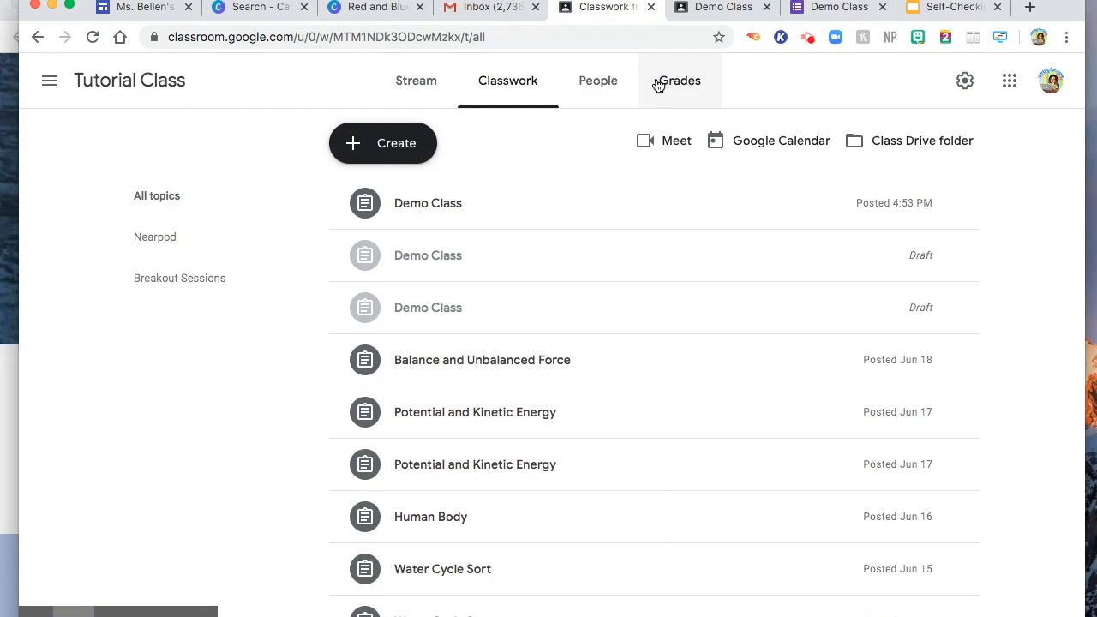
Reach the Demo Class turned-in student work and bring up the Import Grades confirmation.
left_click(429, 202)
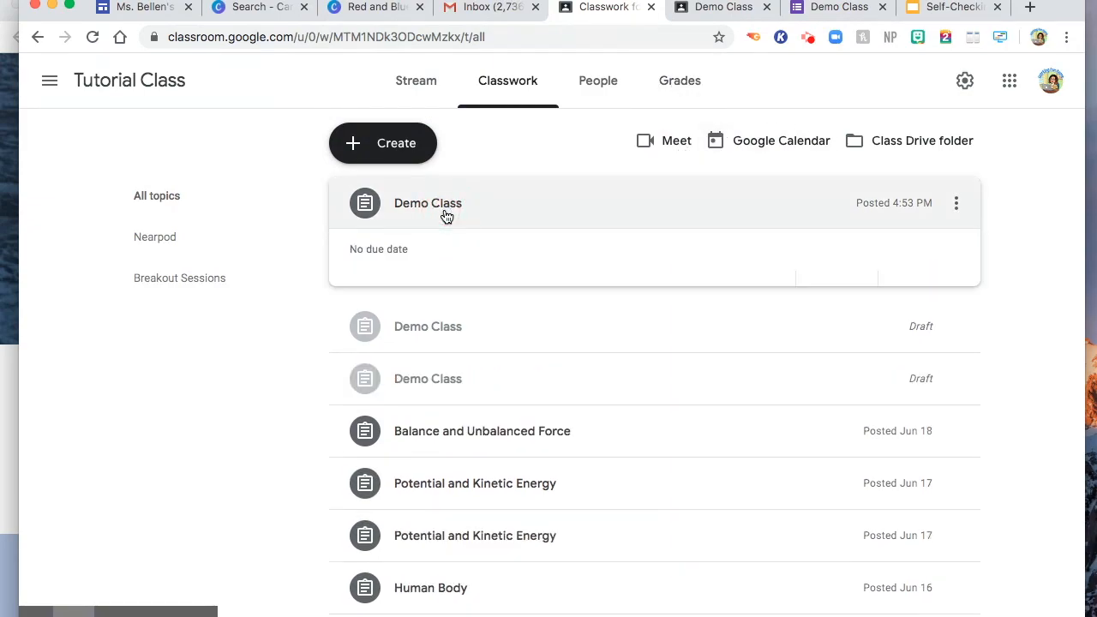
left_click(429, 202)
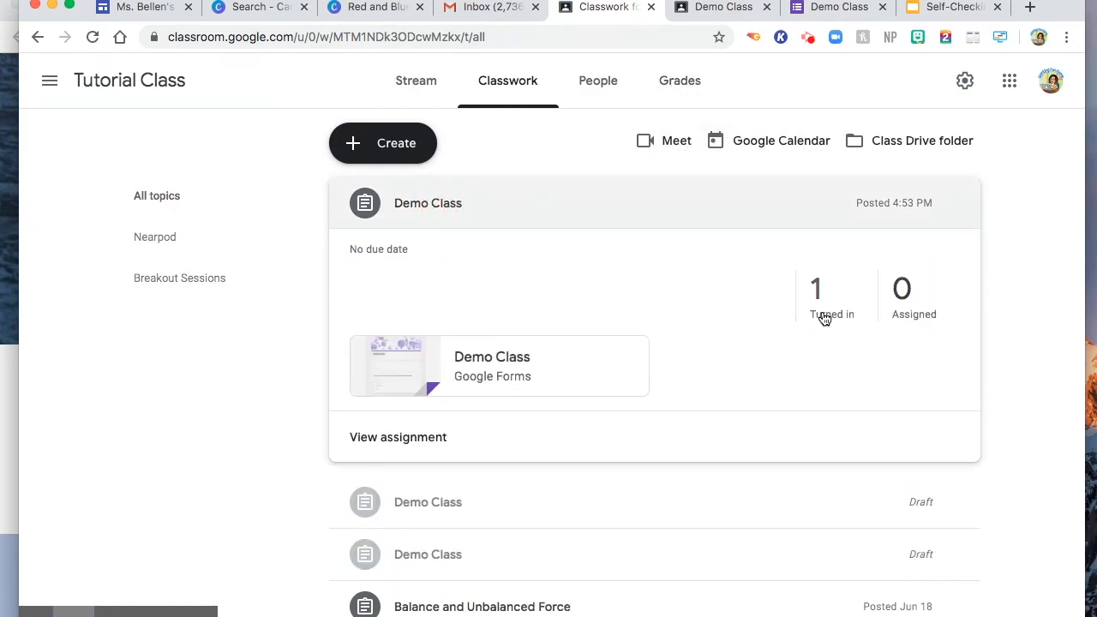
left_click(397, 437)
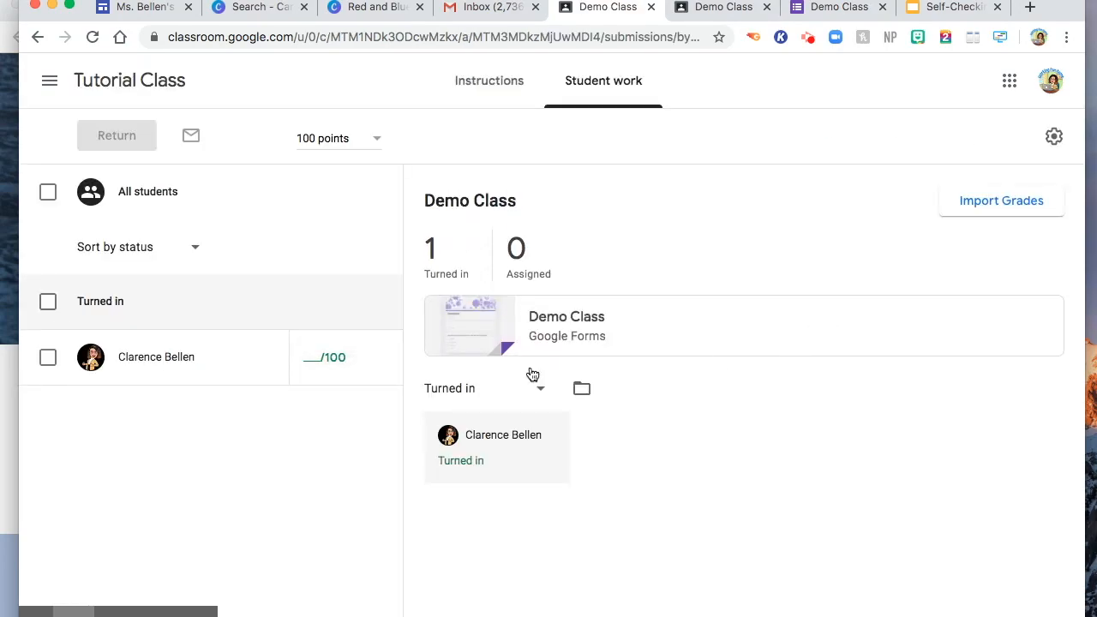
mouse_move(548, 322)
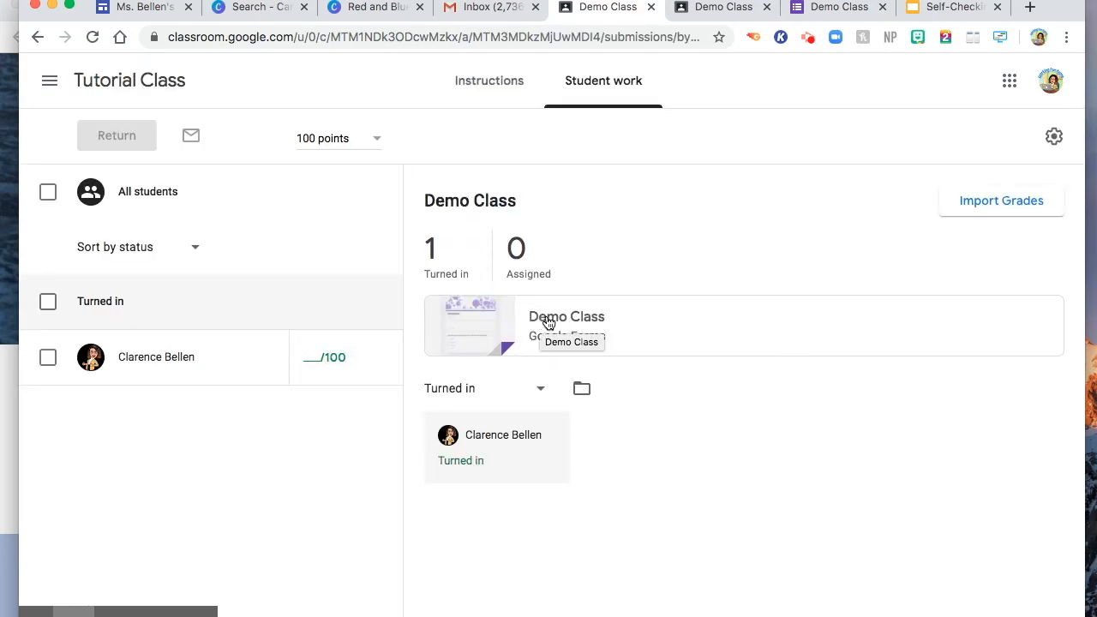
left_click(1001, 201)
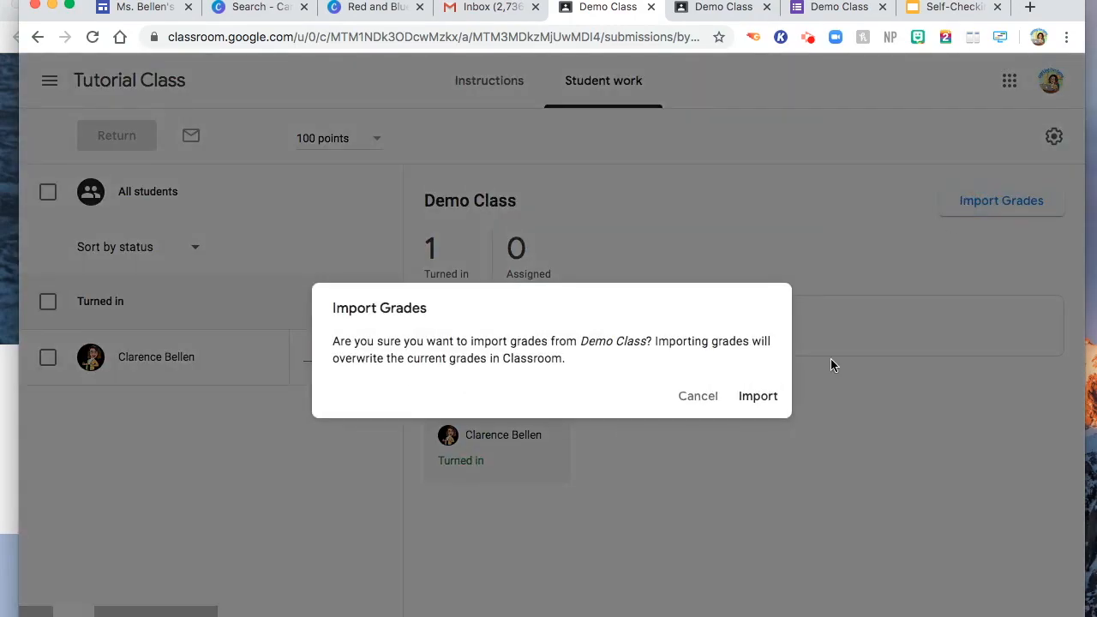
mouse_move(569, 355)
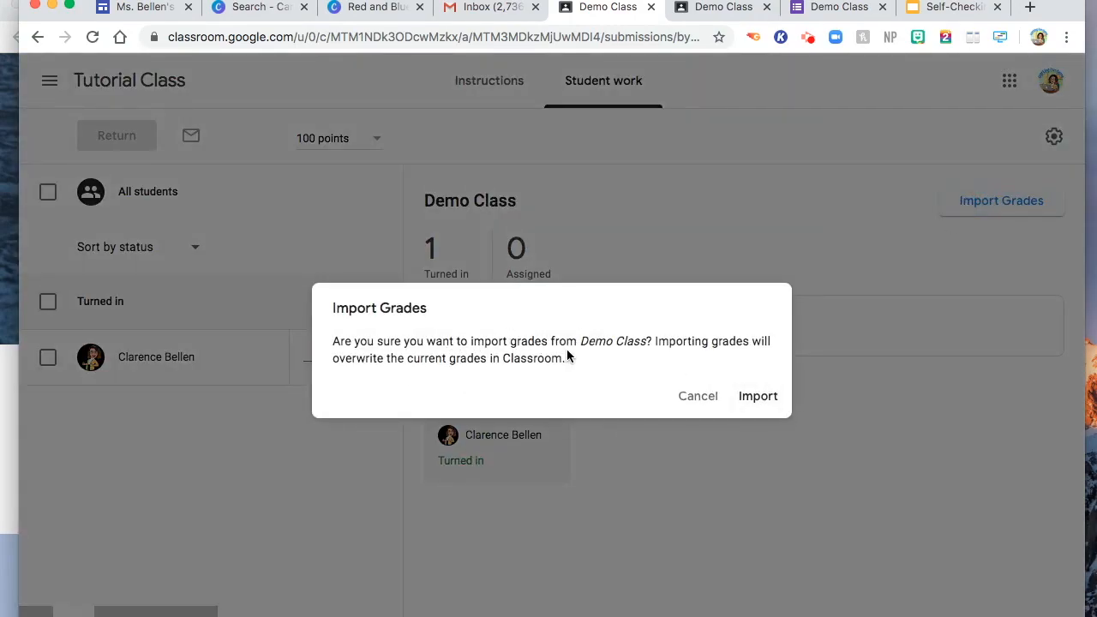
mouse_move(648, 343)
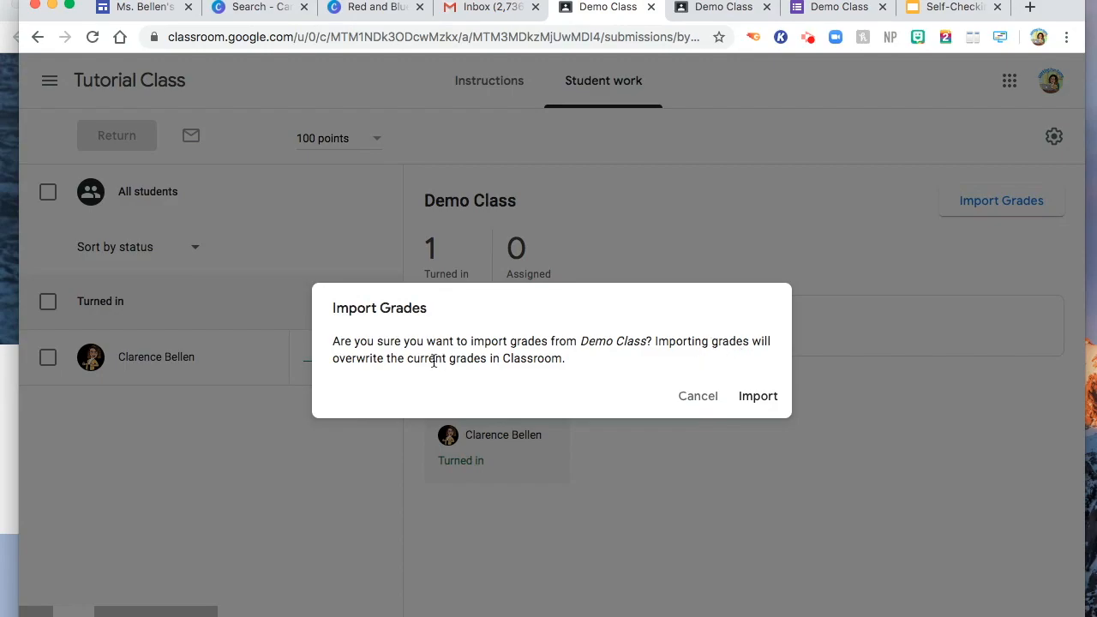
Confirm importing the Demo Class quiz grades into the Classroom gradebook.
left_click(757, 396)
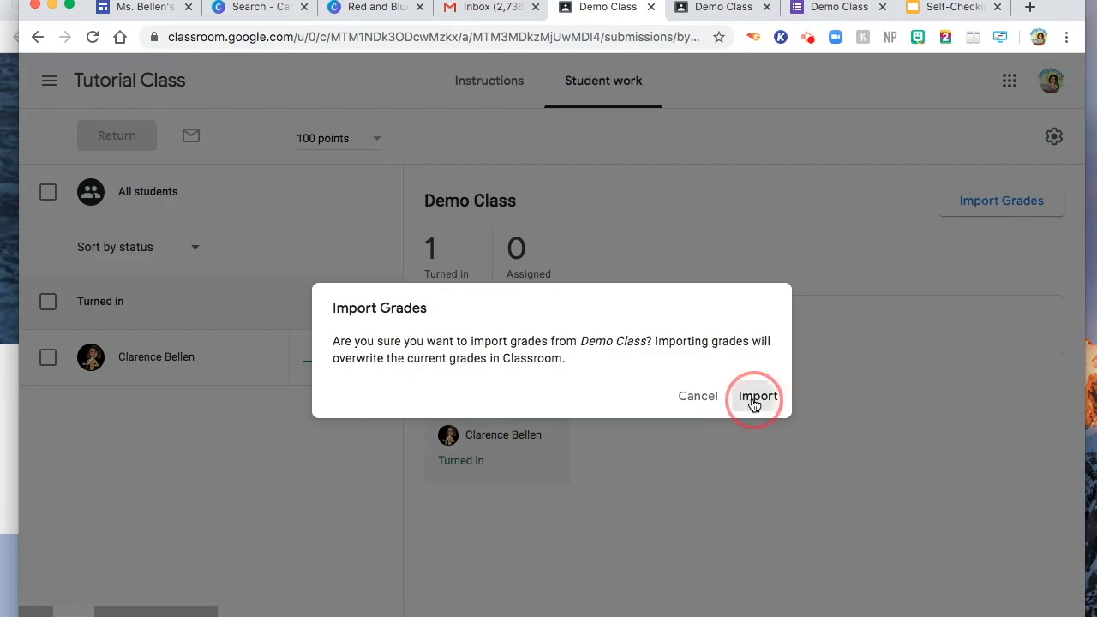
left_click(757, 395)
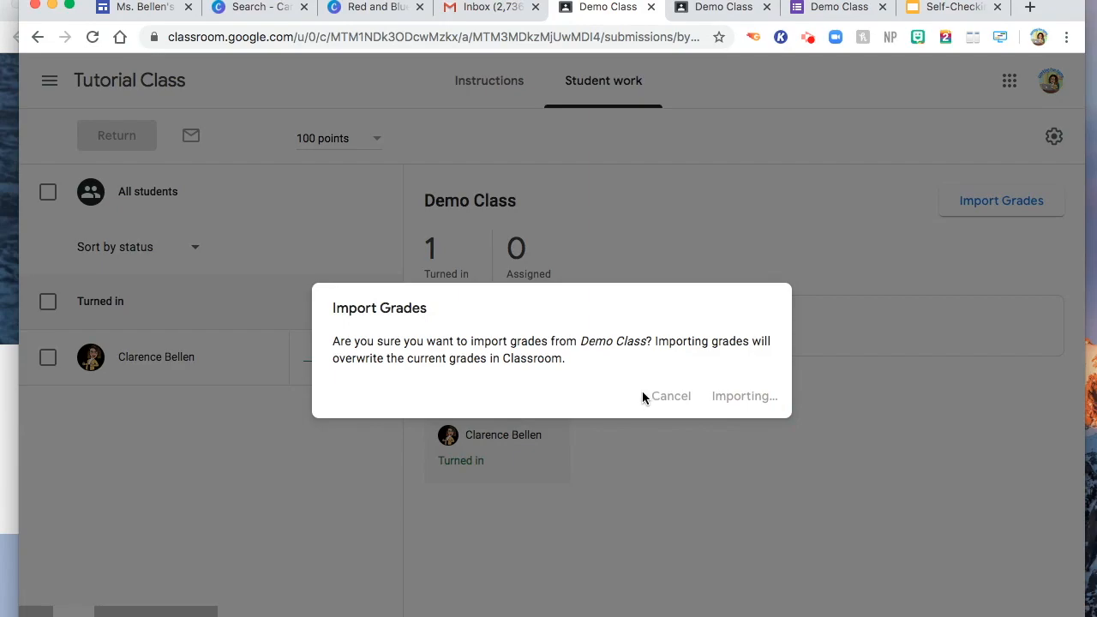
left_click(743, 396)
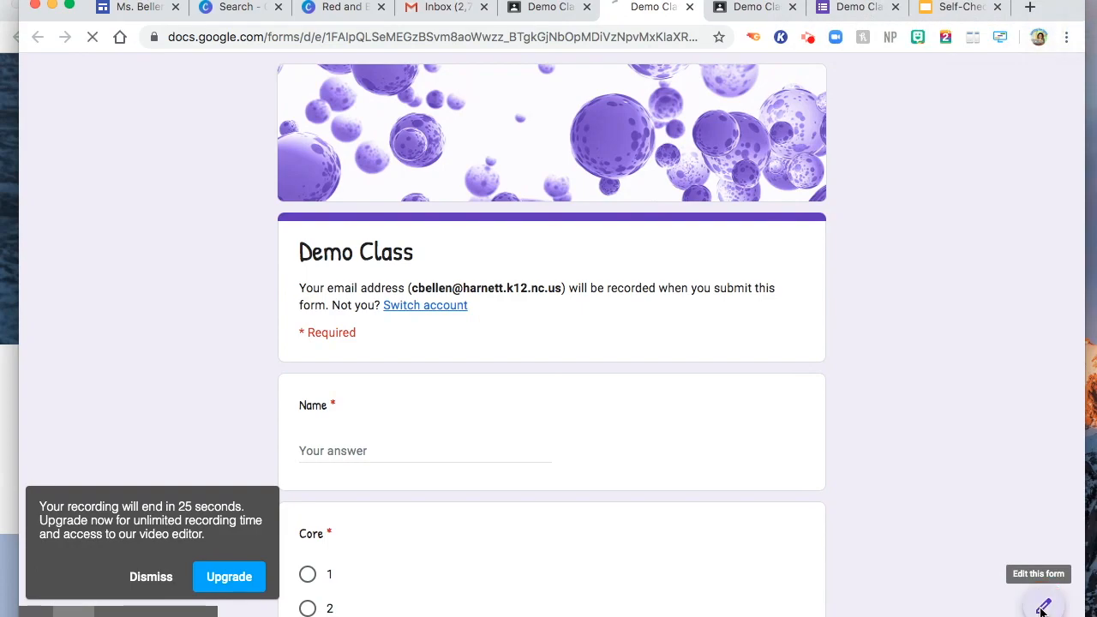
Review the quiz's single response in the Responses summary view.
left_click(1042, 596)
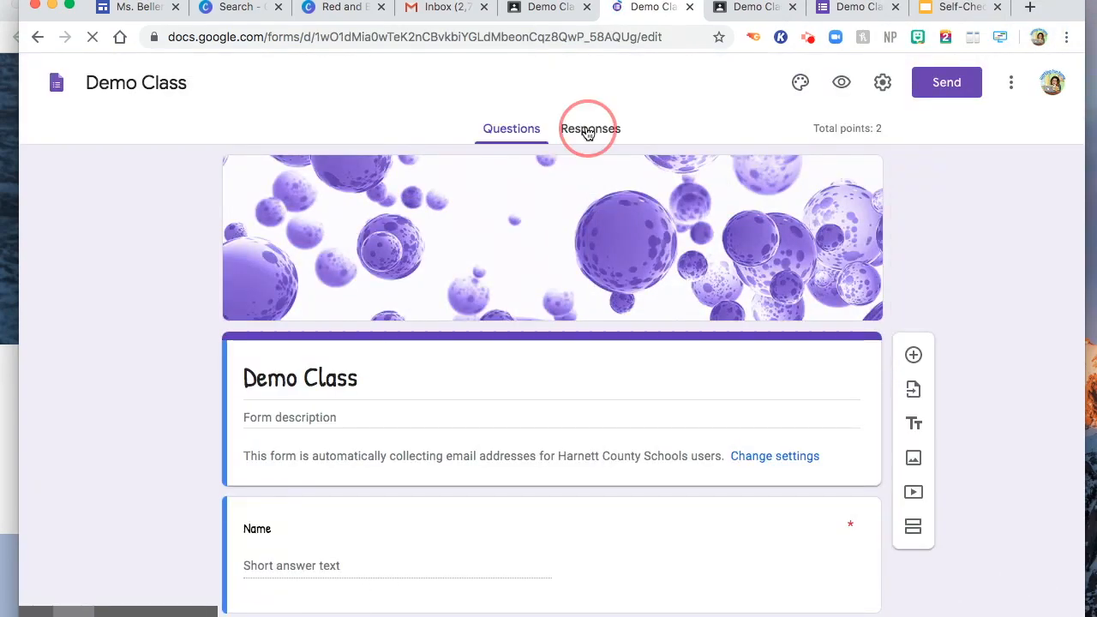
left_click(579, 129)
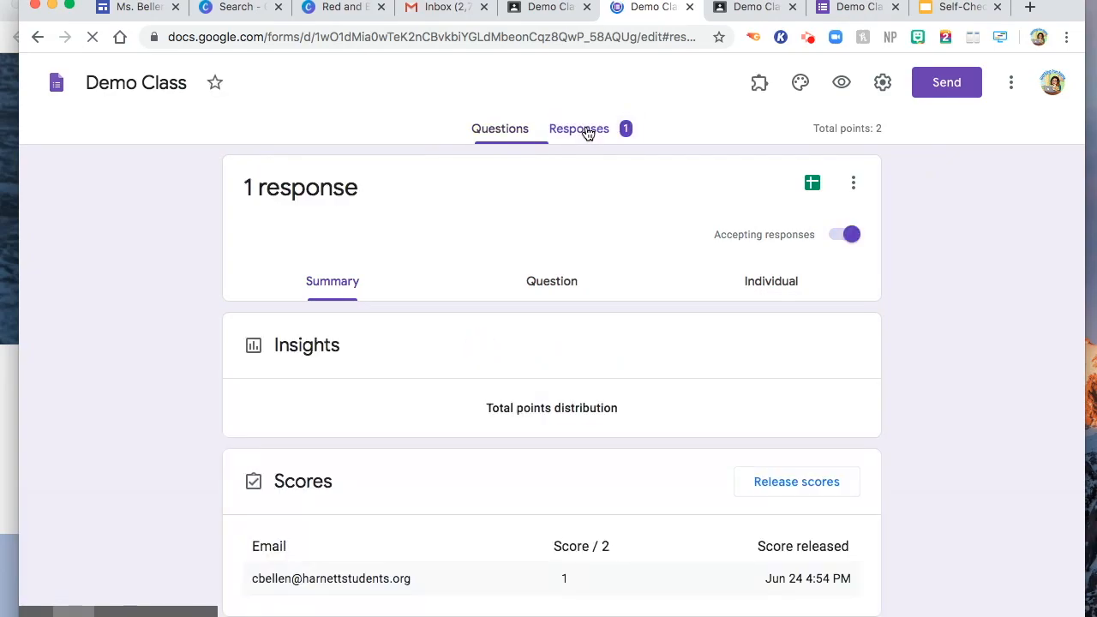
scroll("down", 3)
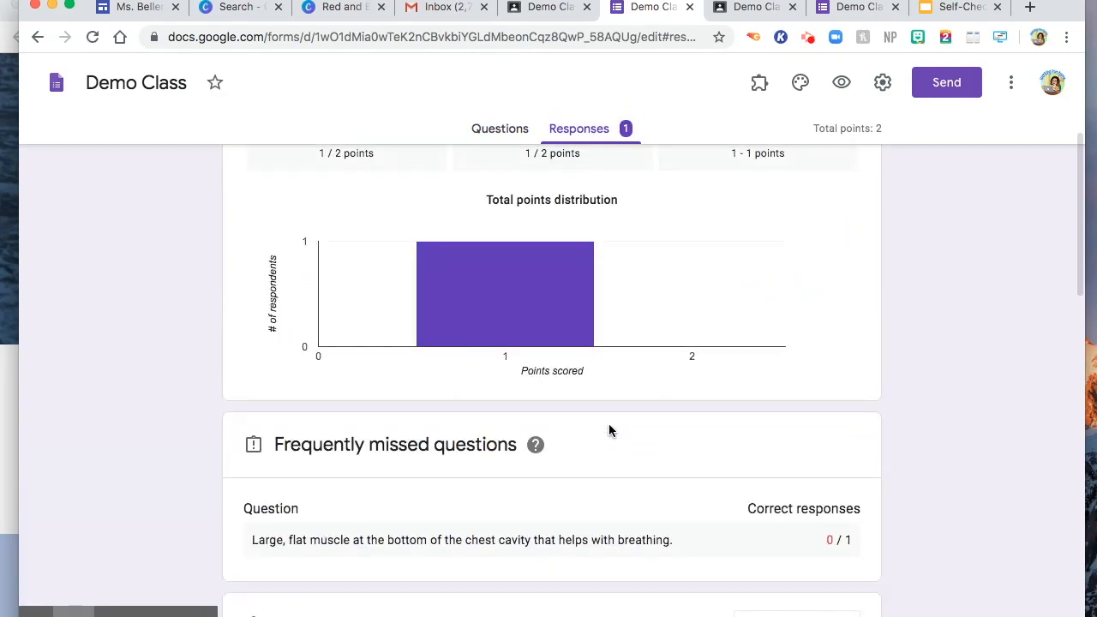
scroll("down", 3)
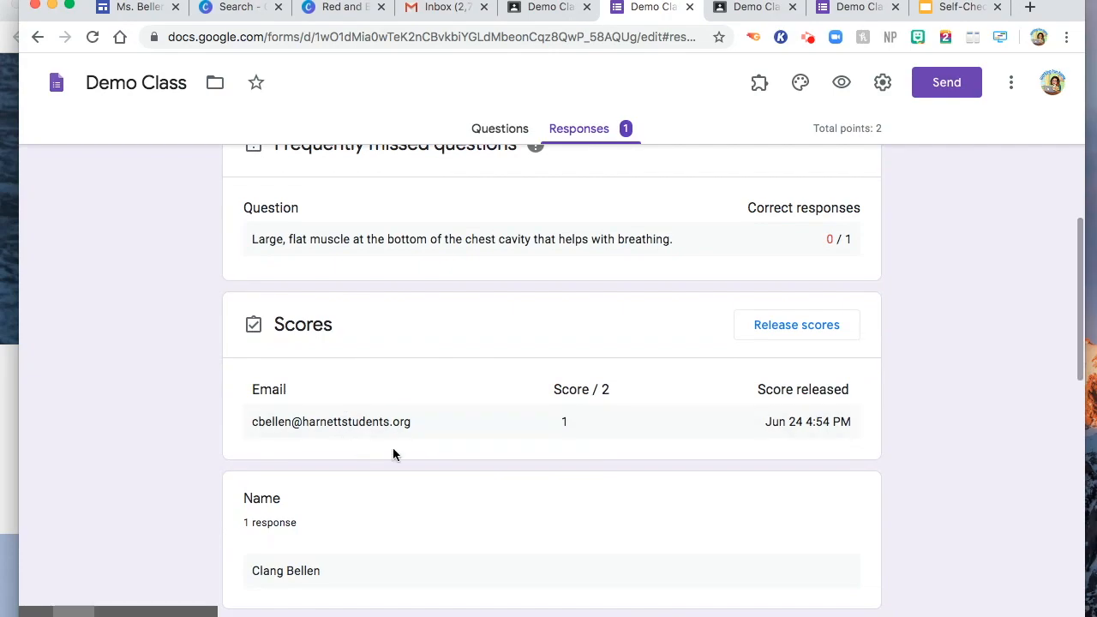
scroll("down", 3)
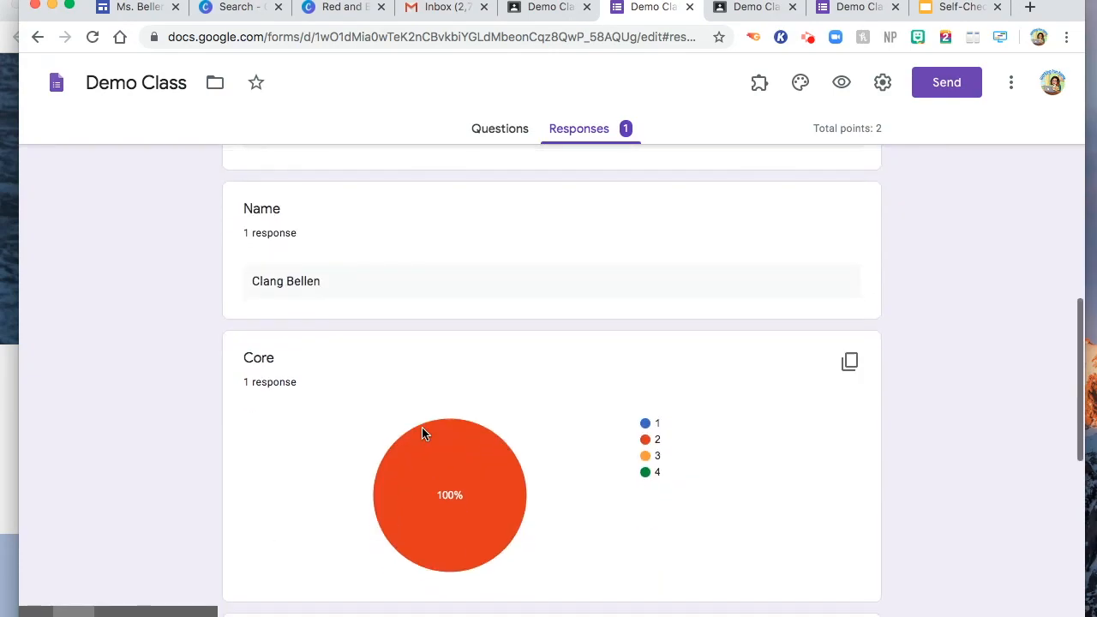
scroll("down", 3)
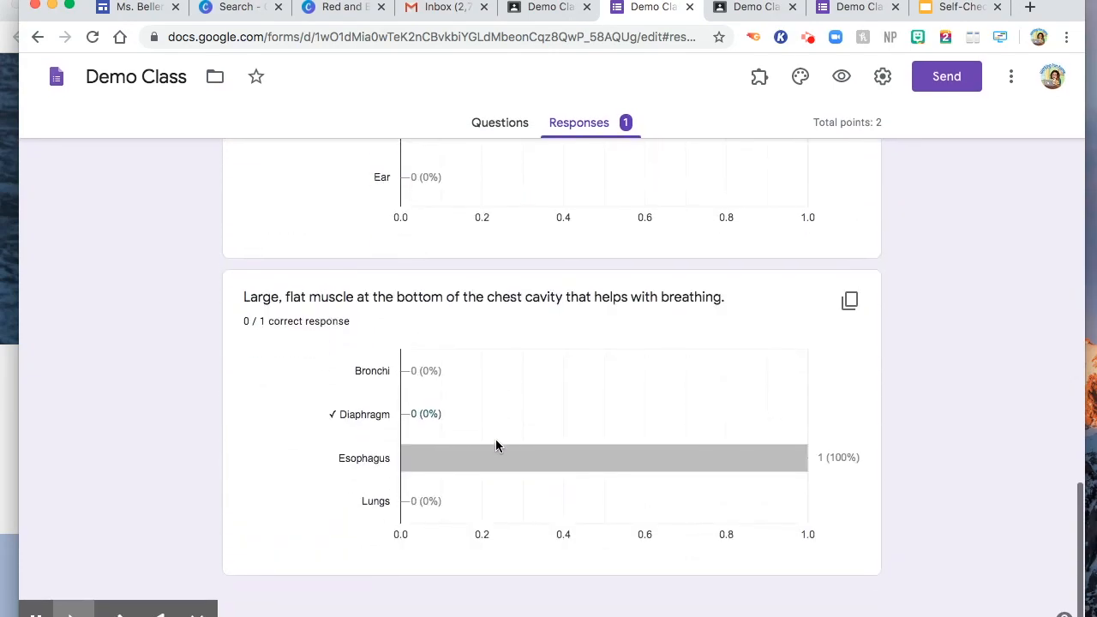
Check the Question and Individual response views, then return to the slideshow.
left_click(552, 281)
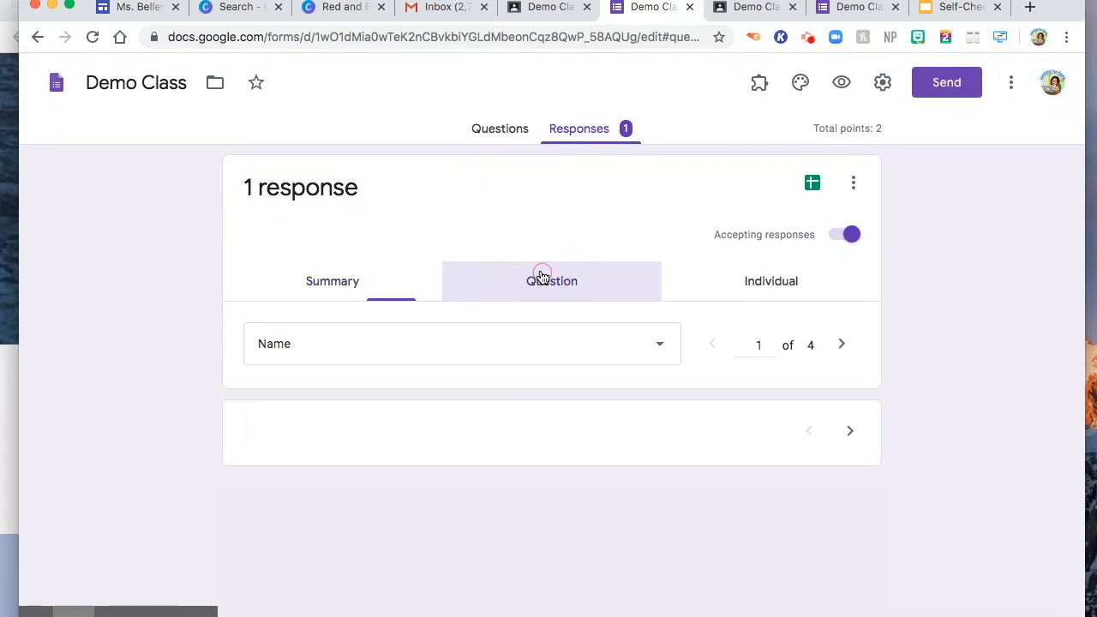
left_click(771, 281)
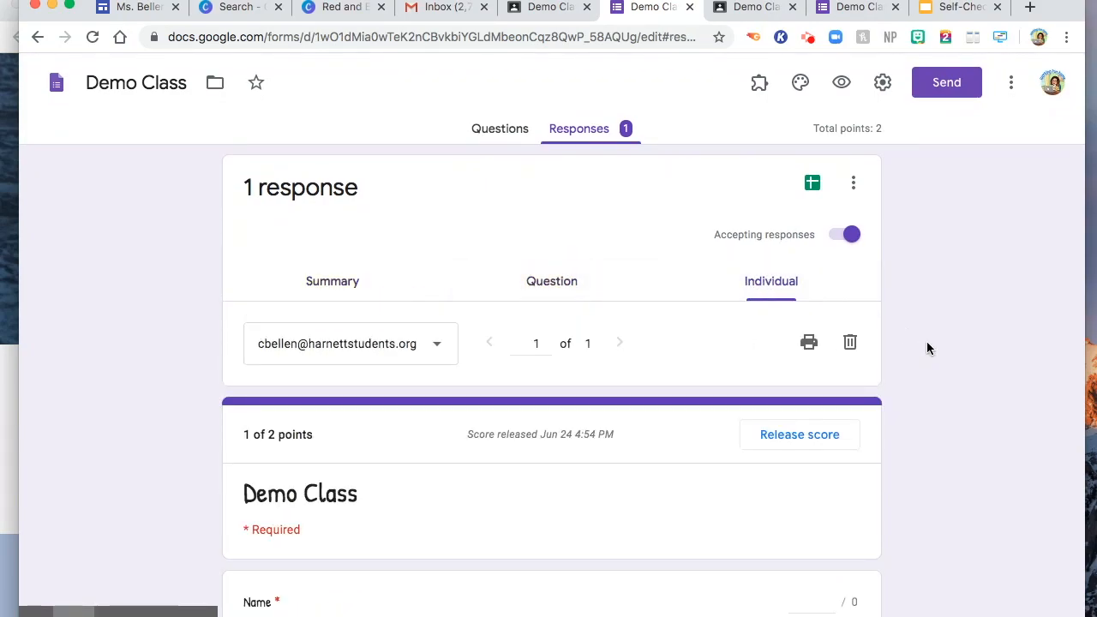
left_click(956, 7)
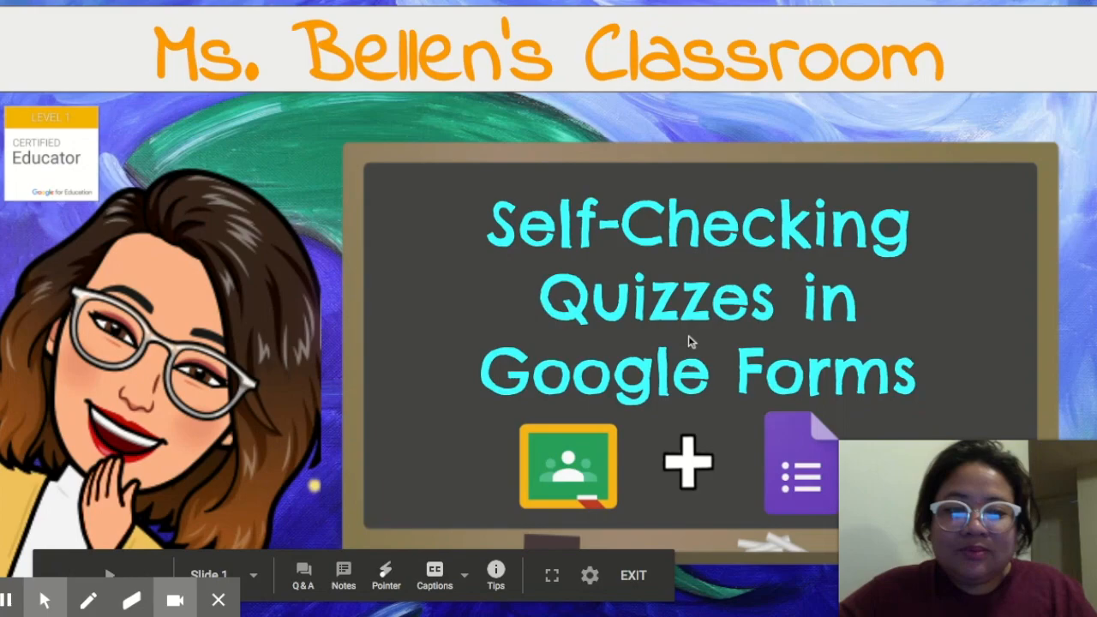